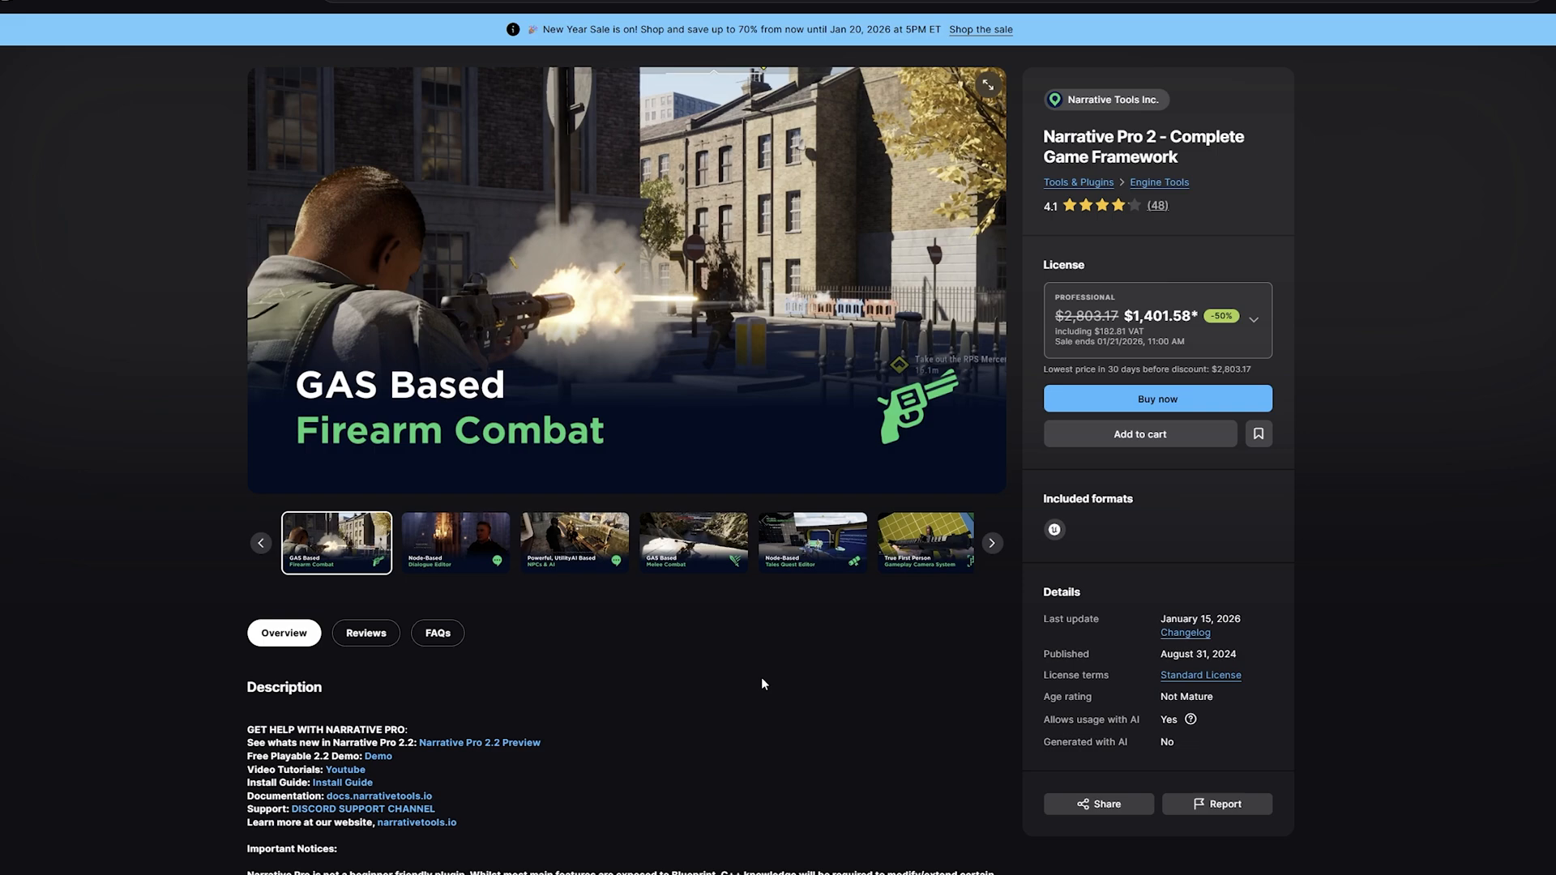
mouse_move(1195, 217)
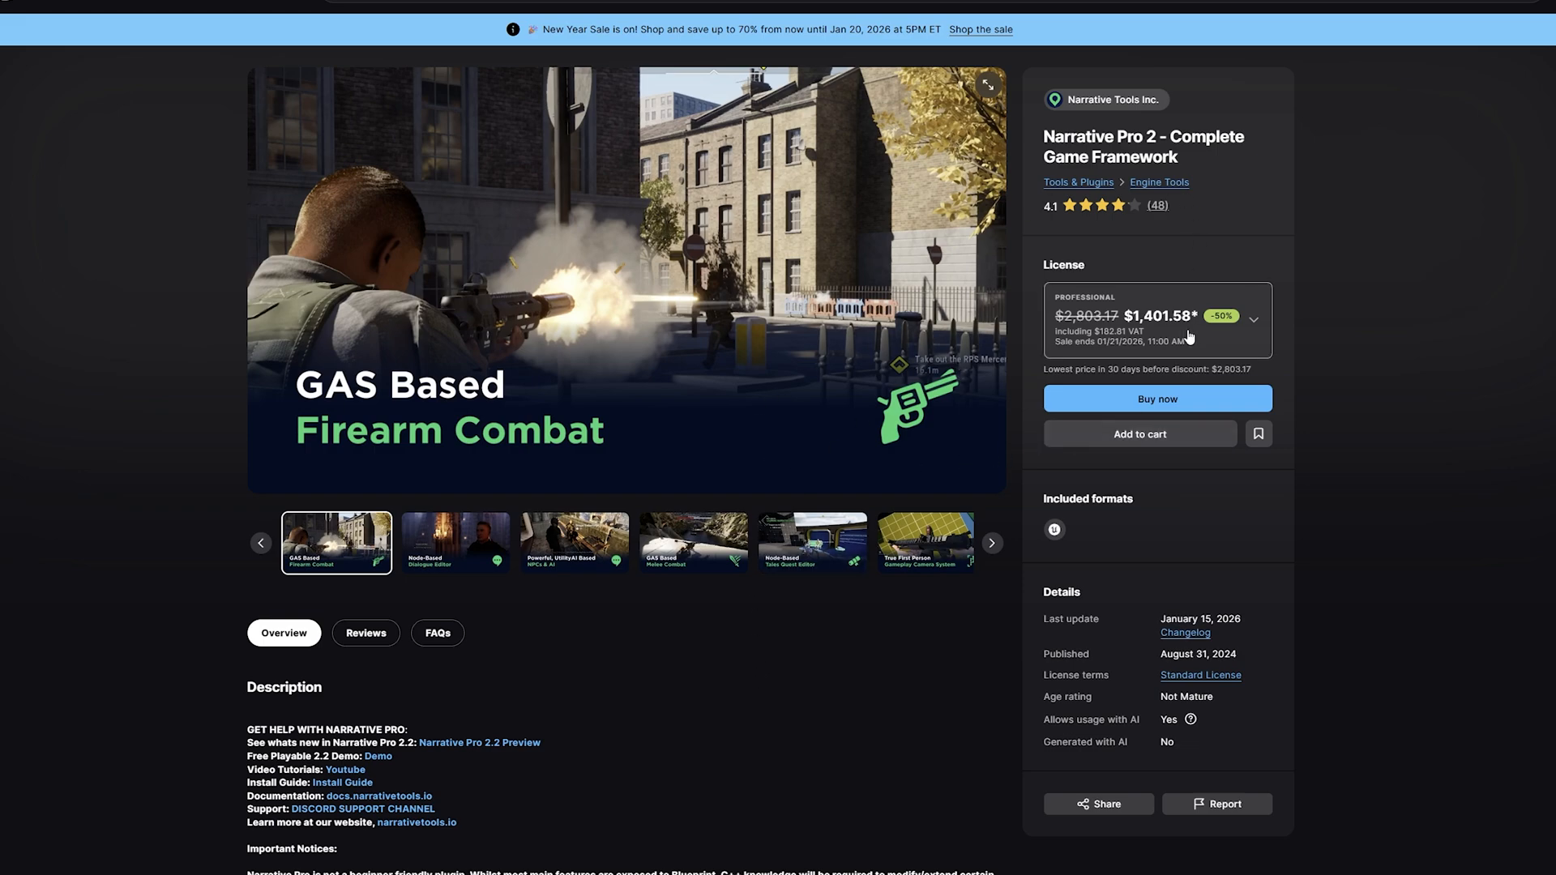
mouse_move(1167, 335)
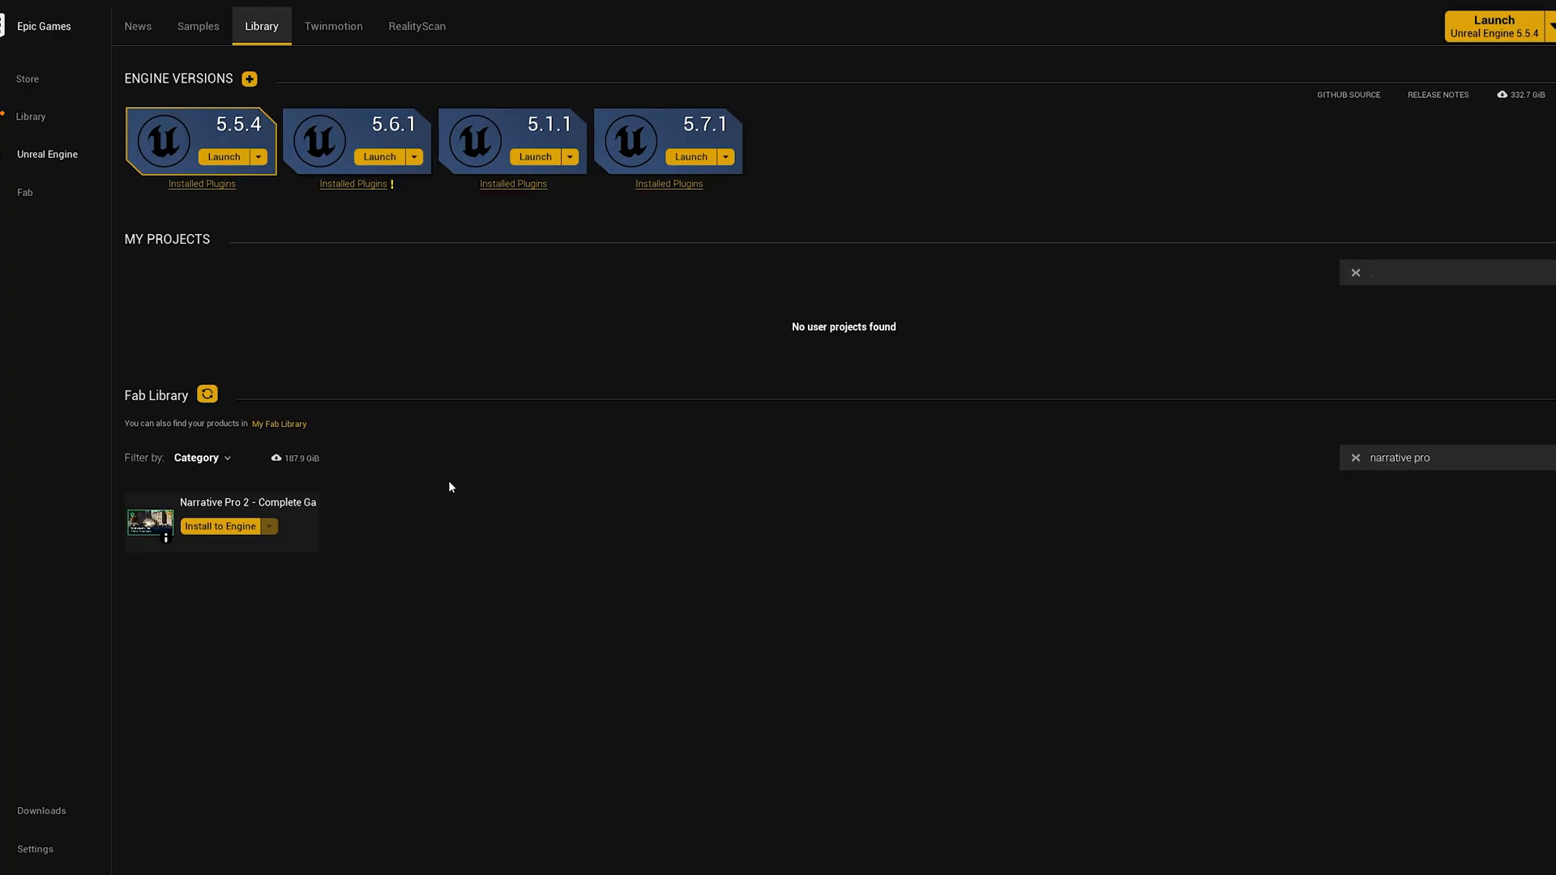
mouse_move(222, 539)
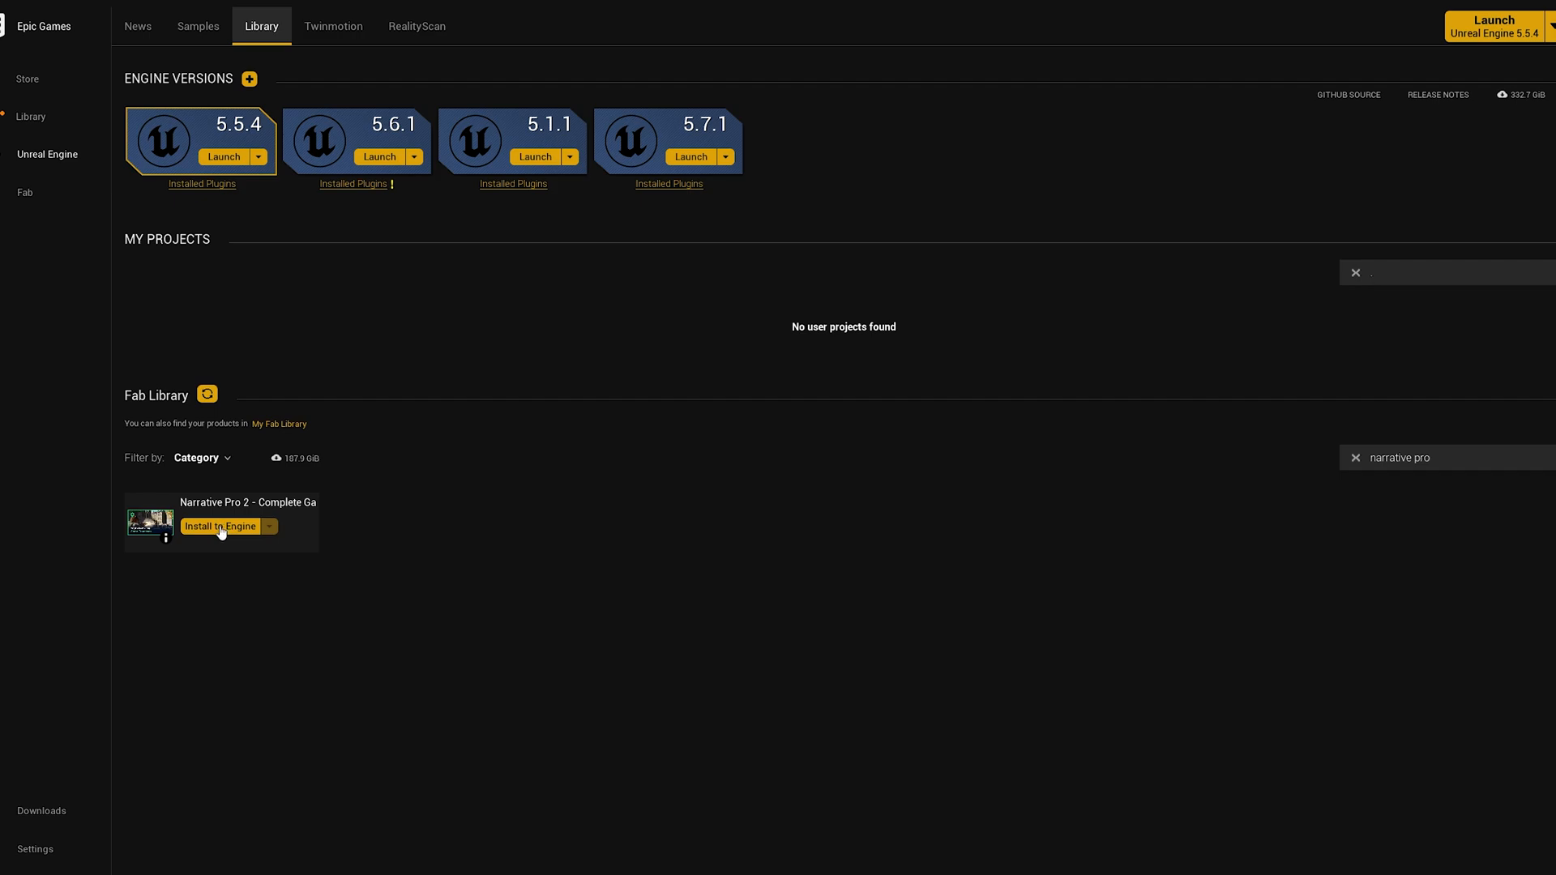
Install the Narrative Pro 2 plugin from the Fab Library into Unreal Engine 5.7
left_click(221, 525)
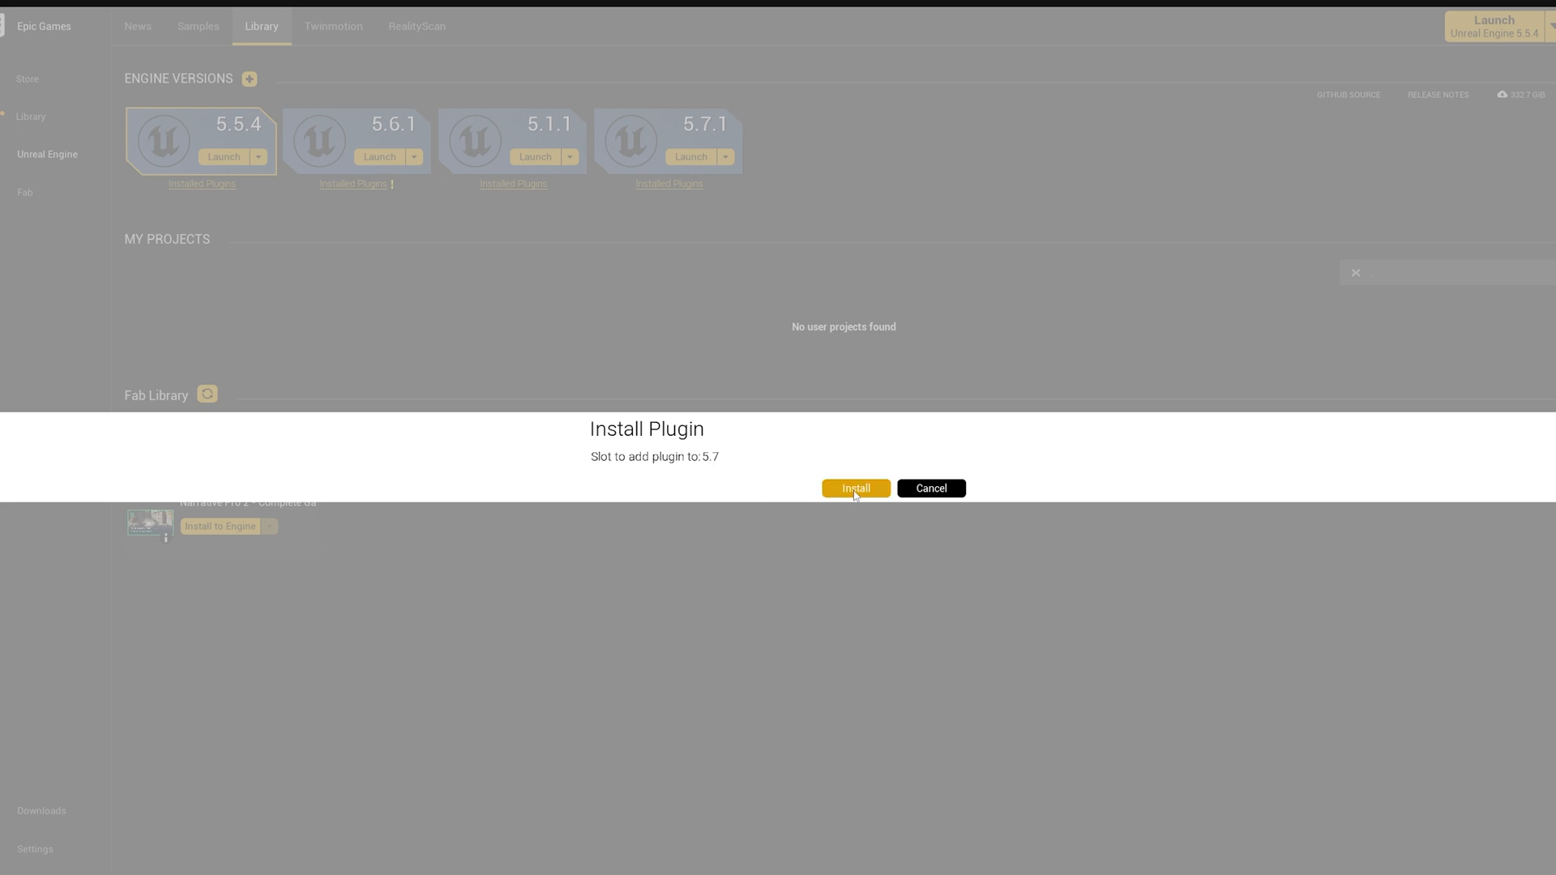
left_click(854, 488)
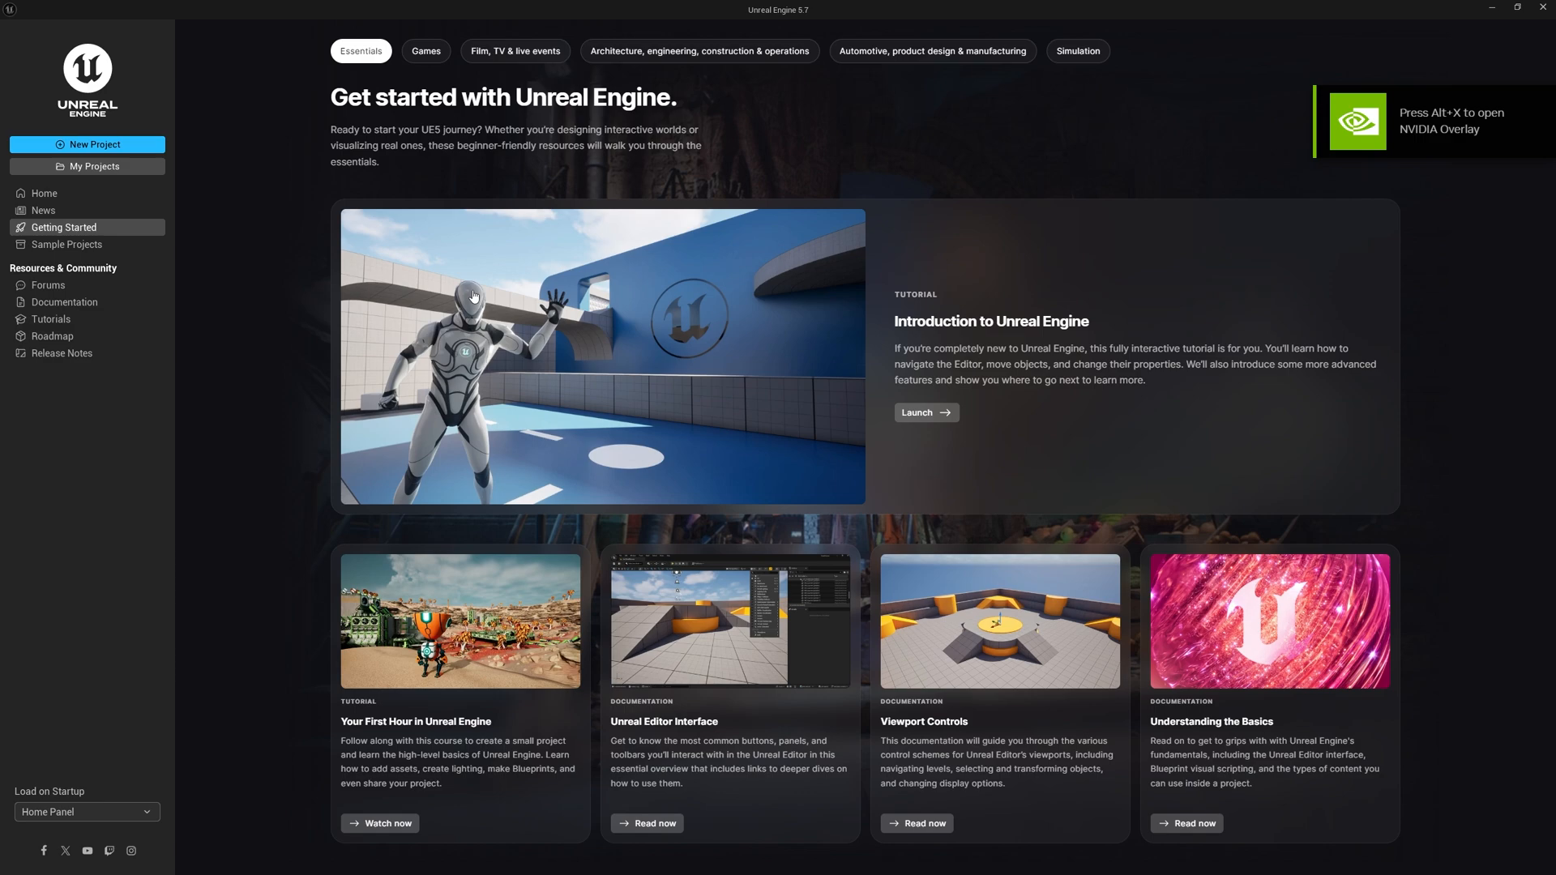
mouse_move(240, 276)
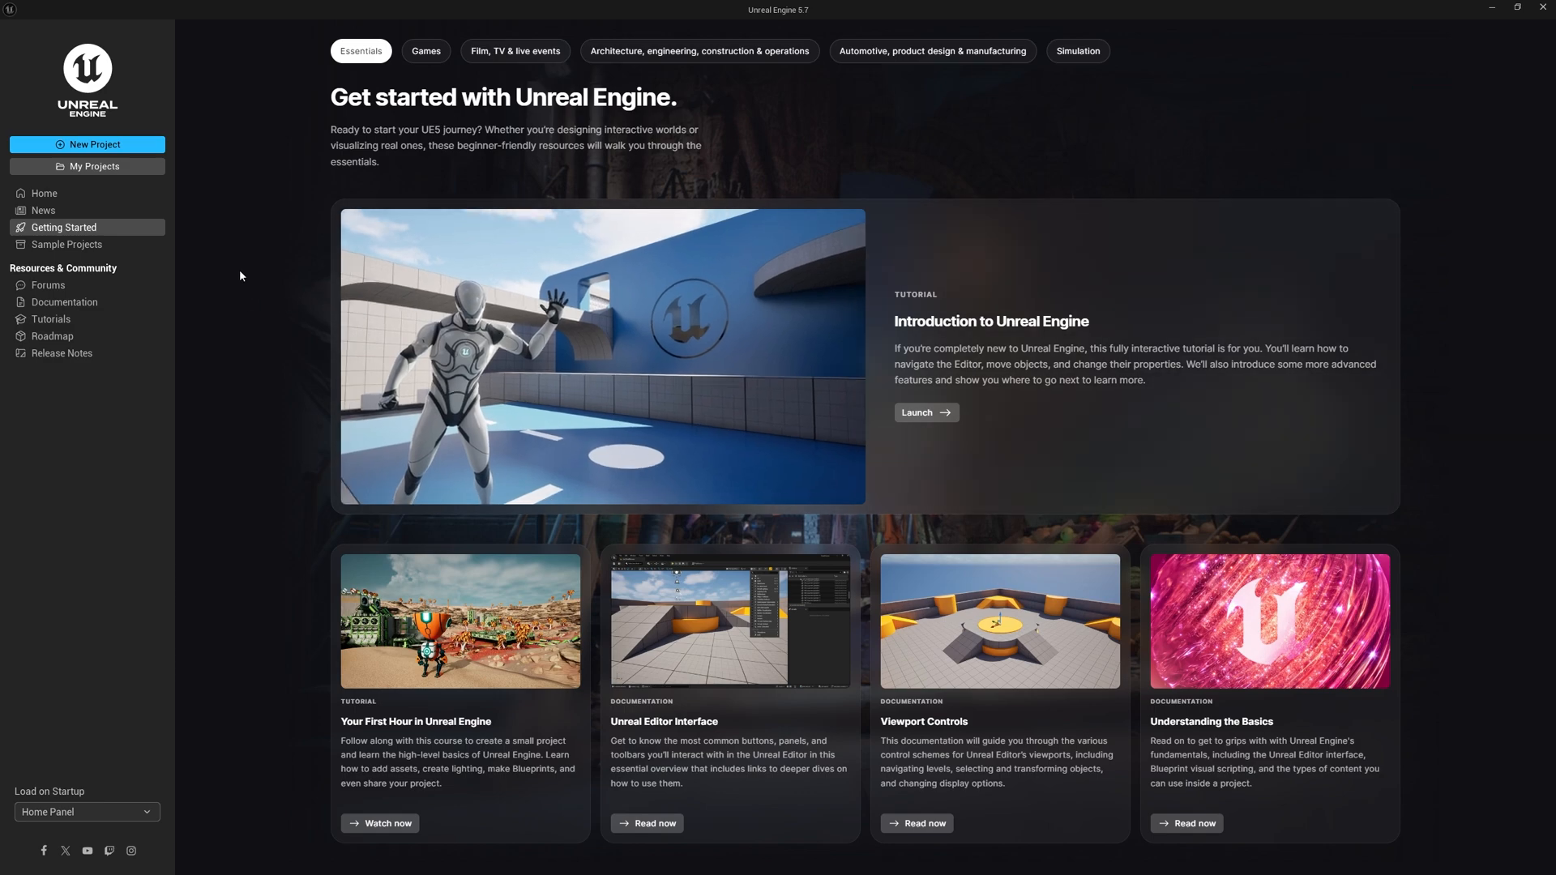
mouse_move(250, 295)
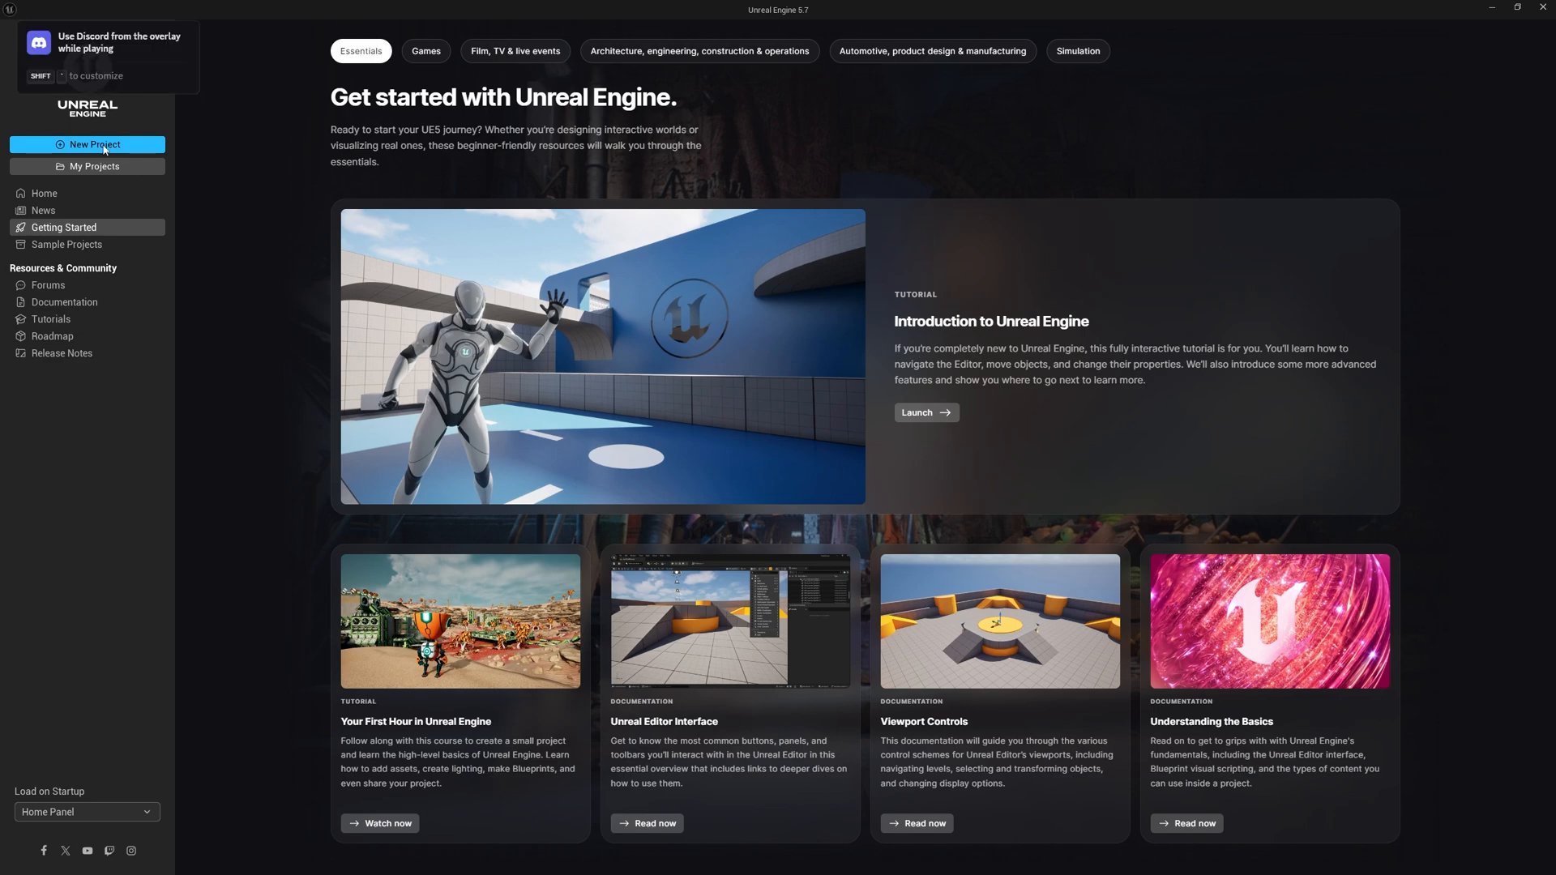
Create a new Games > Blank project set to C++ and name it NarrativeTutorial
left_click(88, 145)
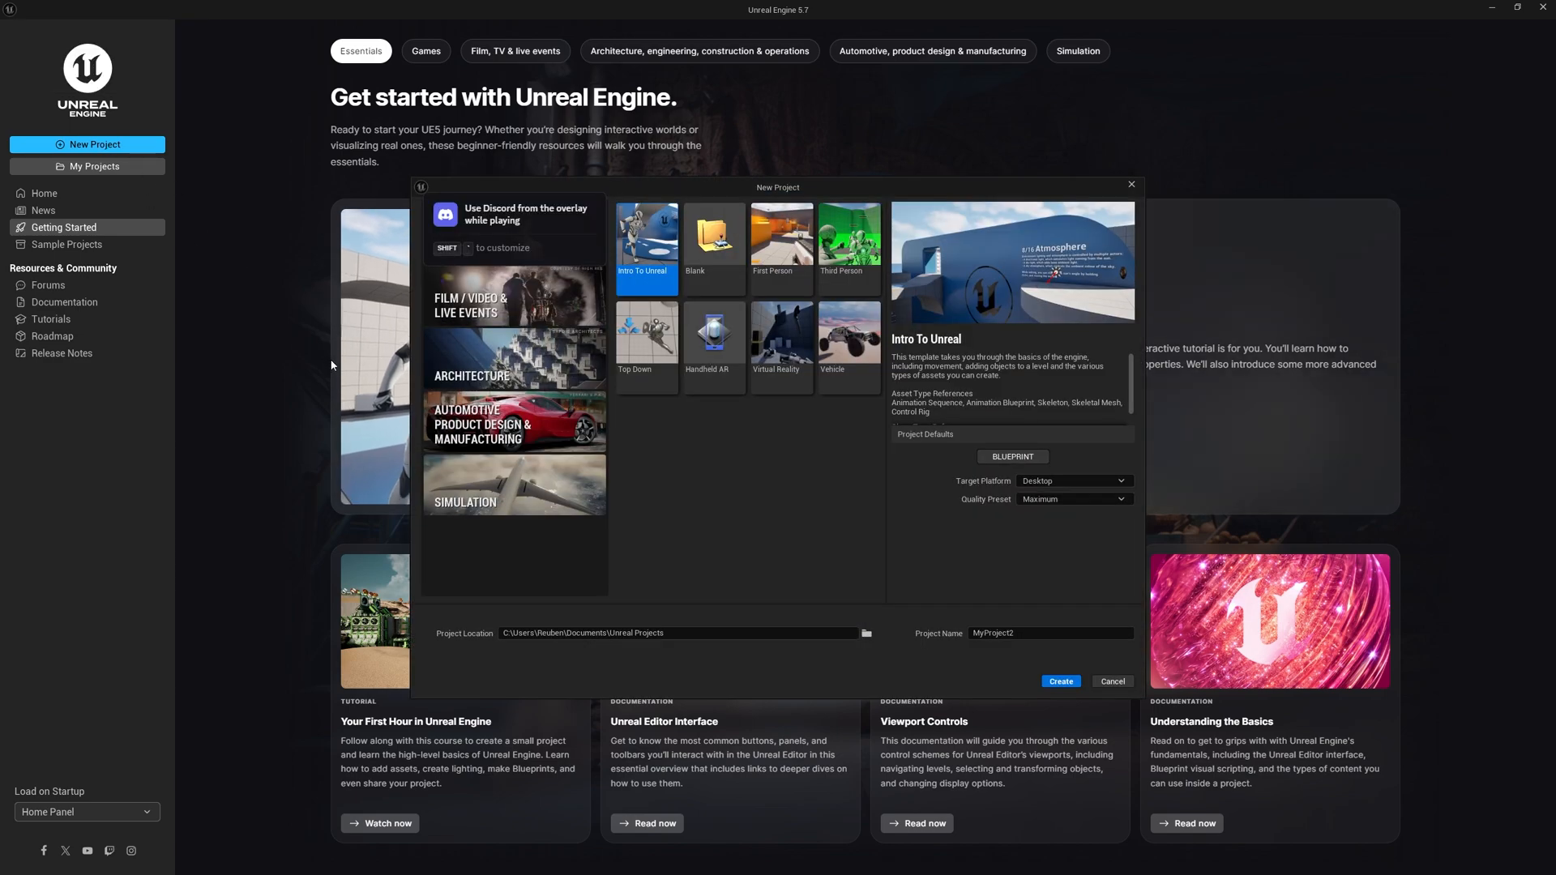
left_click(714, 245)
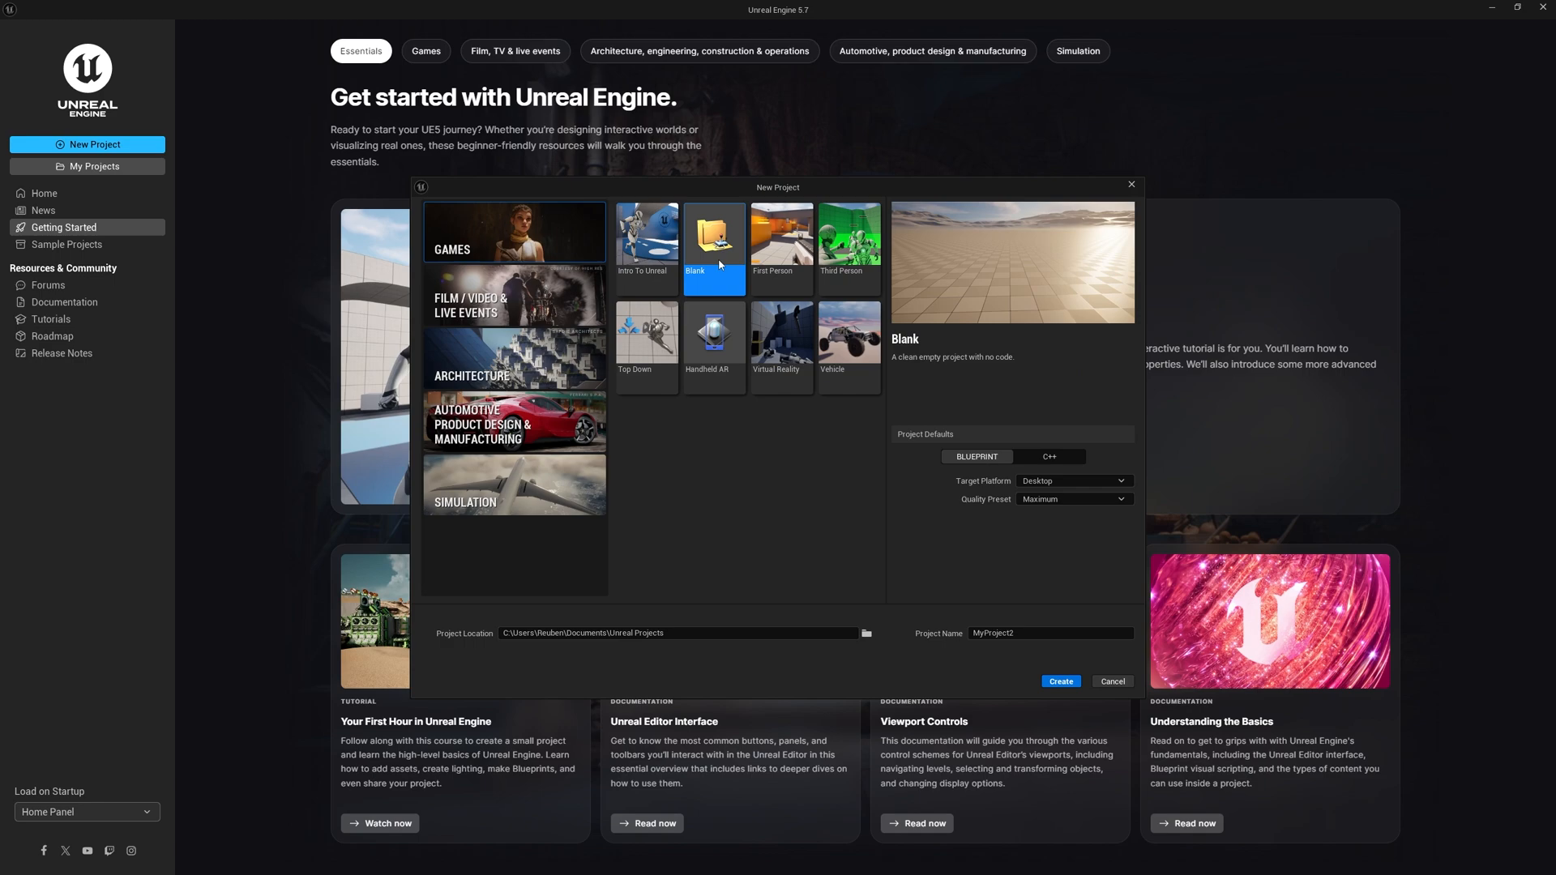
left_click(1049, 455)
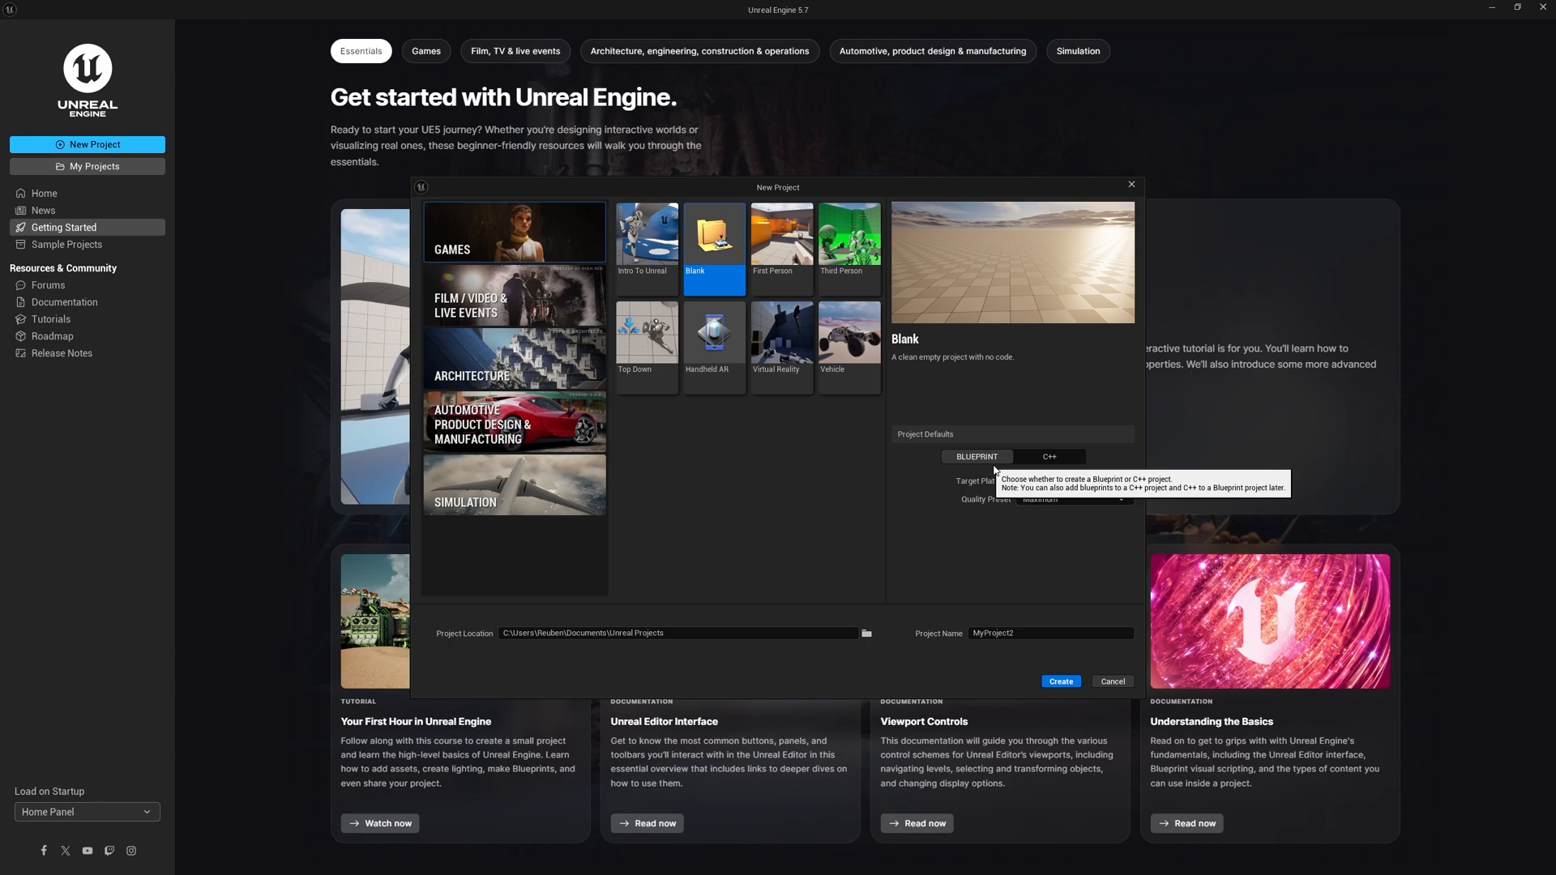
left_click(1049, 457)
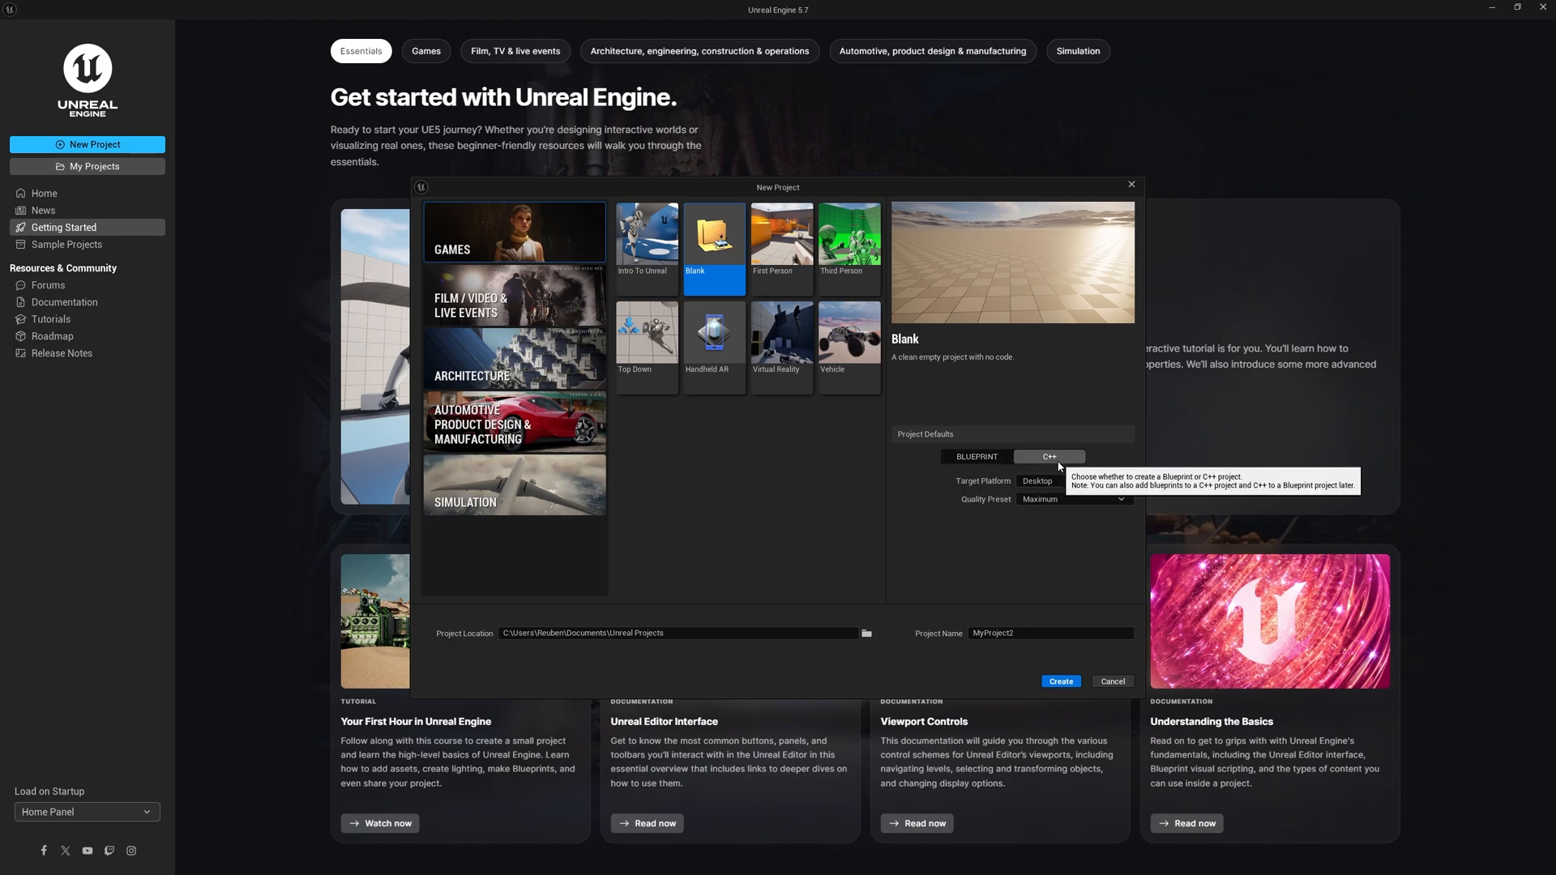
mouse_move(807, 661)
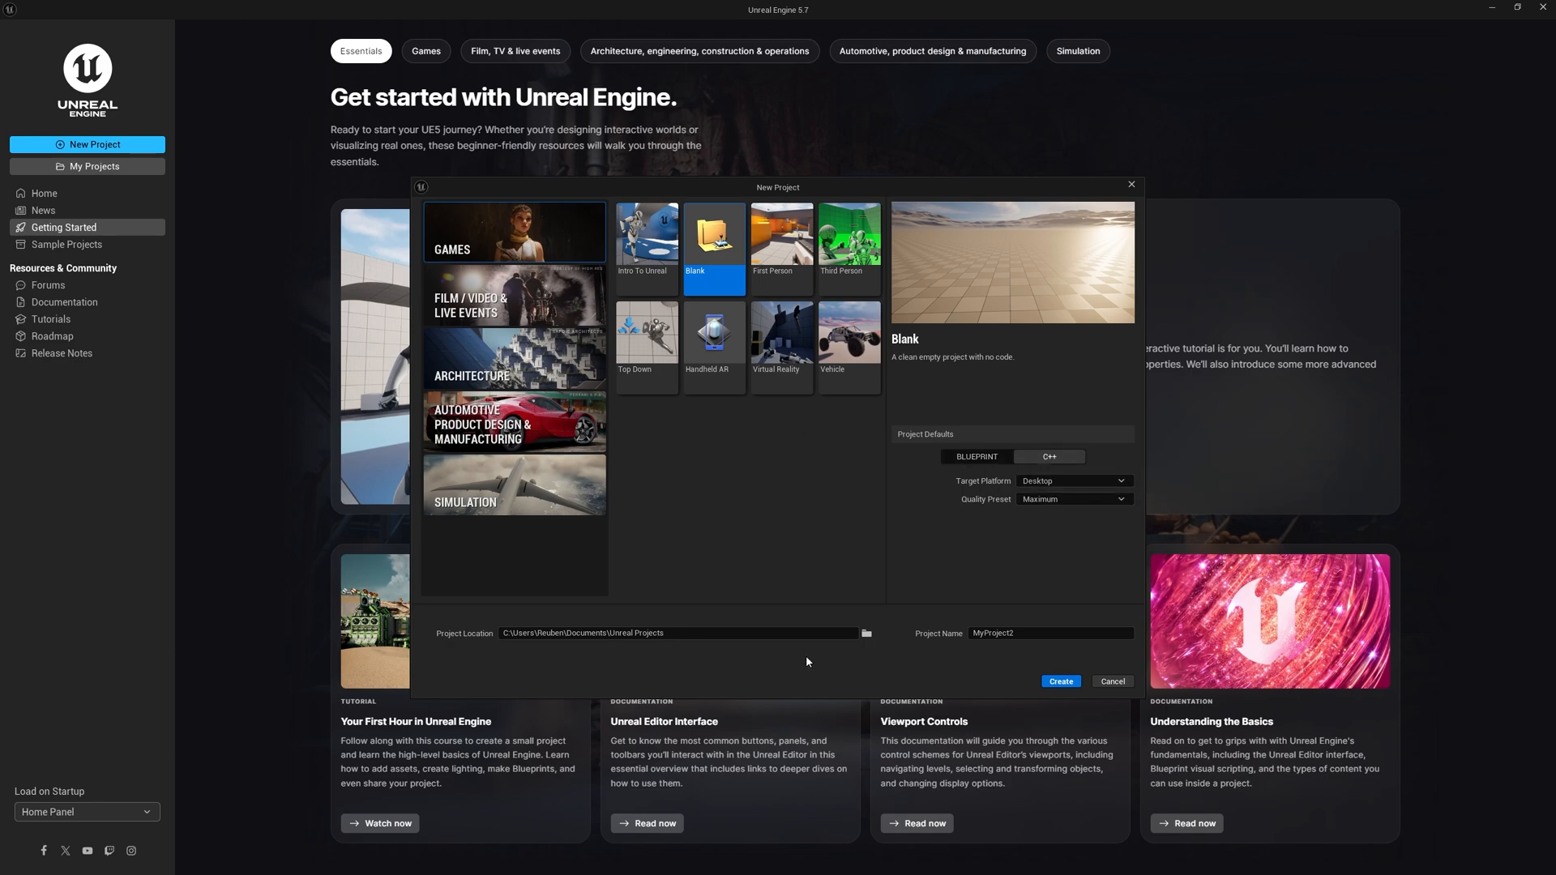
type("NarrativeTu")
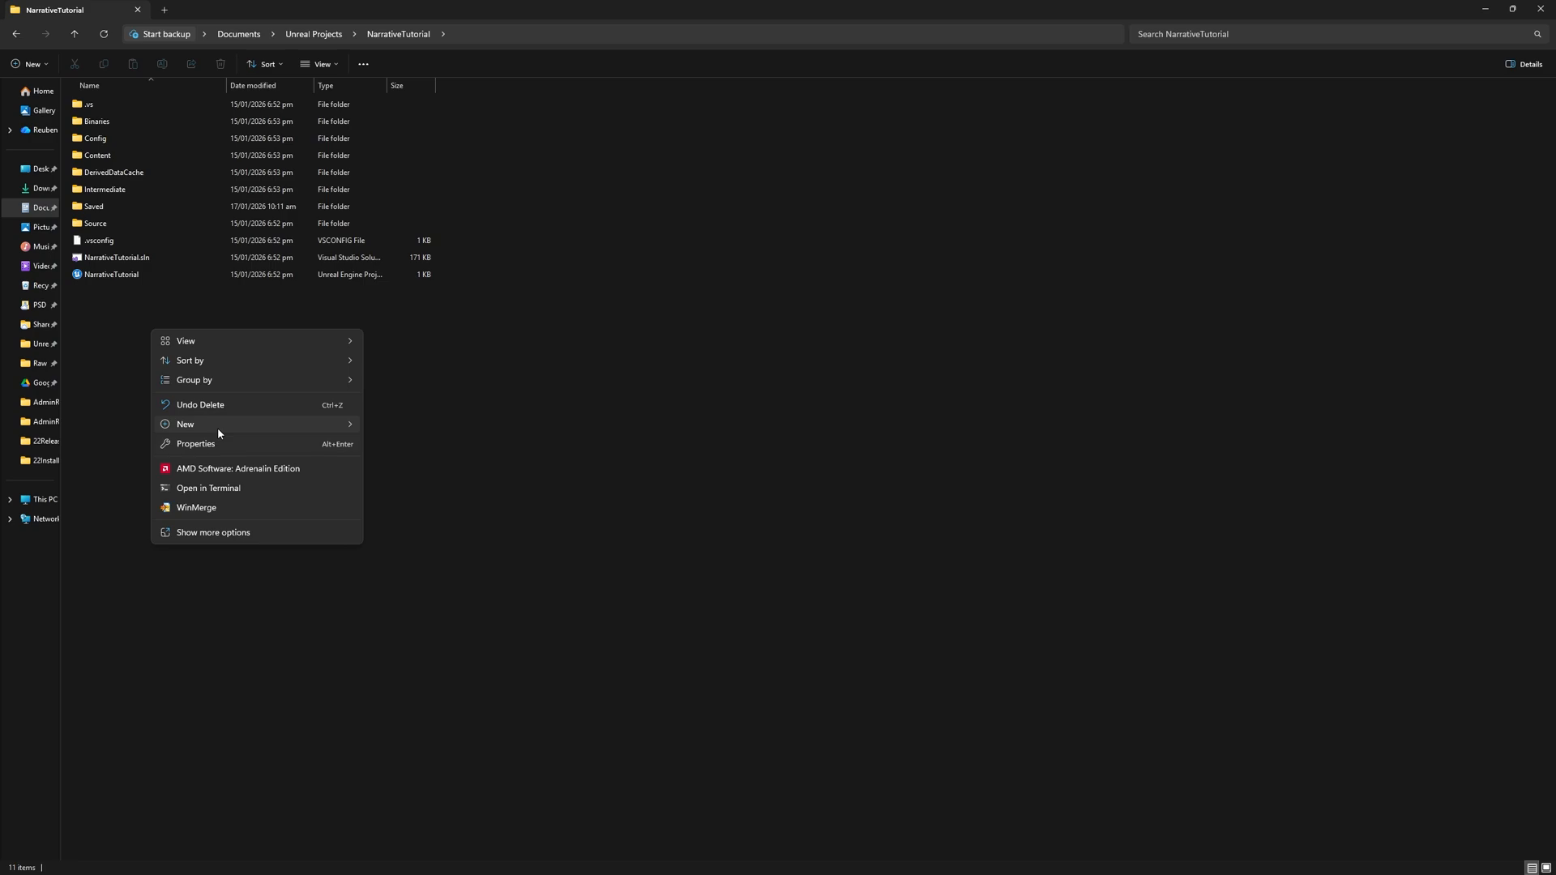
Create a folder named Plugins in the NarrativeTutorial project folder and enter it
left_click(185, 423)
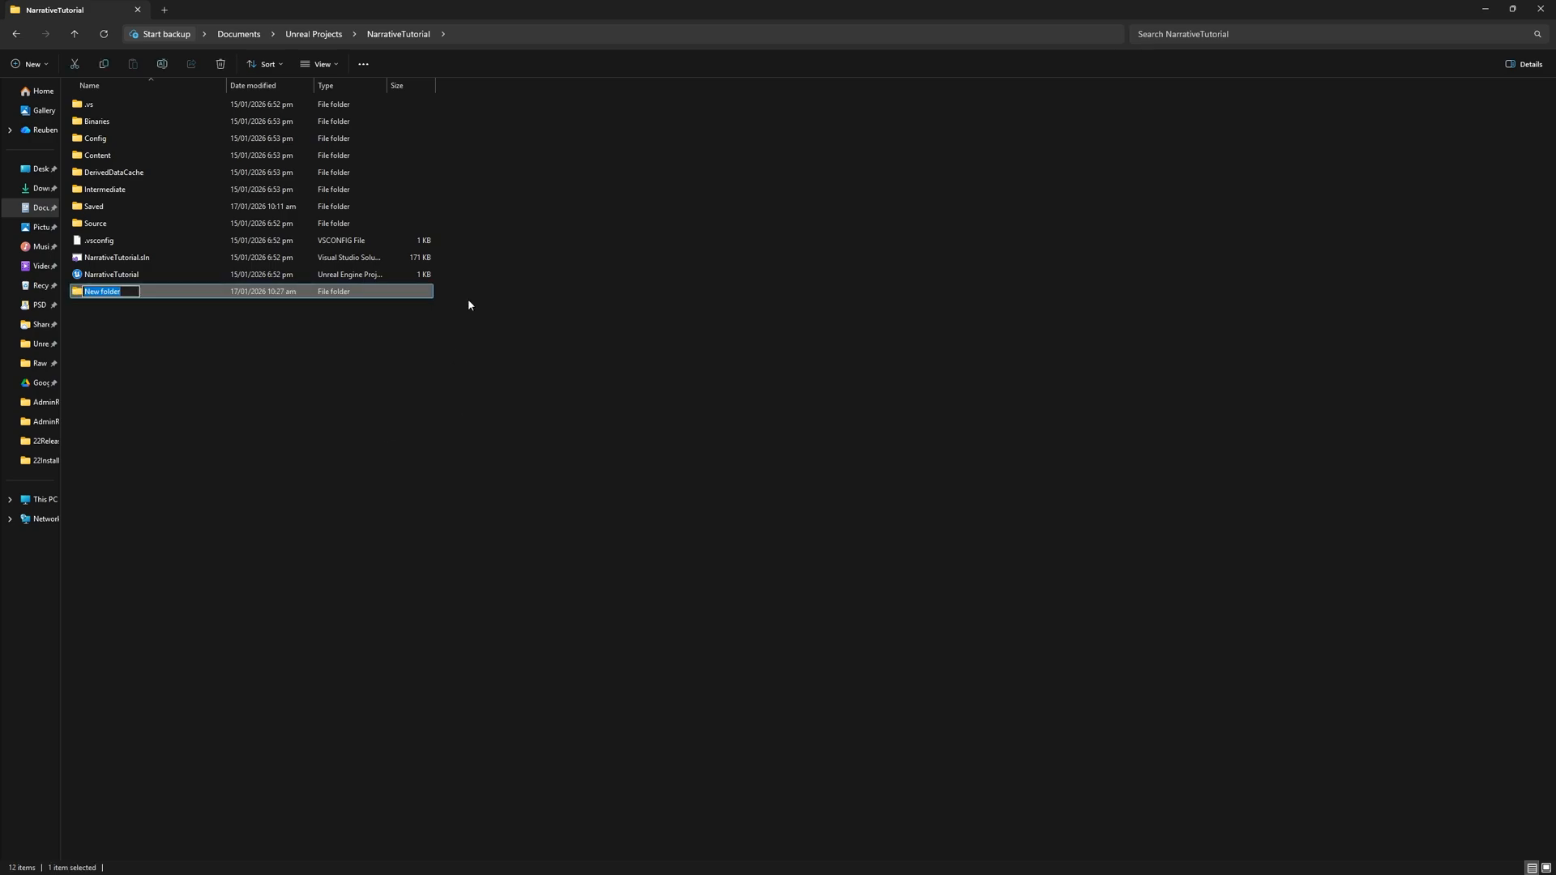
type("Plugins")
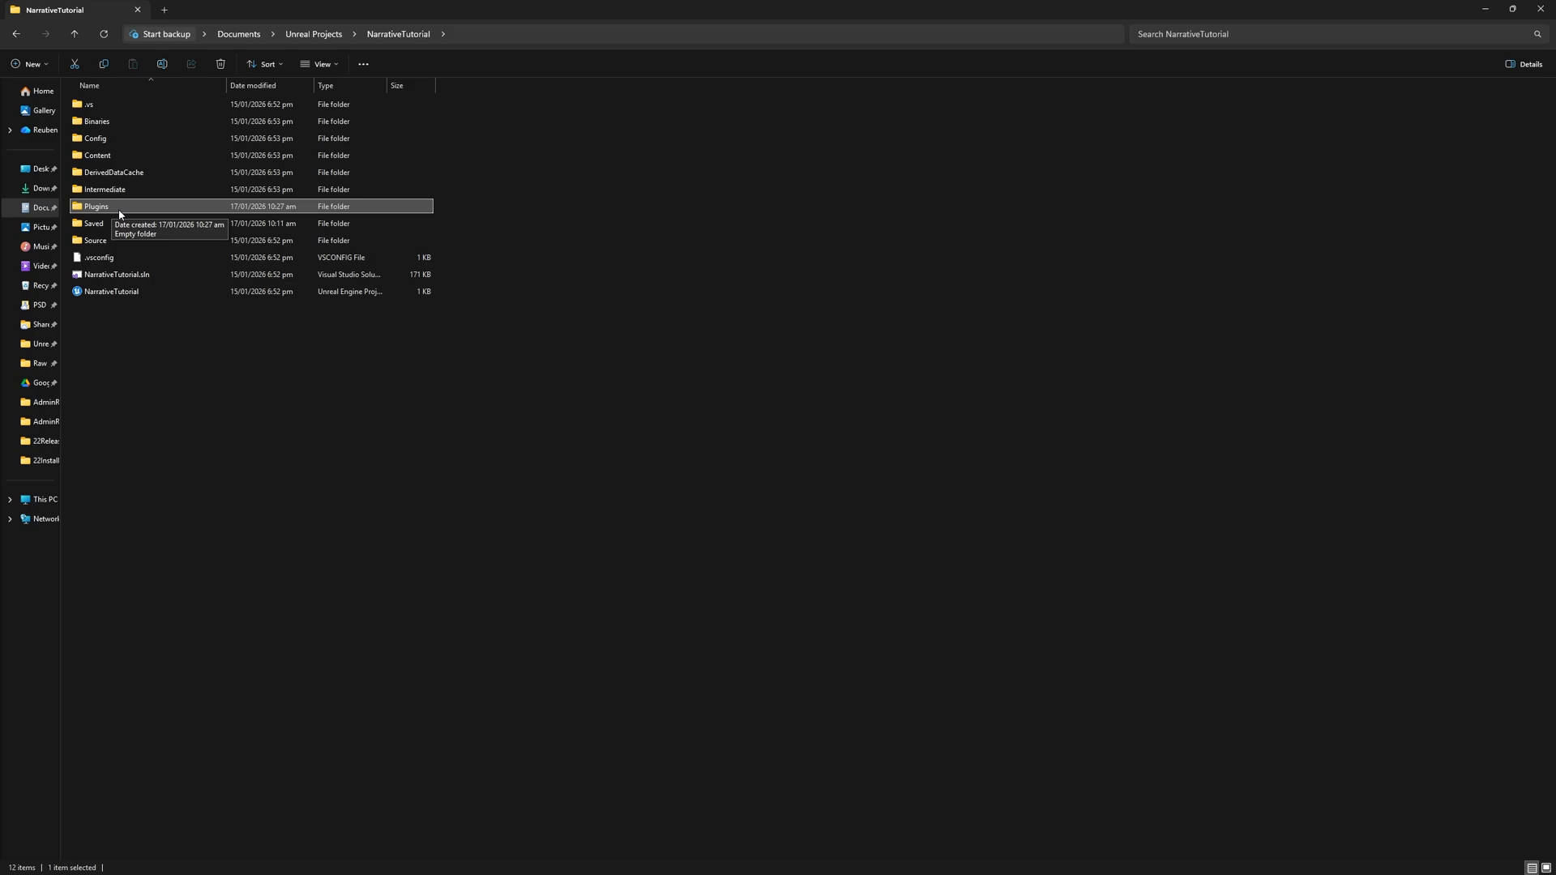
mouse_move(125, 212)
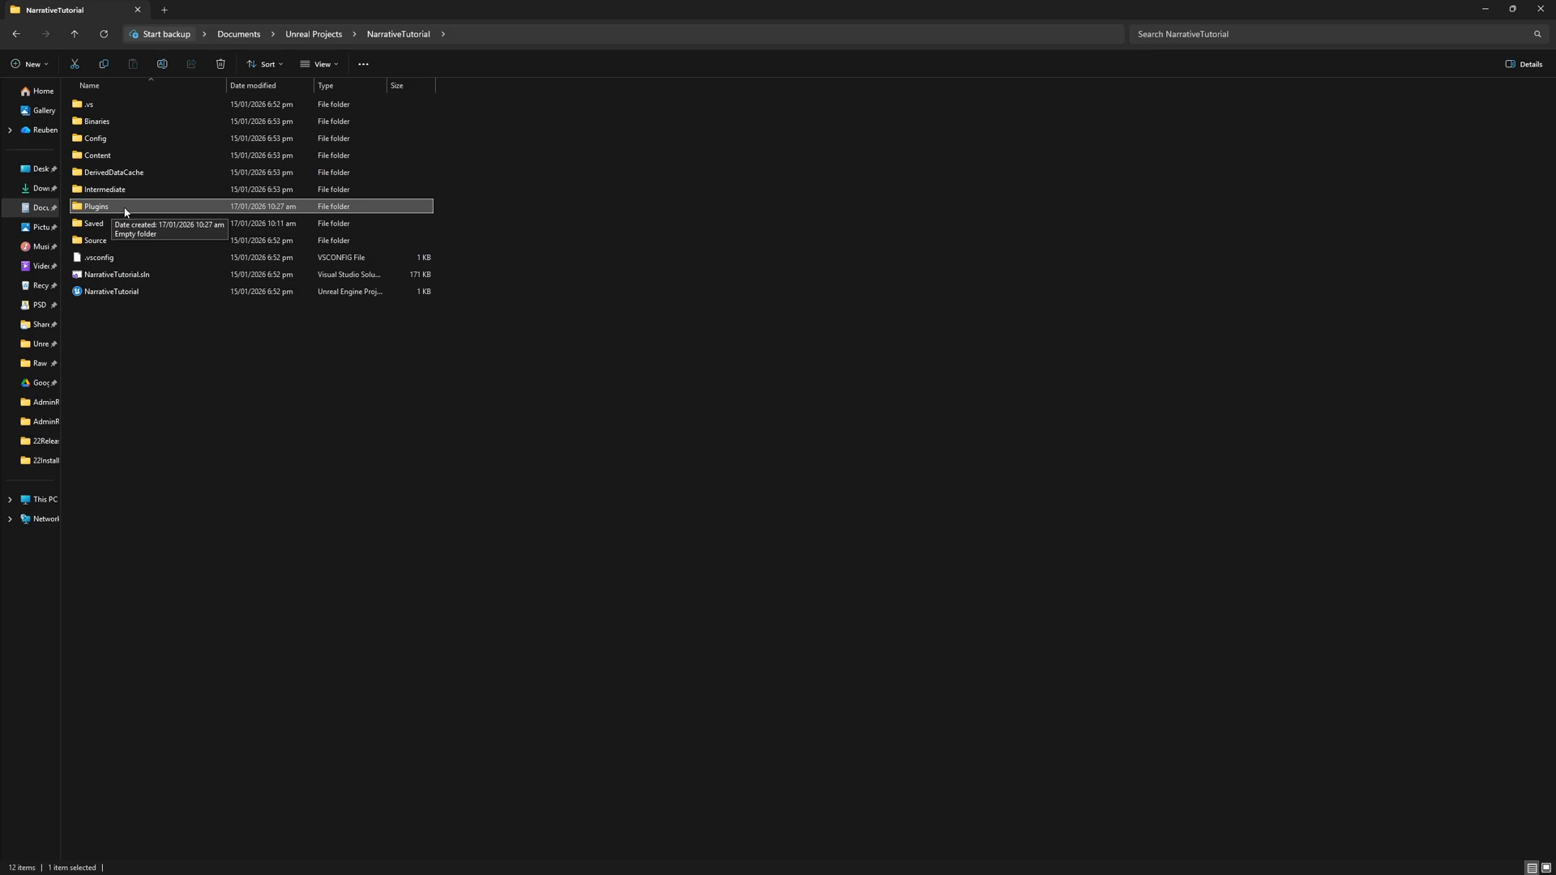
mouse_move(126, 209)
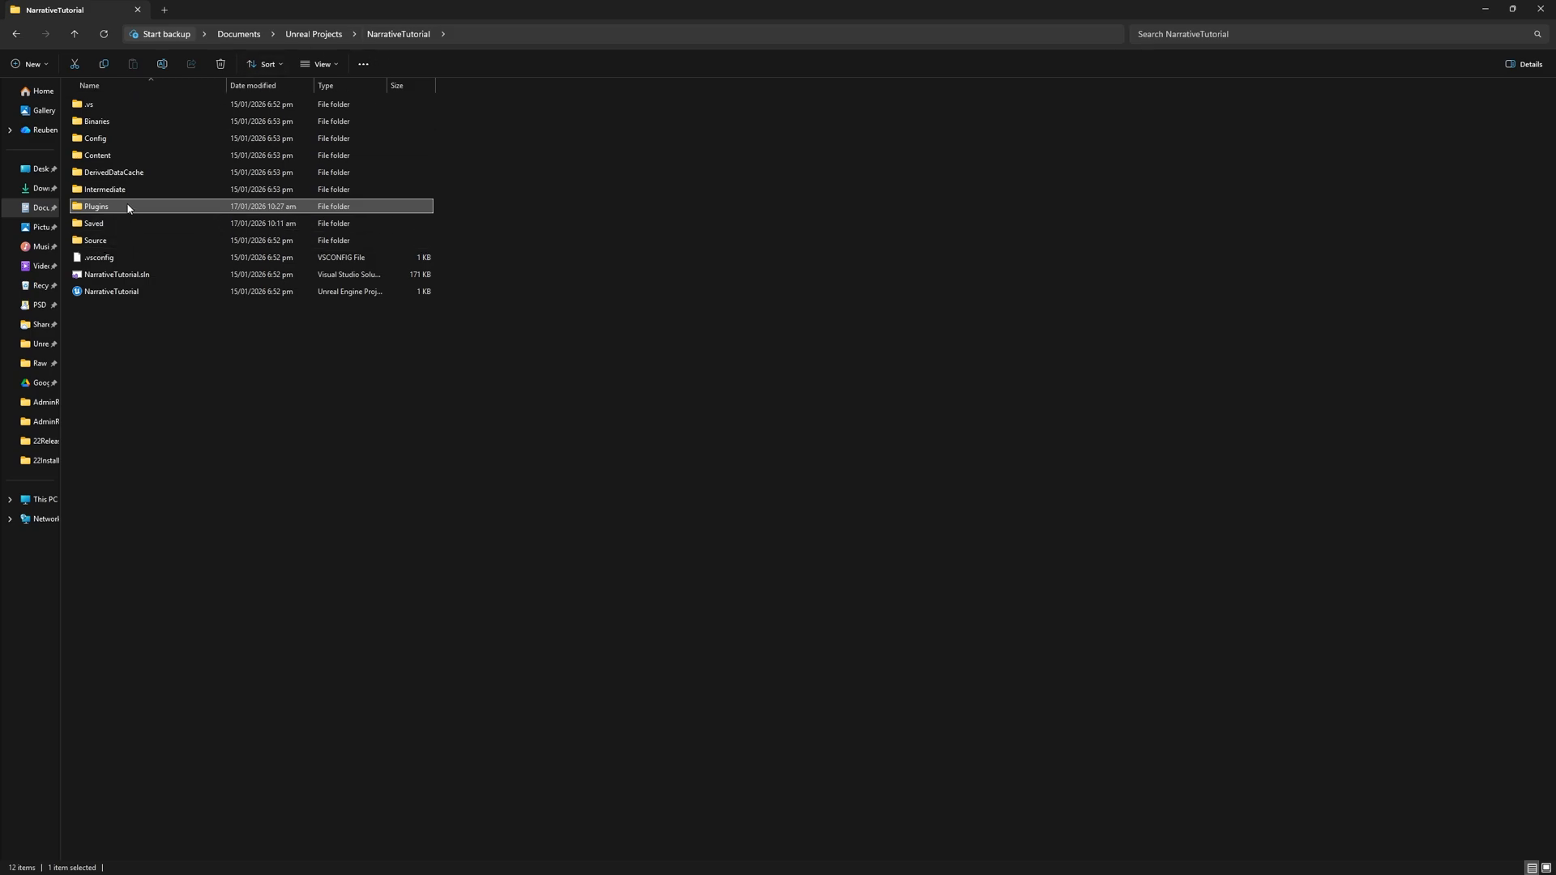
double_click(96, 206)
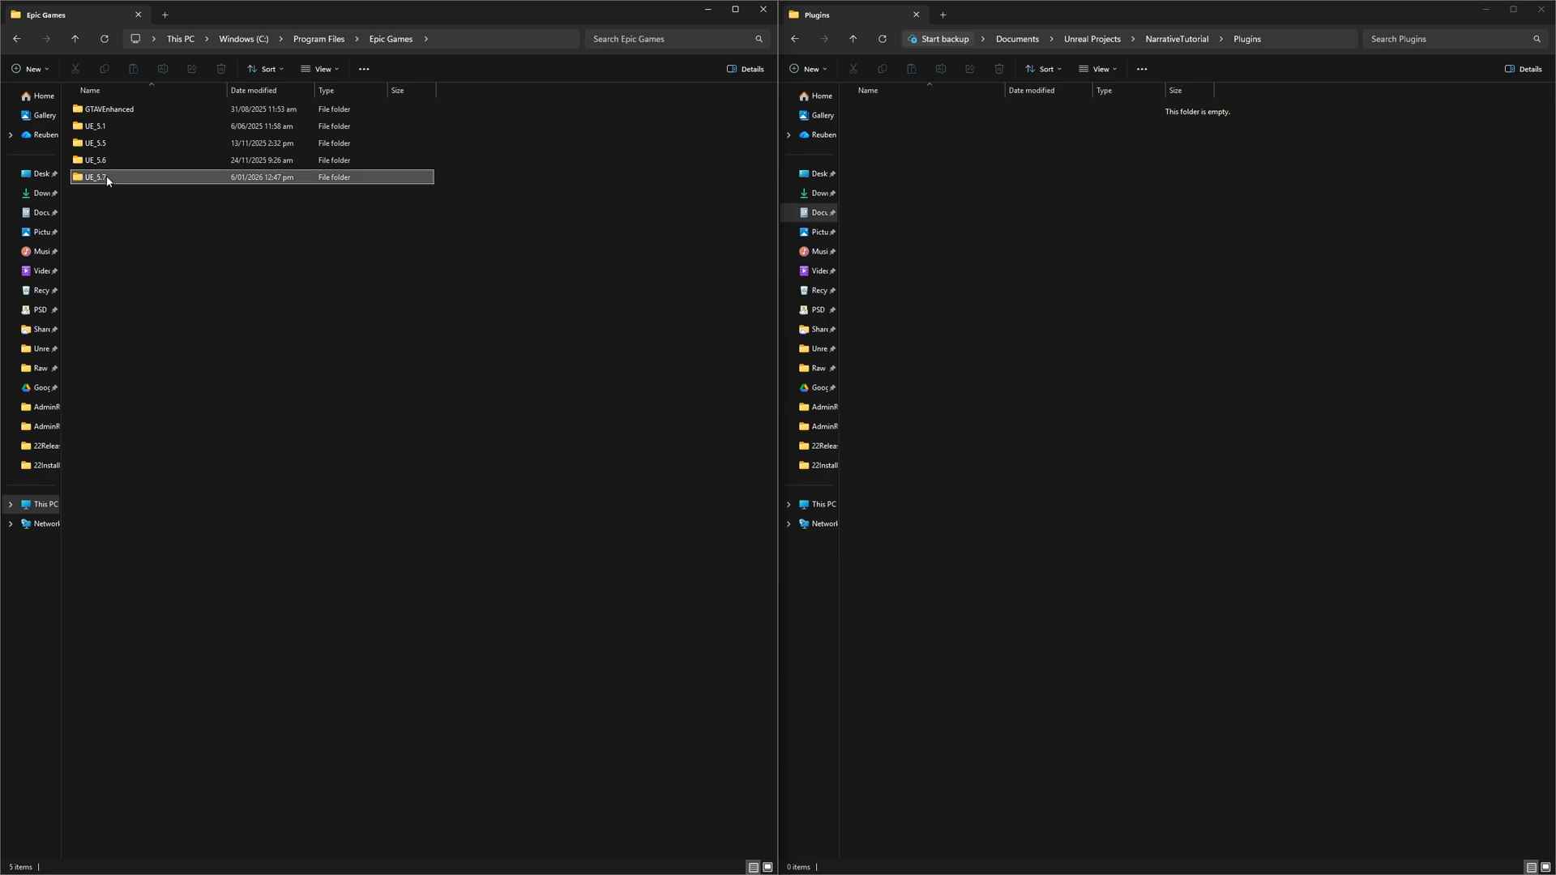
Browse into the UE_5.7 engine install's Plugins folder to locate plugin folders such as EnhancedInput
double_click(96, 177)
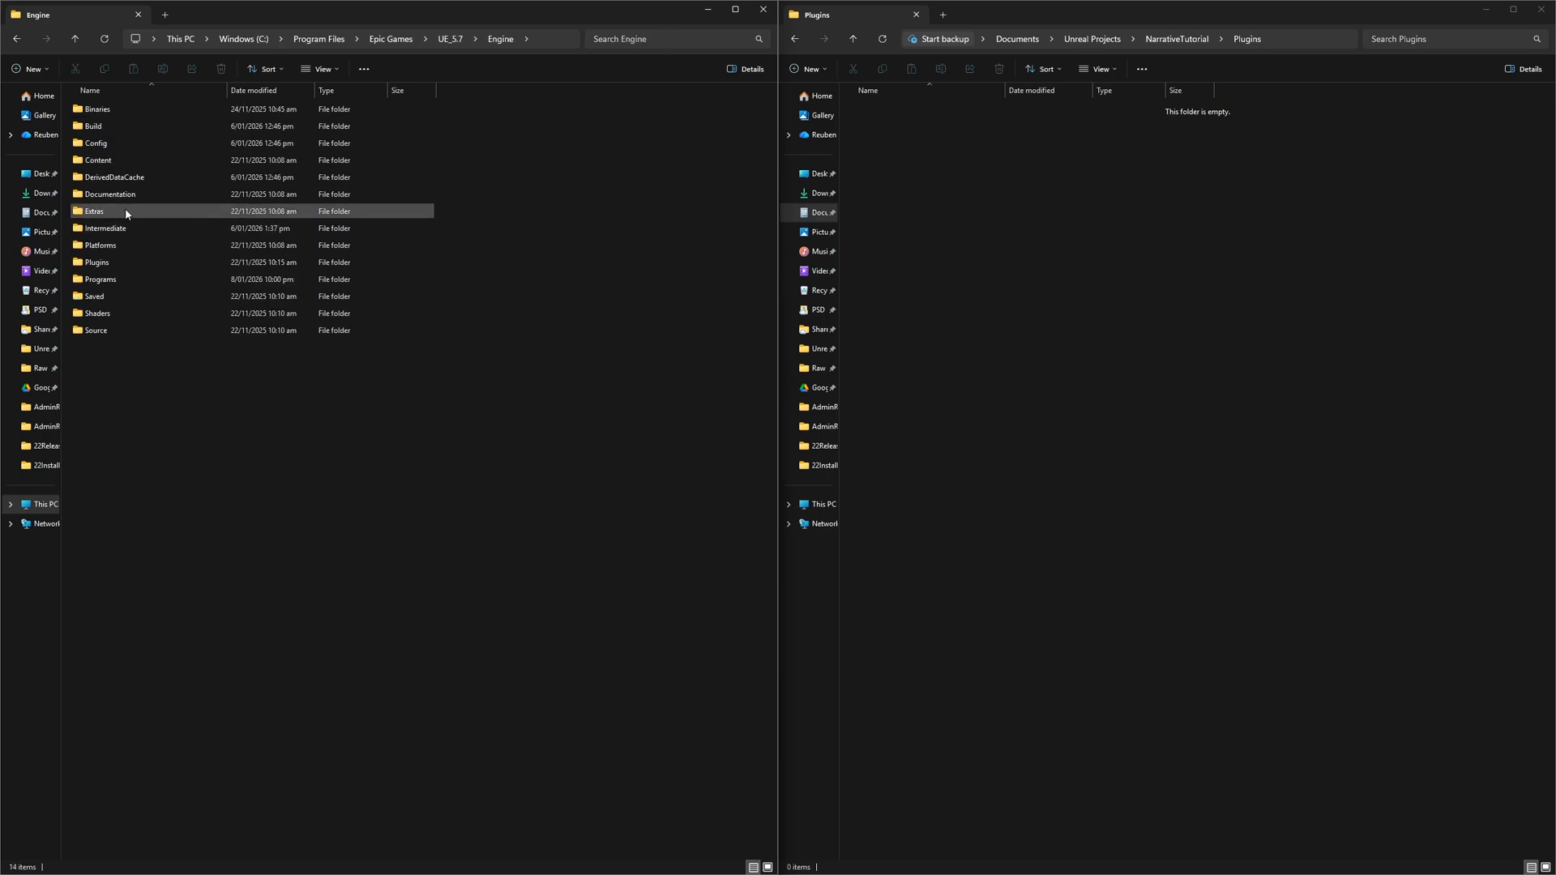
double_click(96, 262)
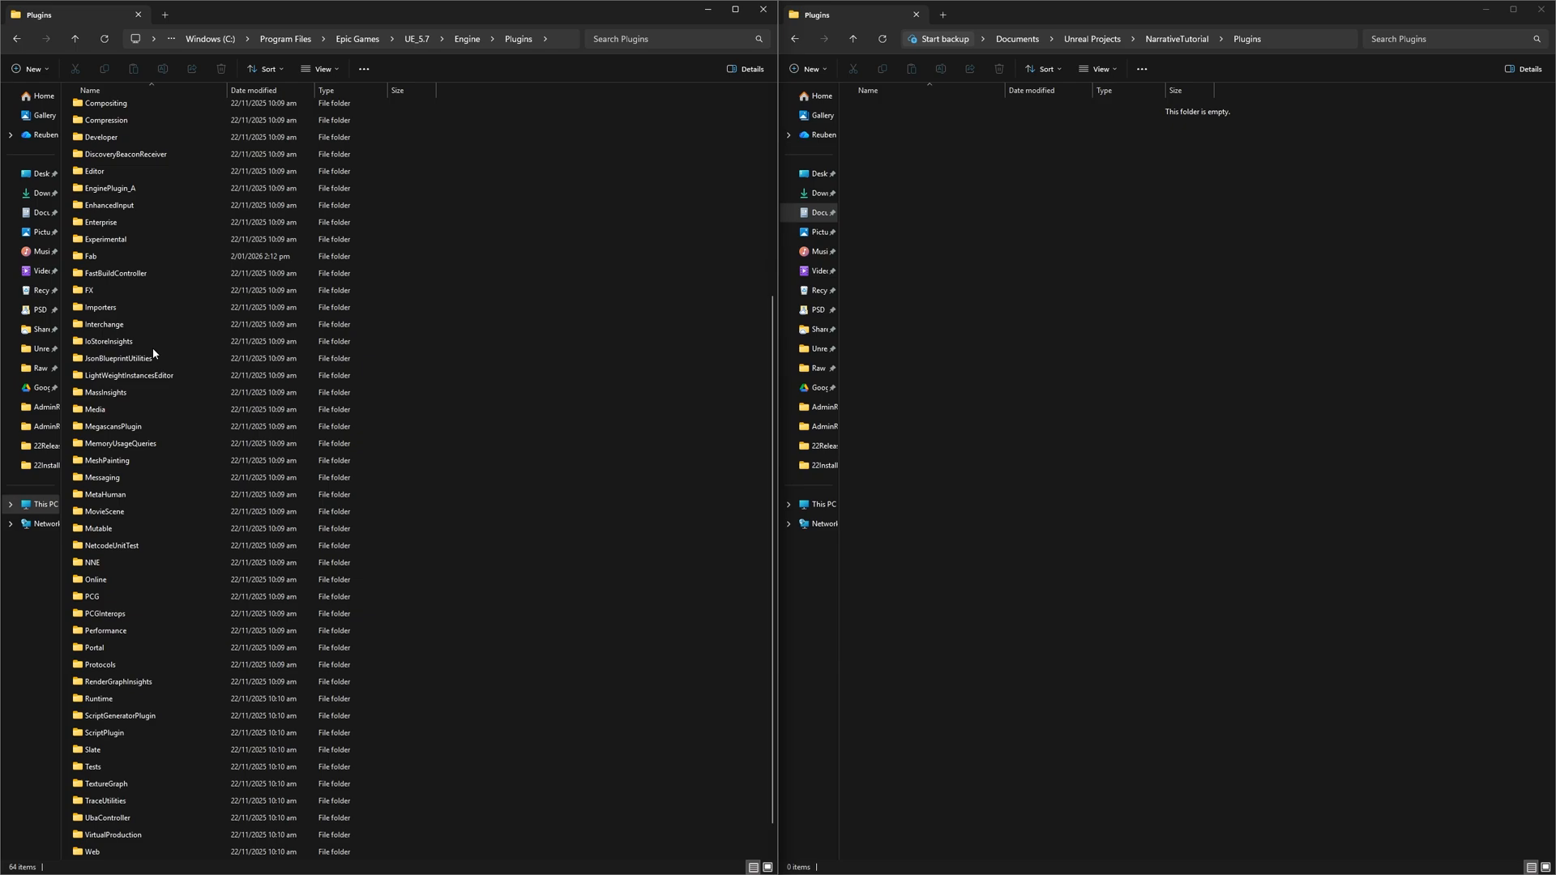
left_click(103, 511)
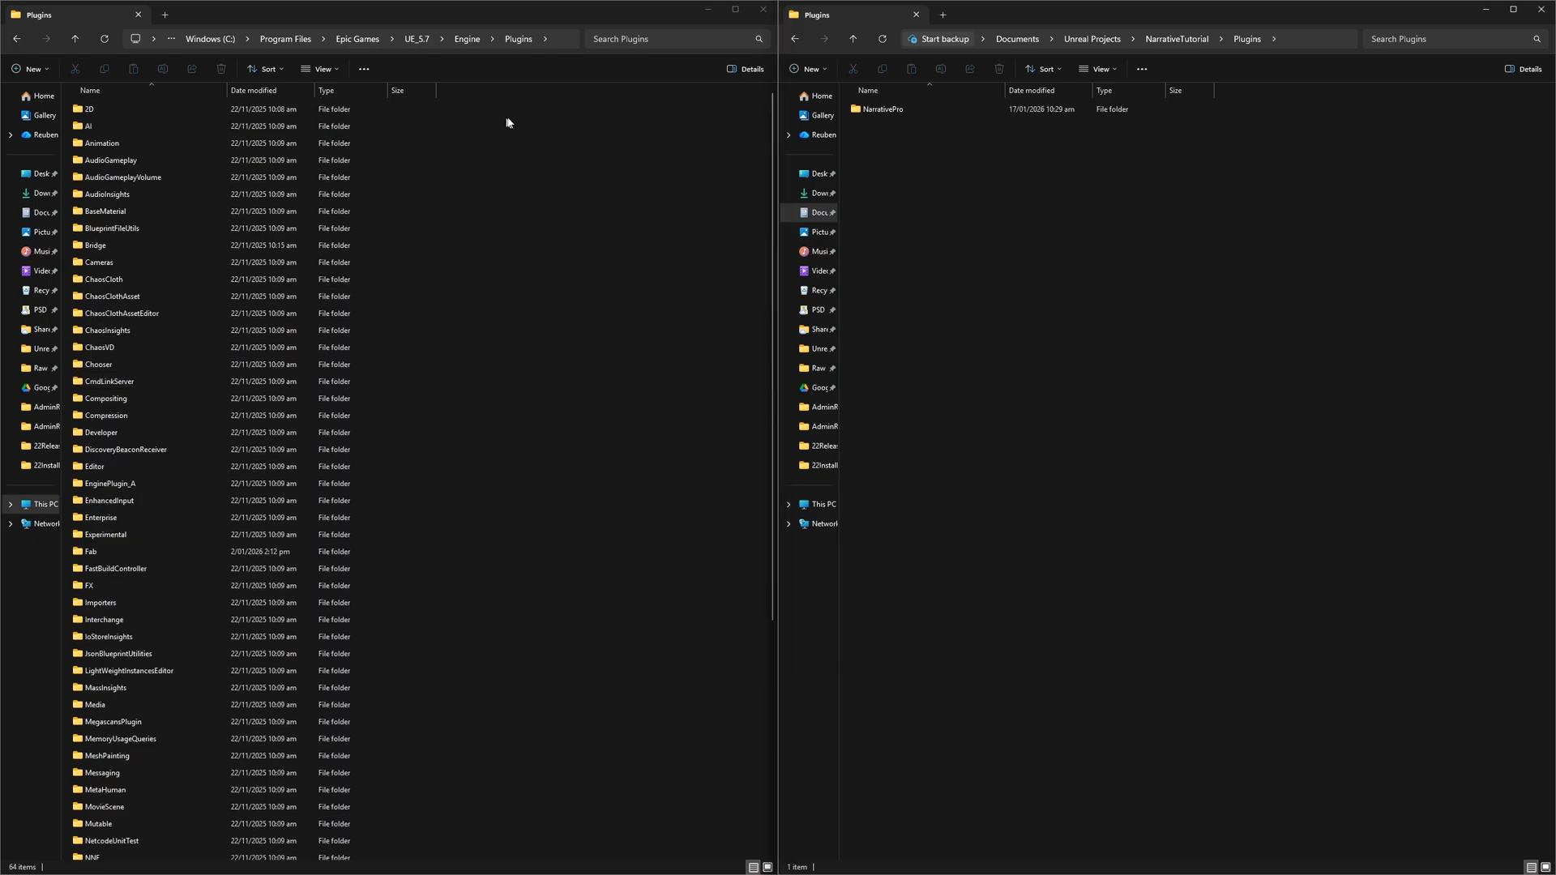
left_click(89, 586)
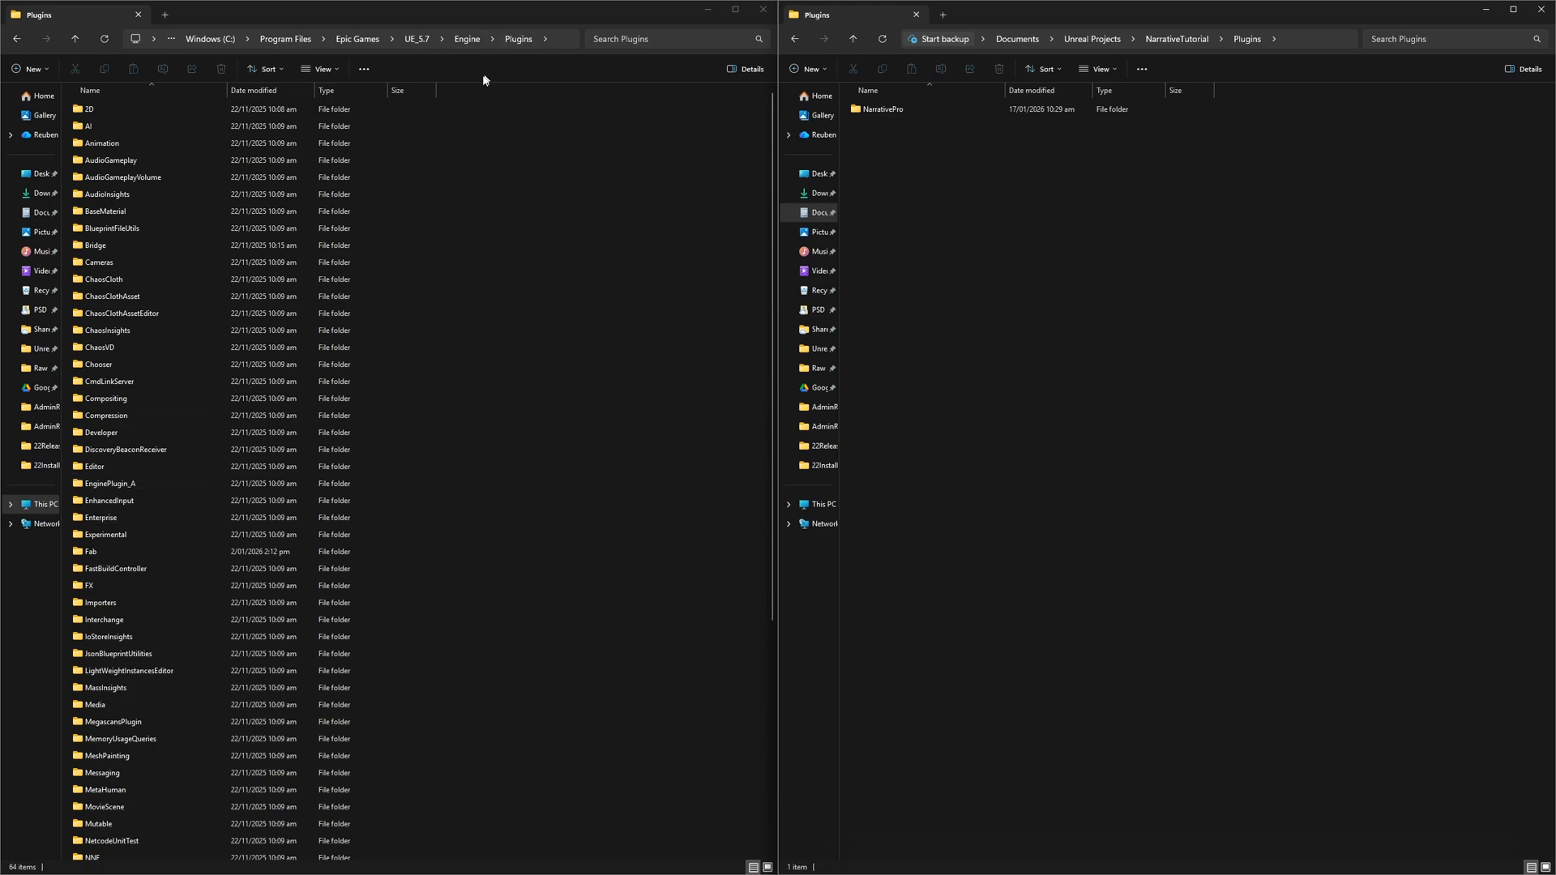
left_click(109, 501)
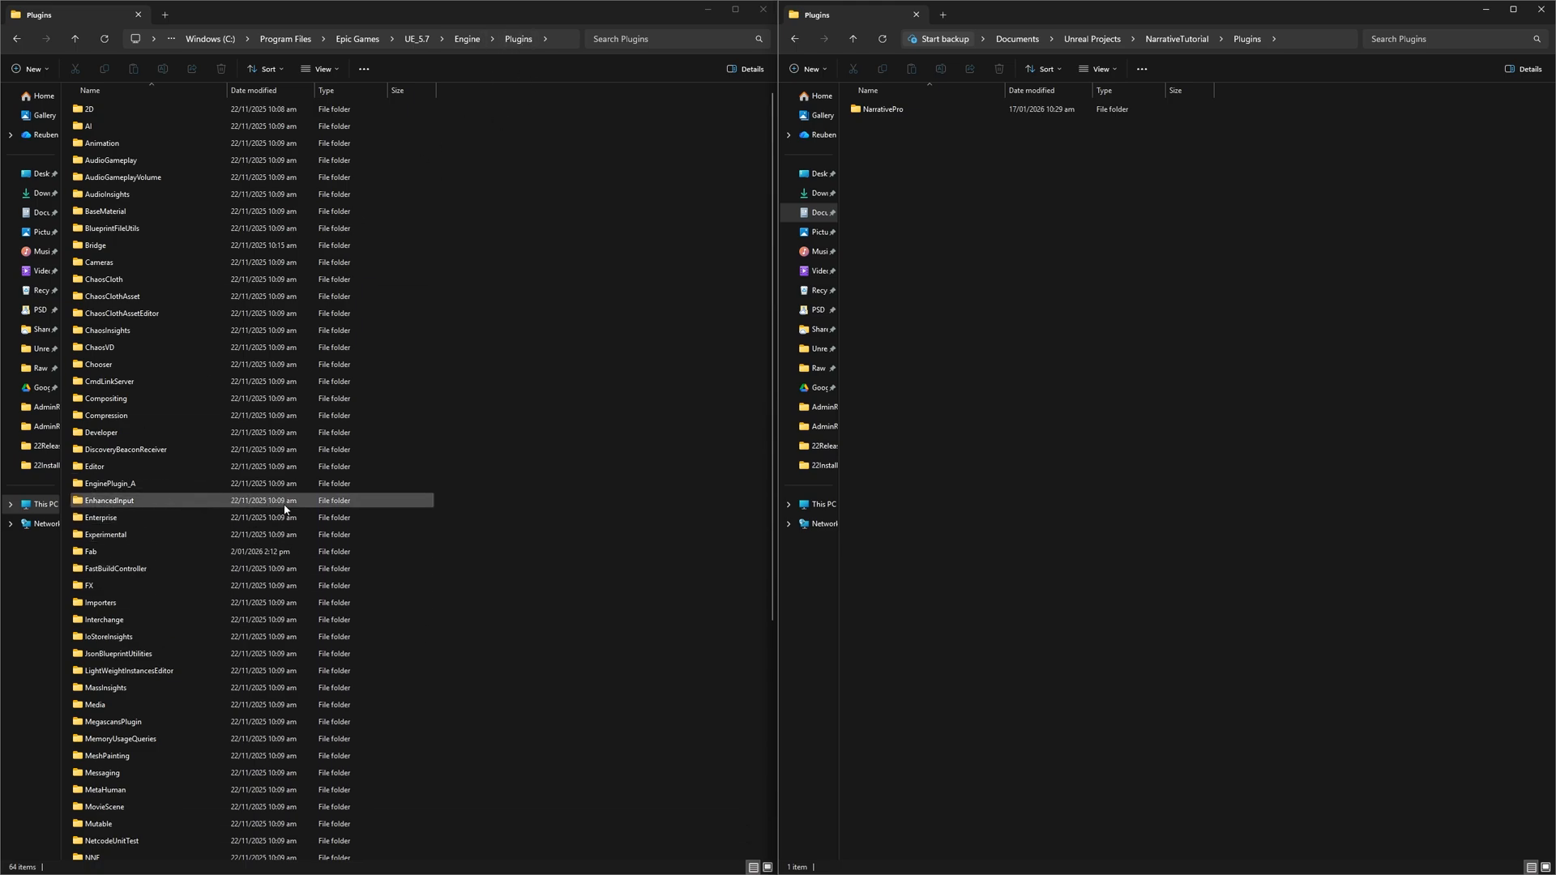
left_click(1042, 366)
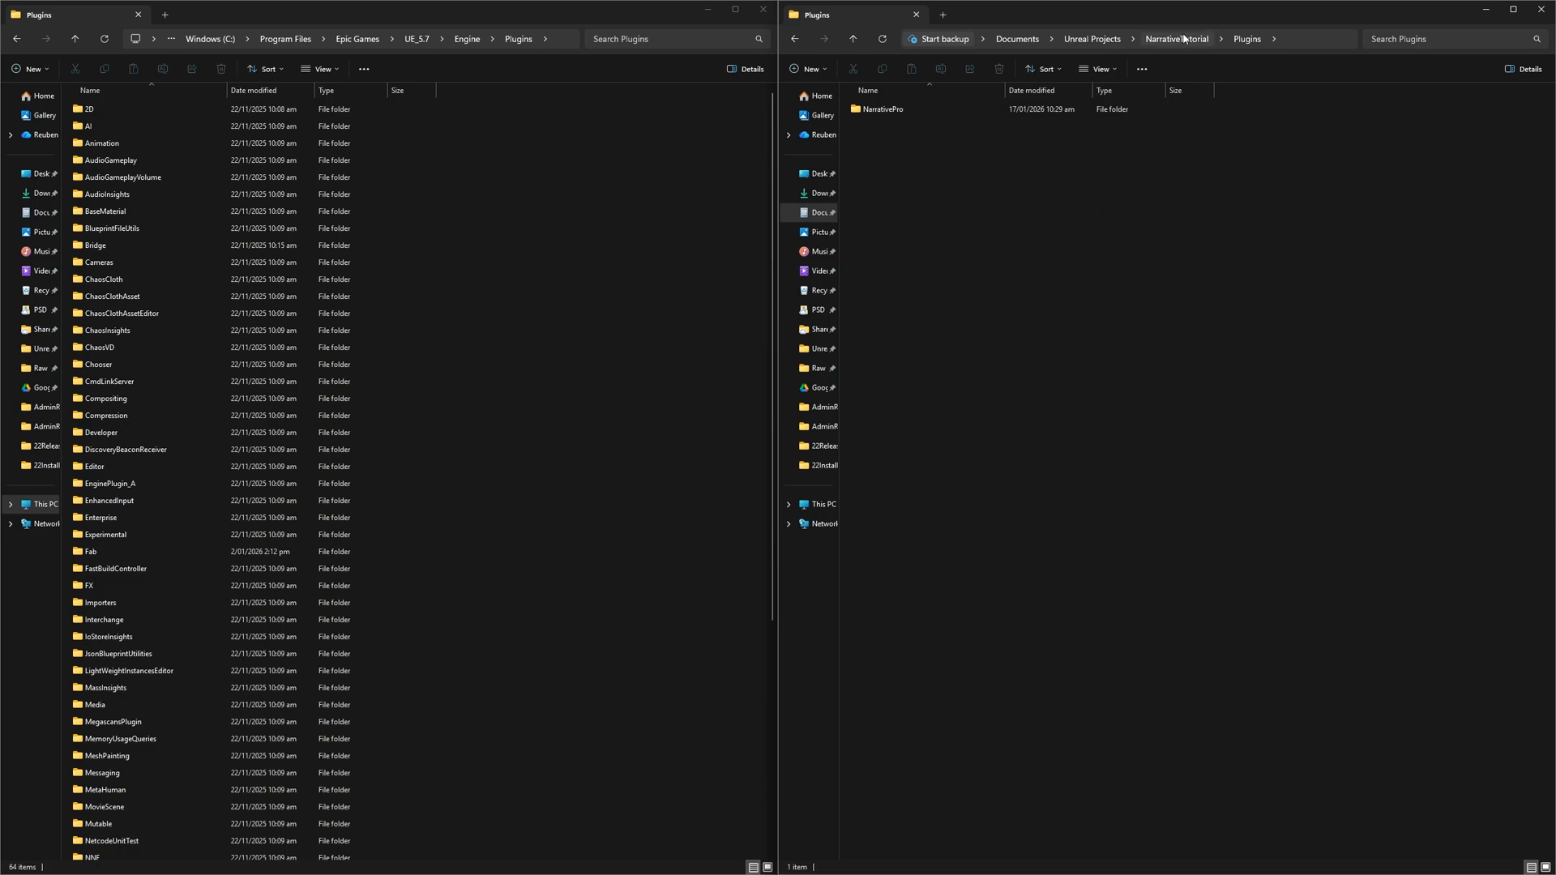
Return to the NarrativeTutorial project's Plugins folder and enter the NarrativePro plugin folder
left_click(883, 109)
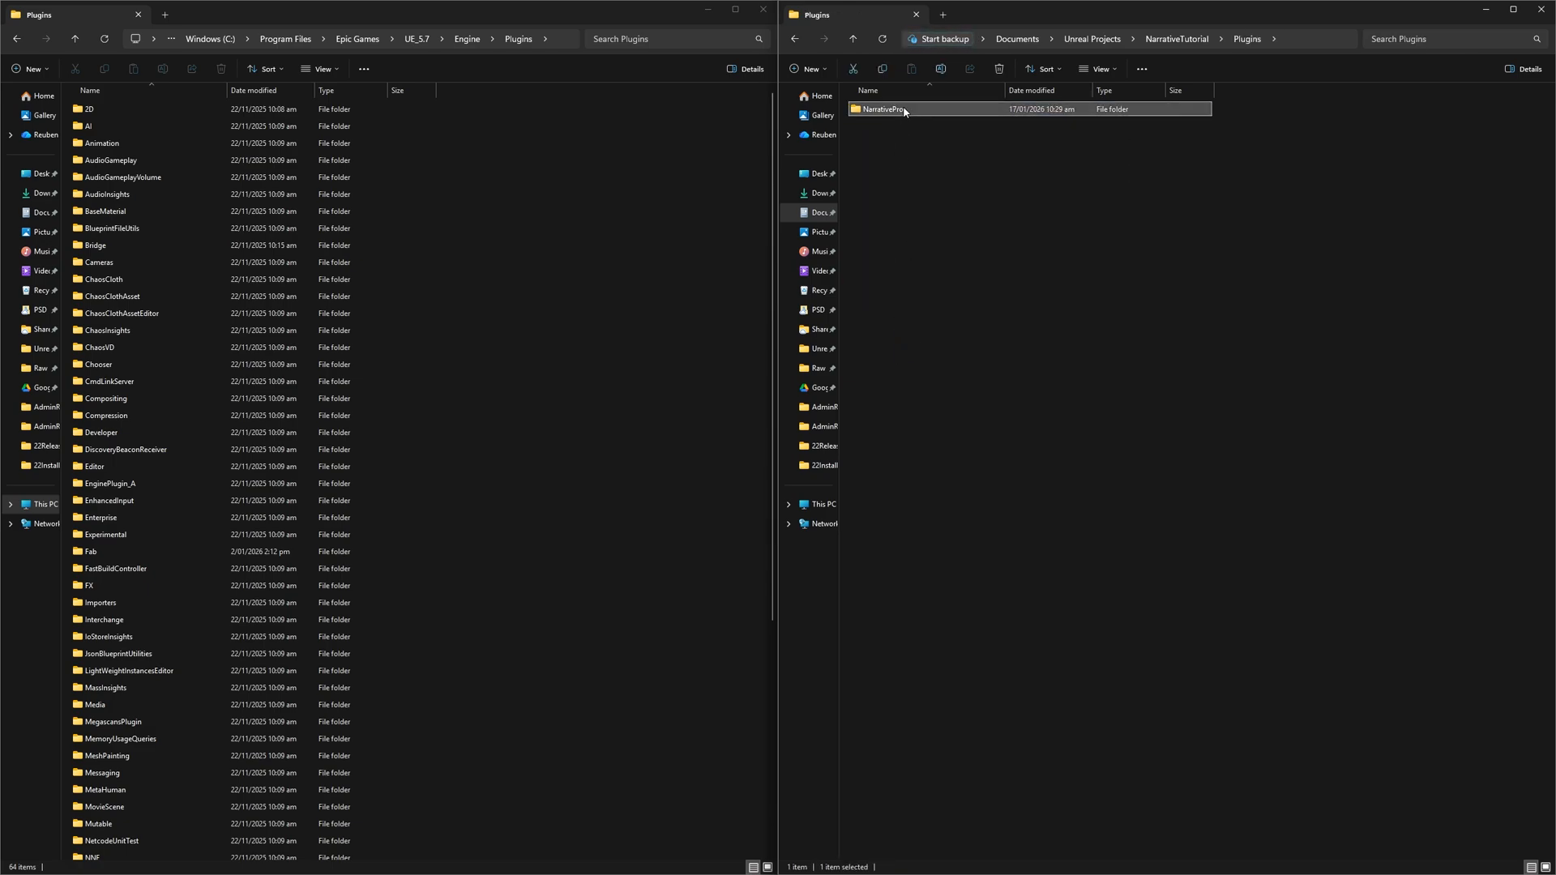
double_click(886, 109)
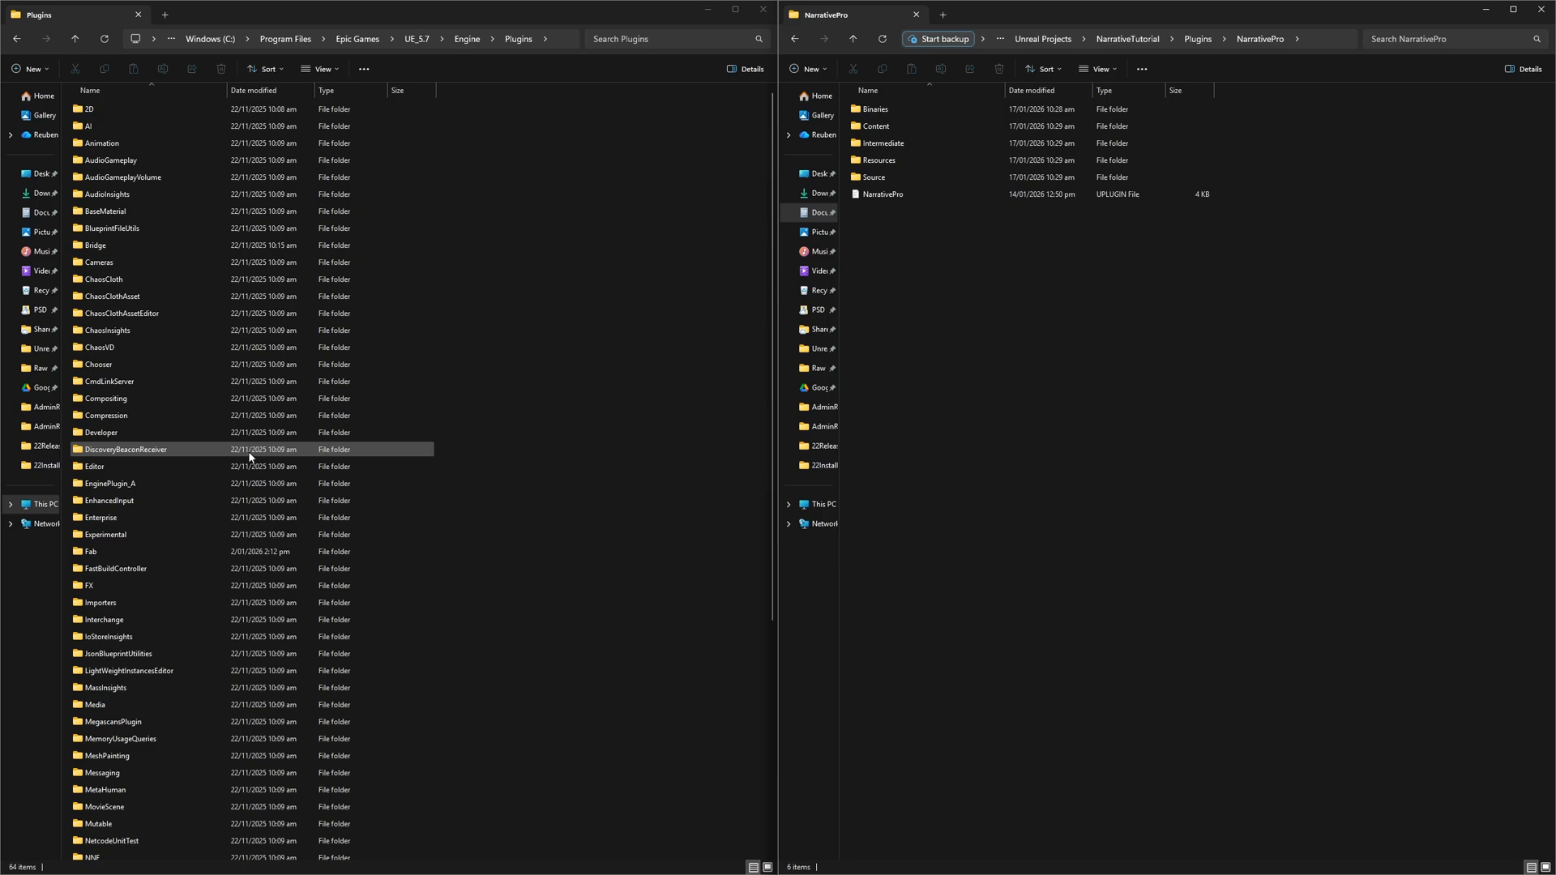
mouse_move(491, 389)
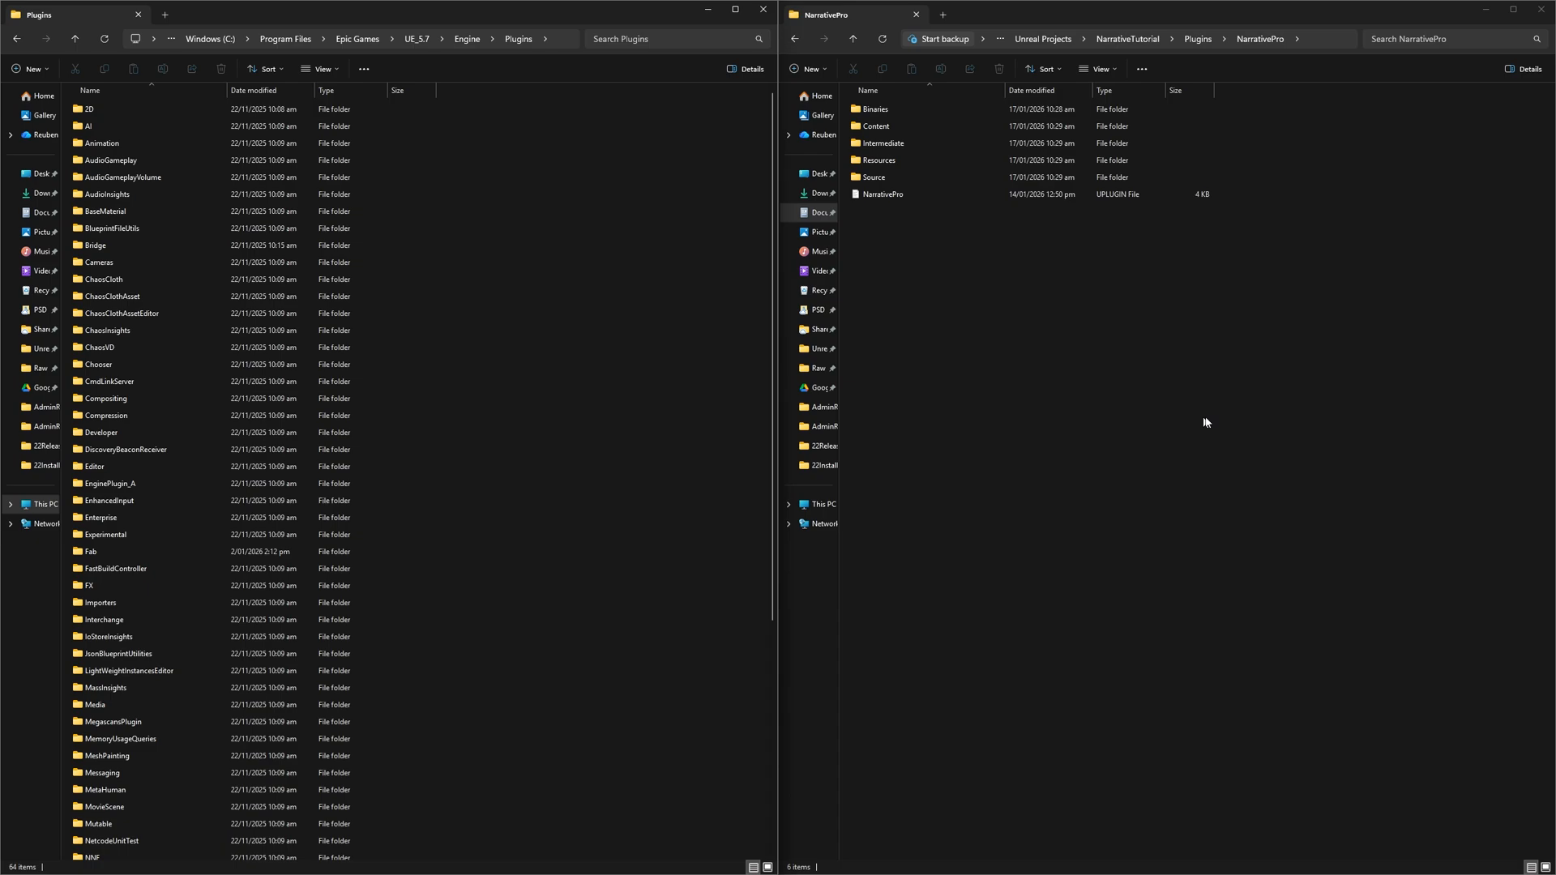
Generate Visual Studio project files from NarrativeTutorial.uproject in the project folder
left_click(1129, 39)
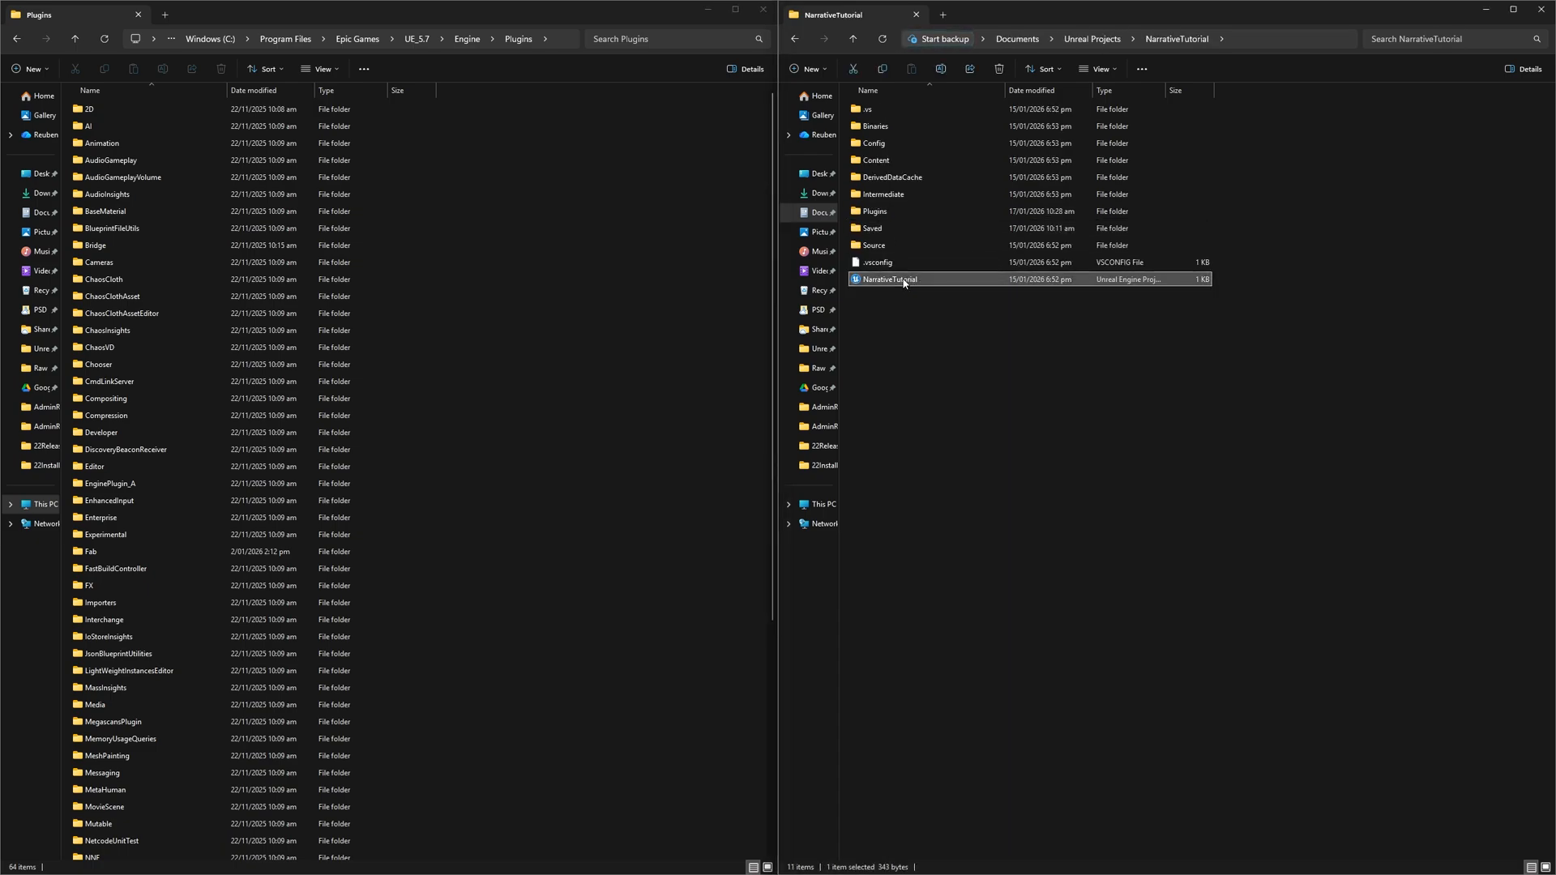
left_click(877, 262)
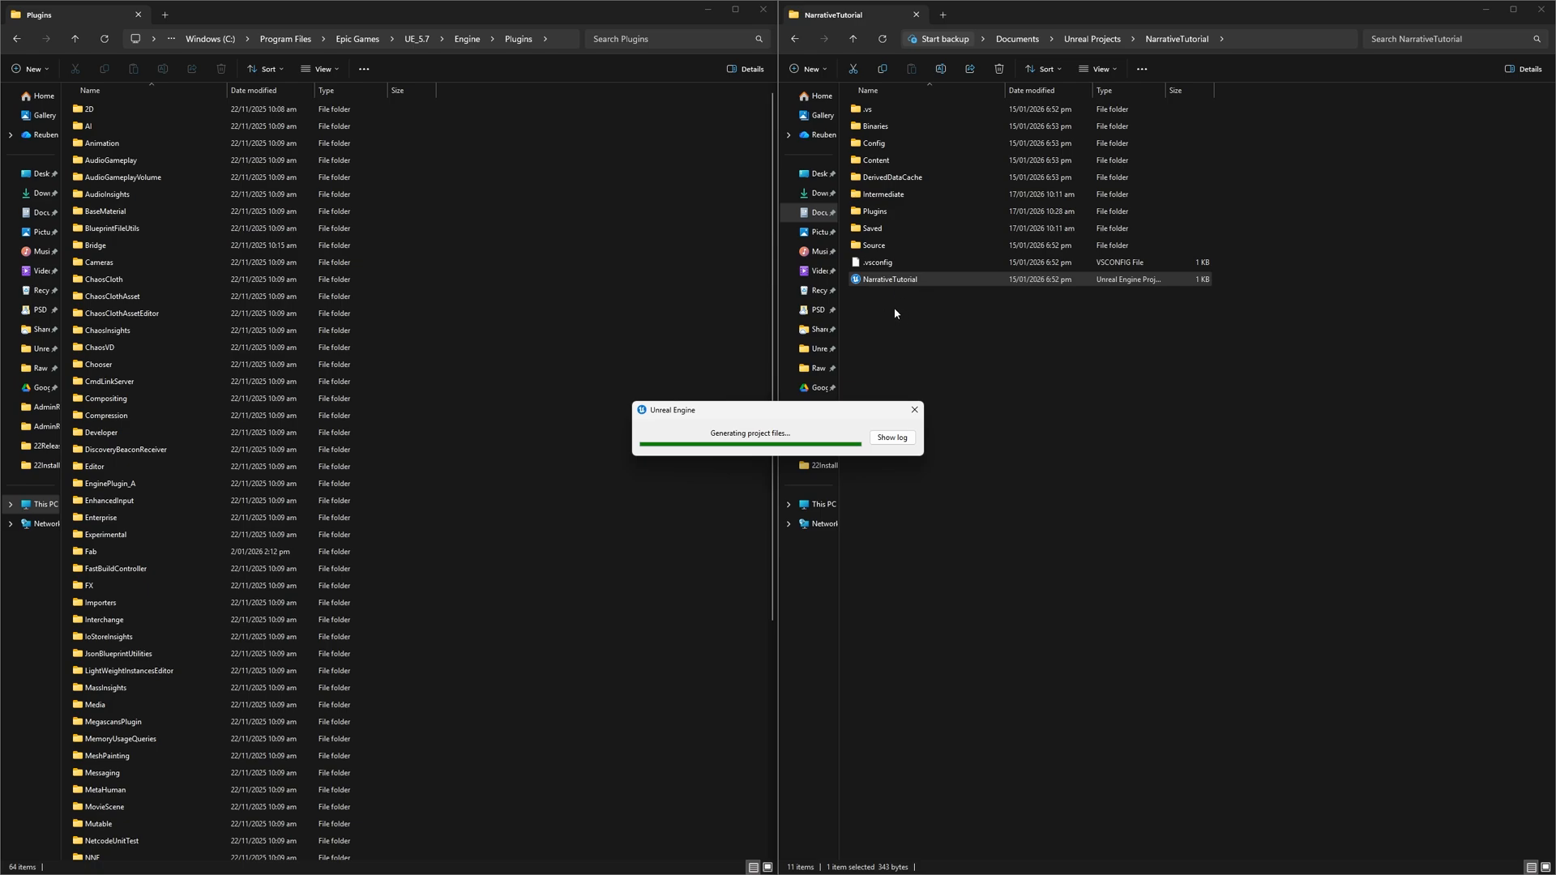
mouse_move(899, 318)
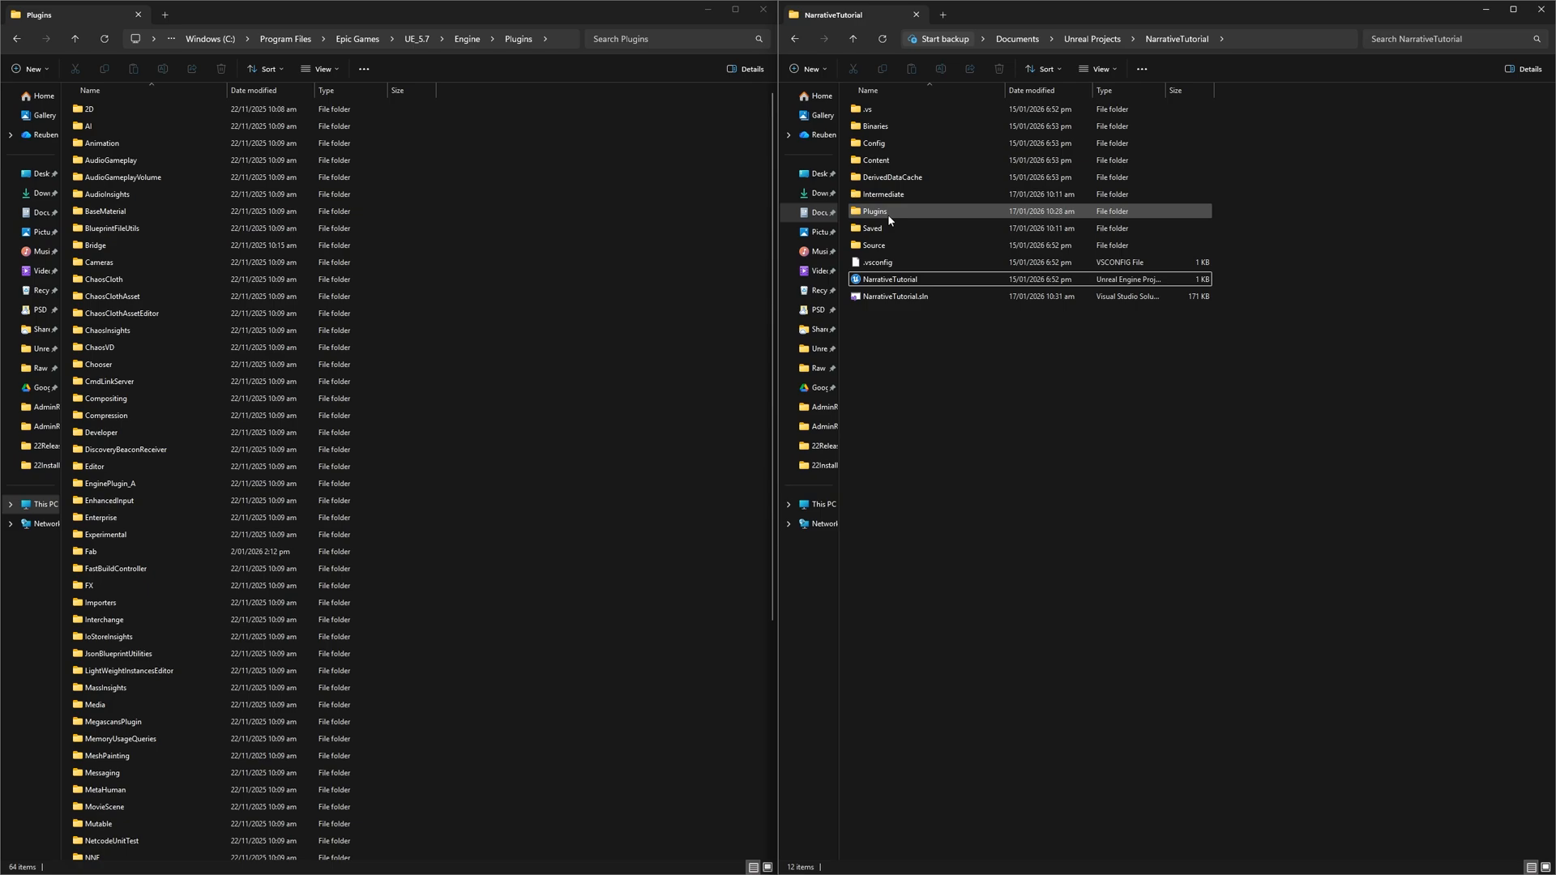
mouse_move(882, 210)
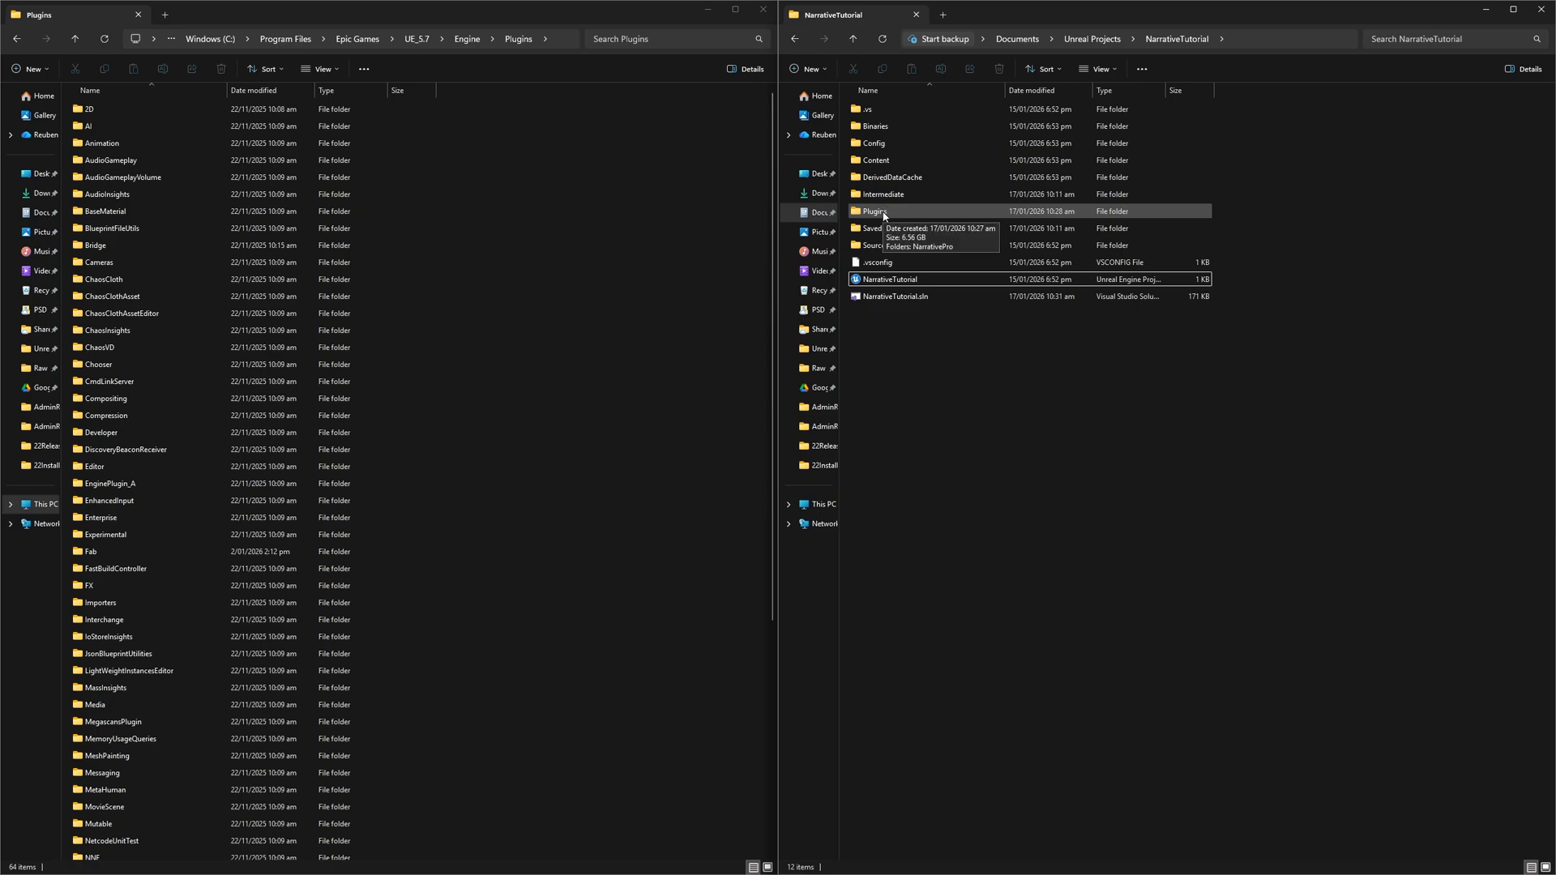
Check the Plugins > NarrativePro contents, then launch NarrativeTutorial.sln in Visual Studio
double_click(877, 211)
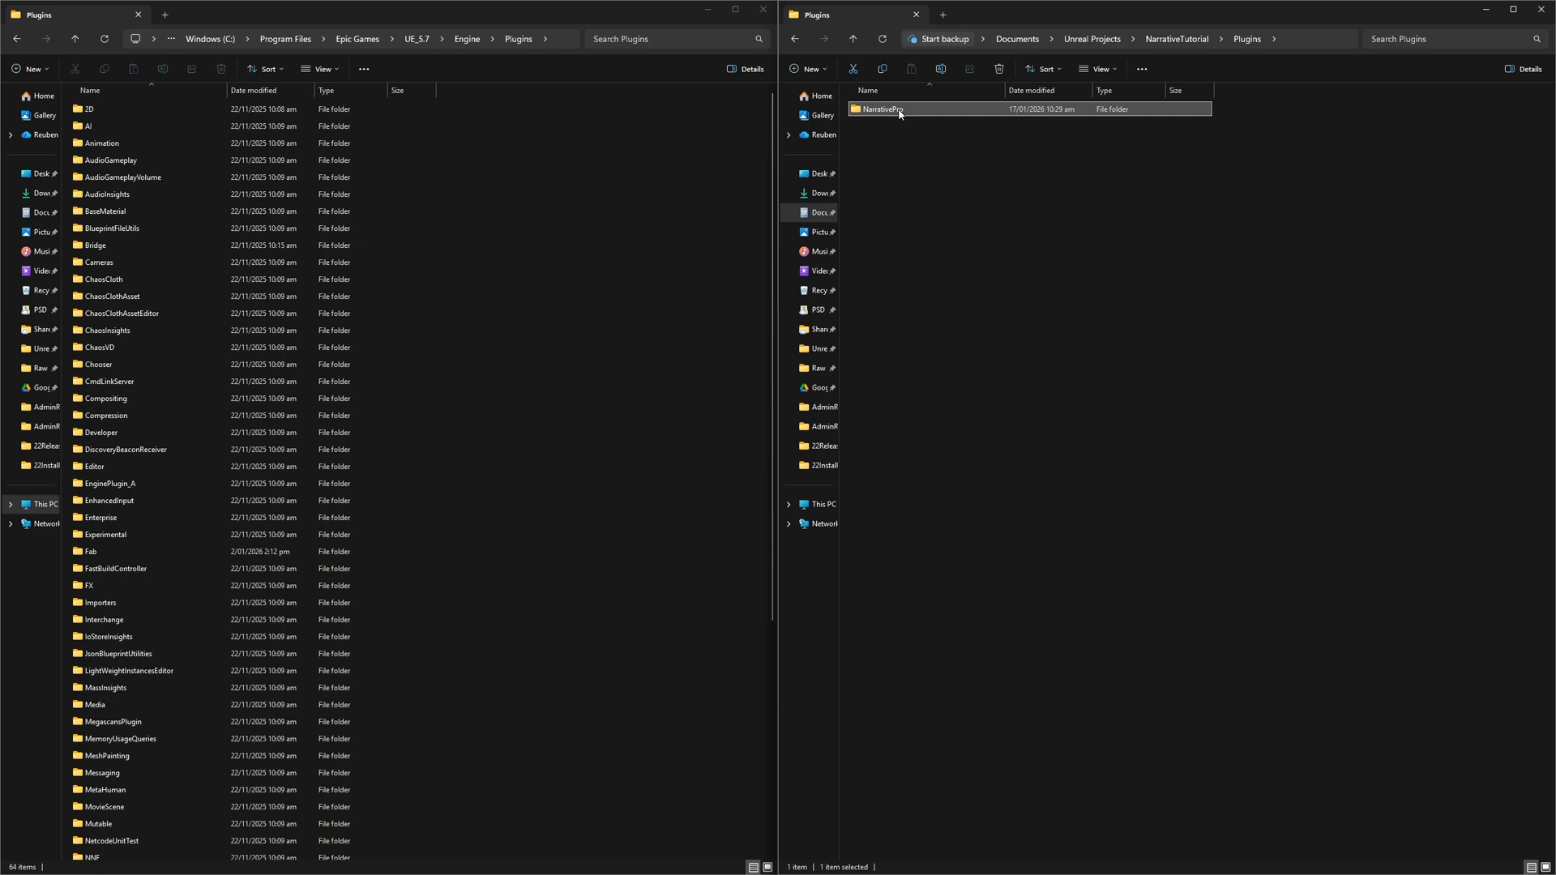
double_click(882, 108)
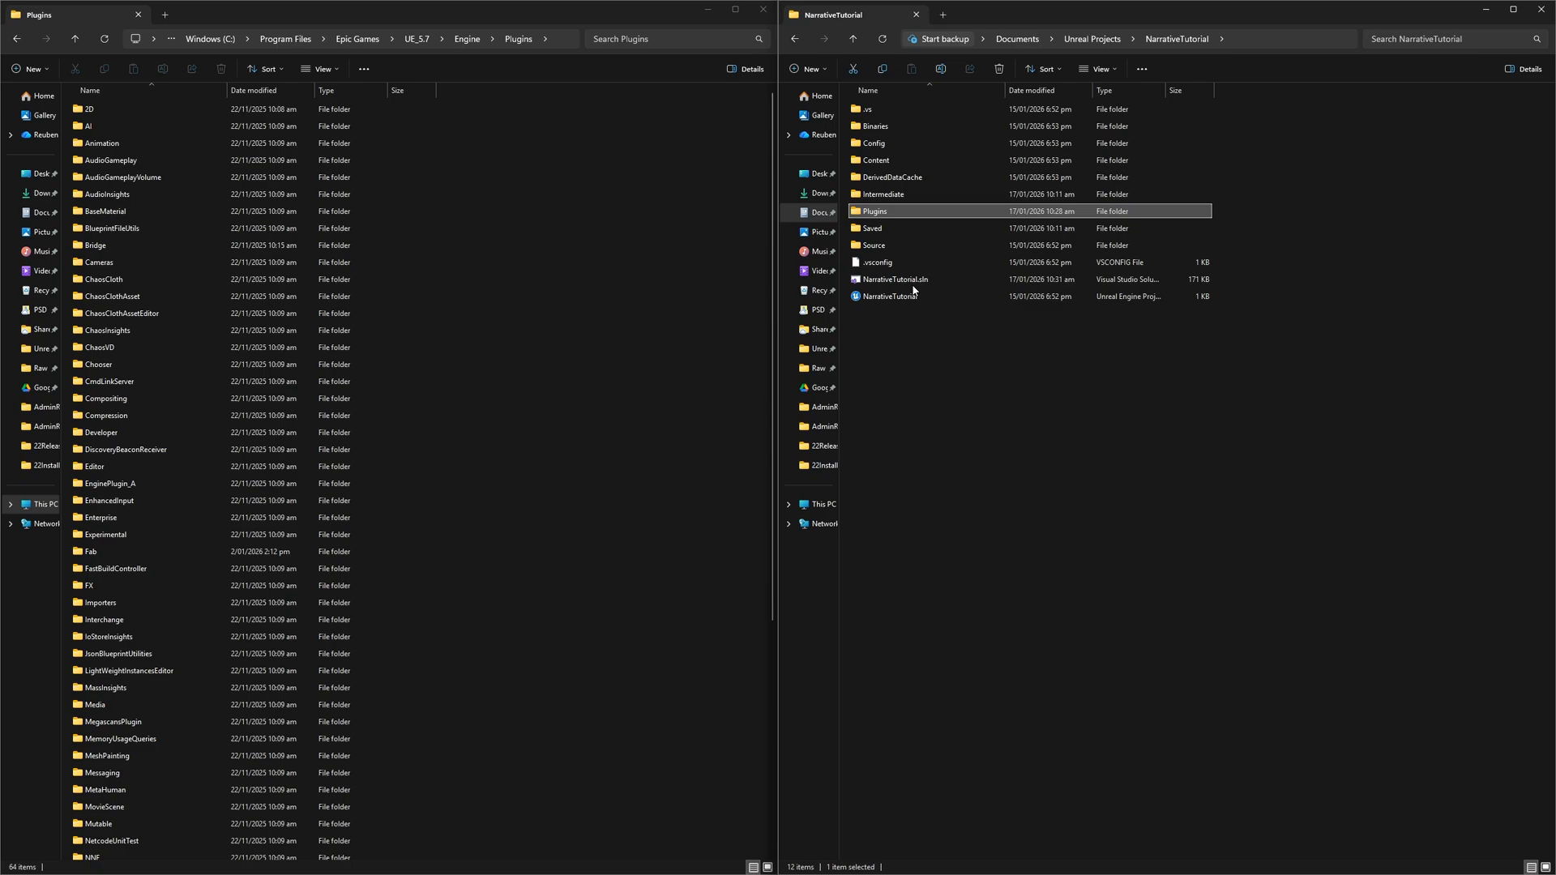
mouse_move(895, 279)
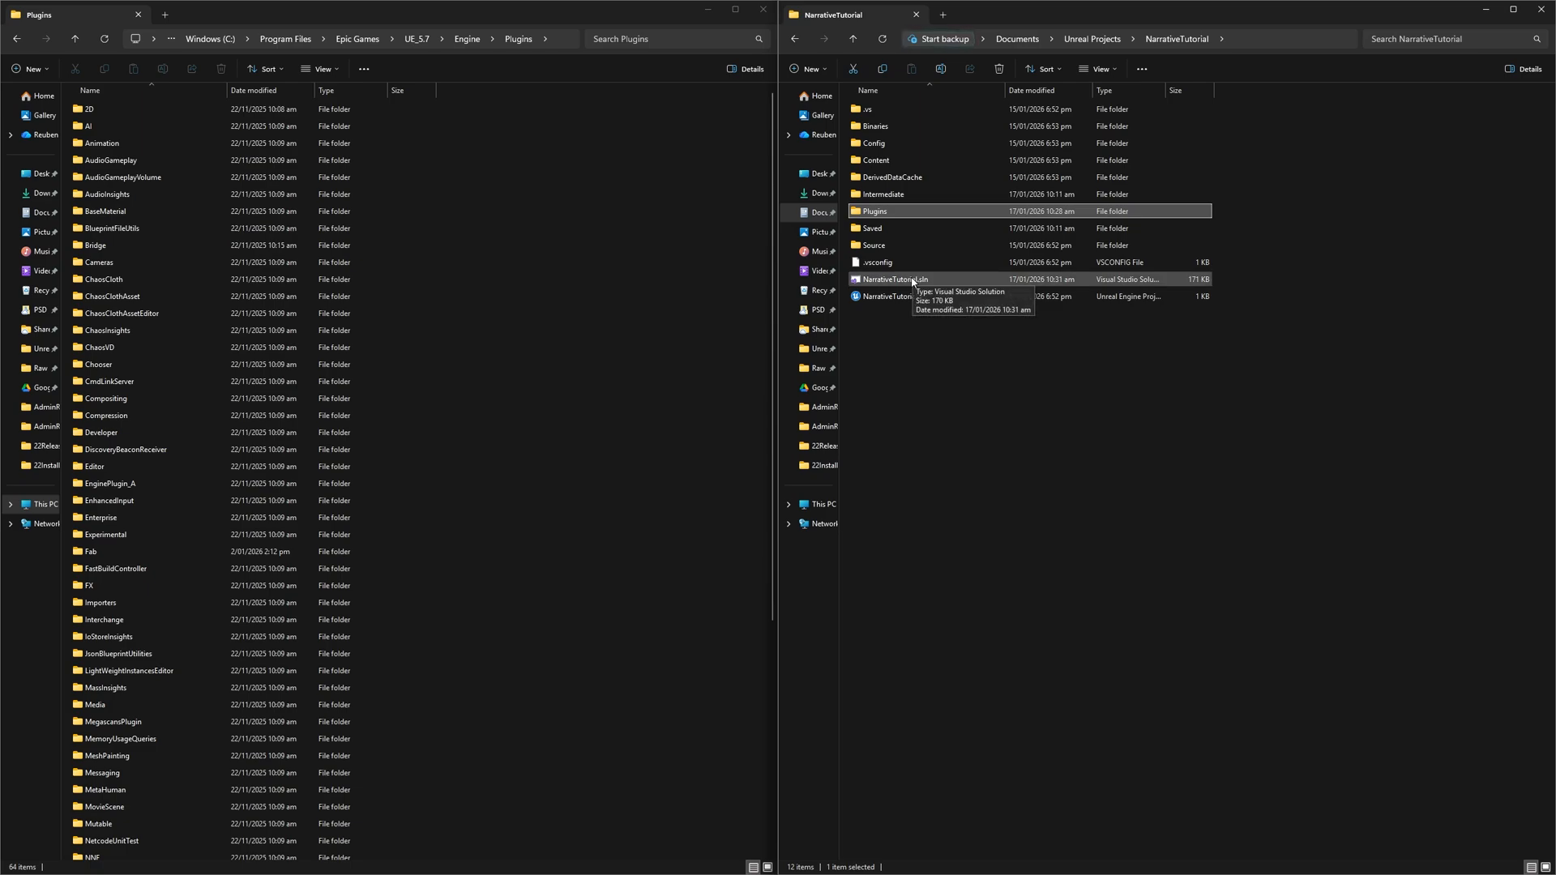
double_click(895, 278)
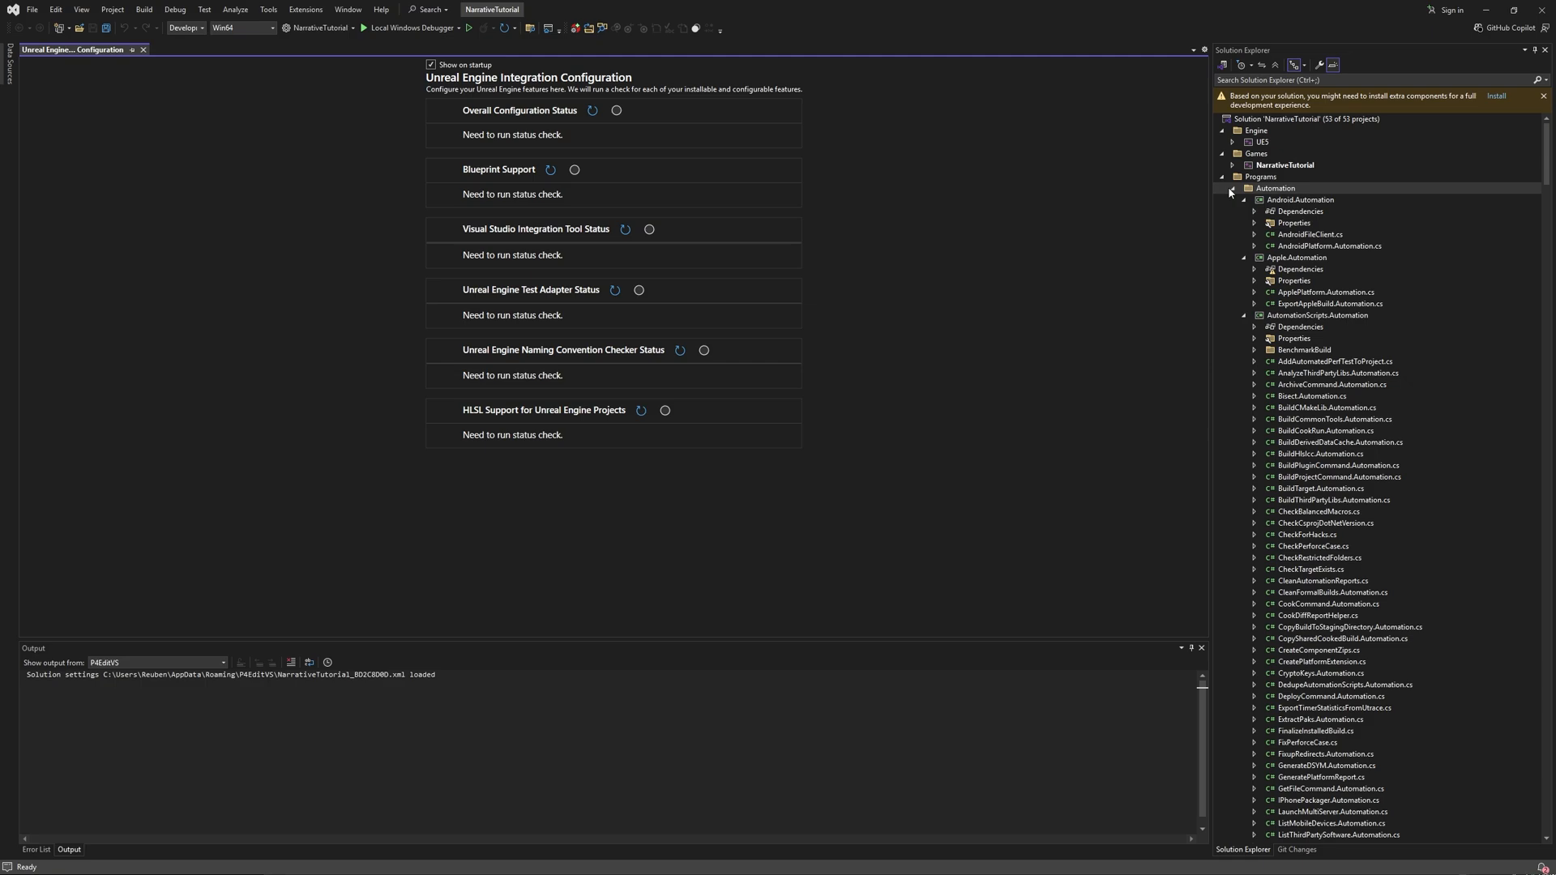
Expand Games > NarrativeTutorial > Plugins in Solution Explorer and dismiss the missing components notice
left_click(1232, 165)
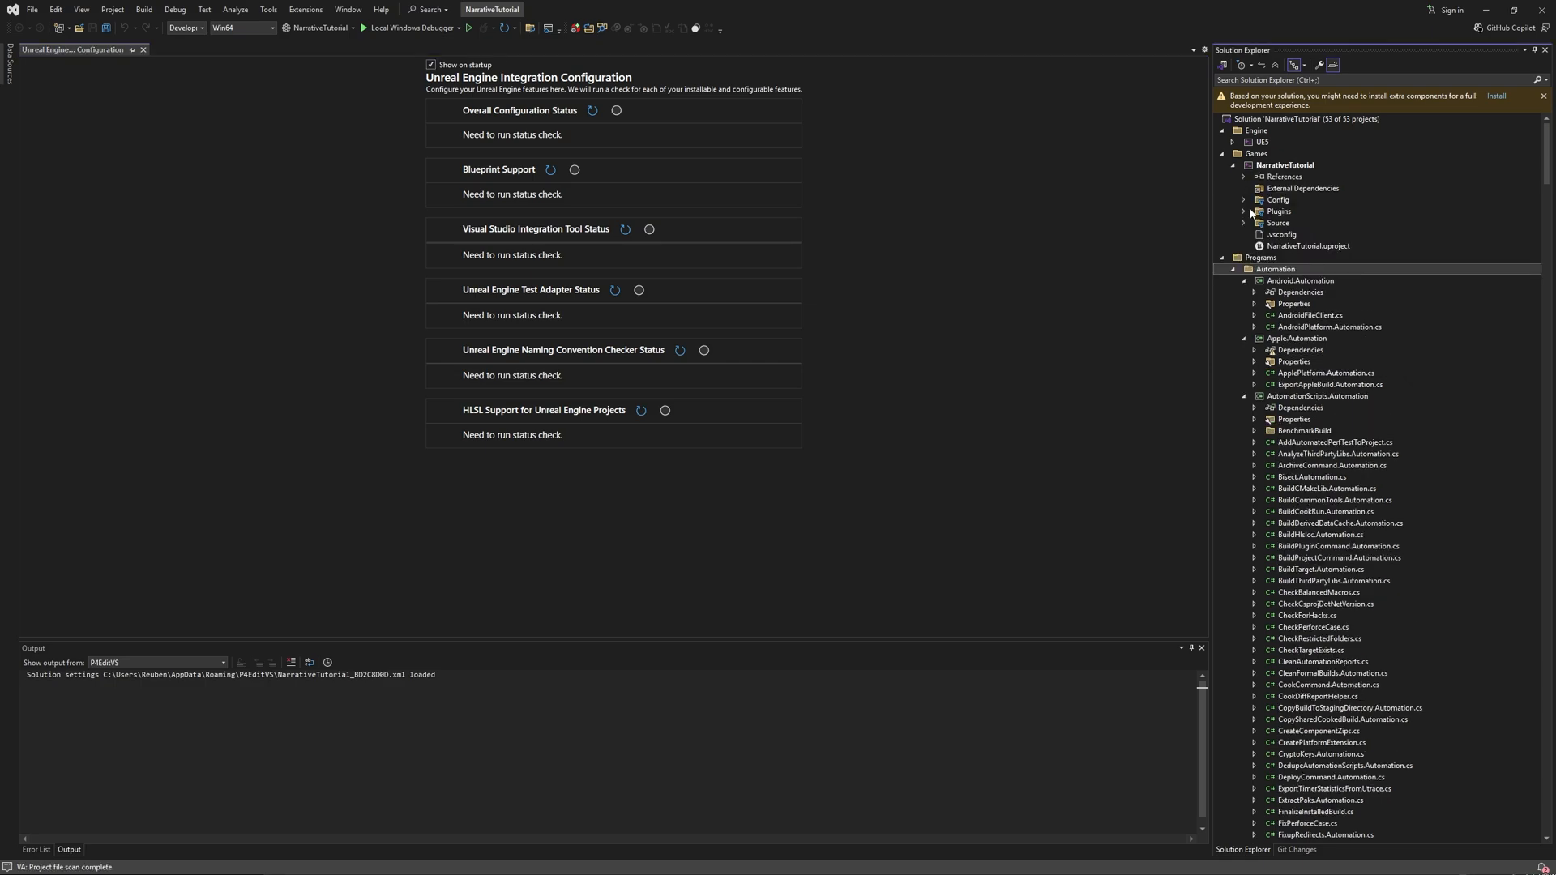
left_click(1243, 211)
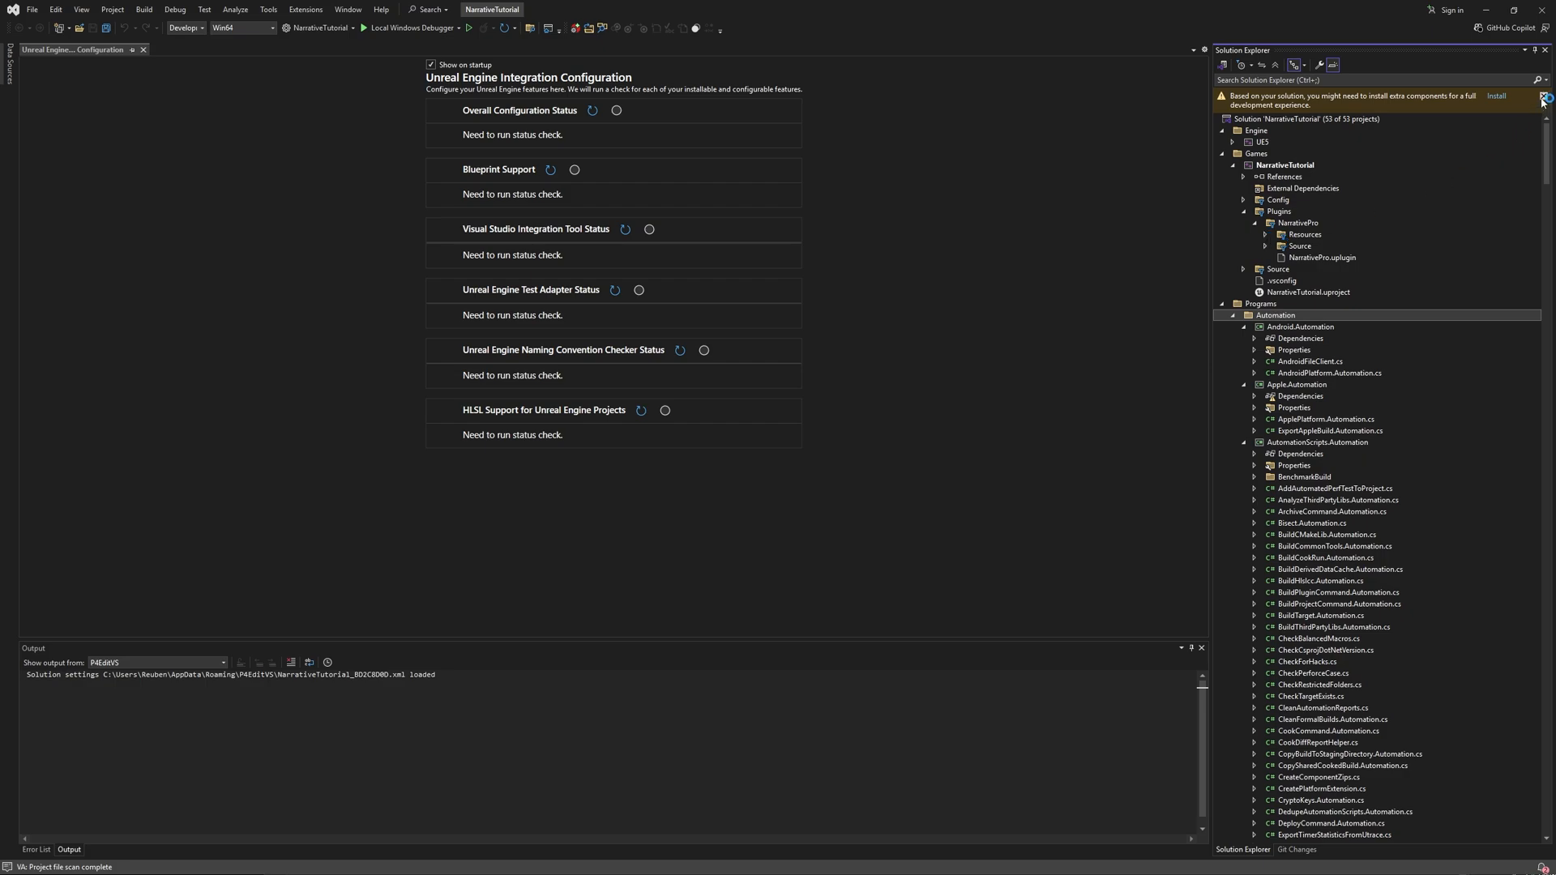
left_click(1543, 98)
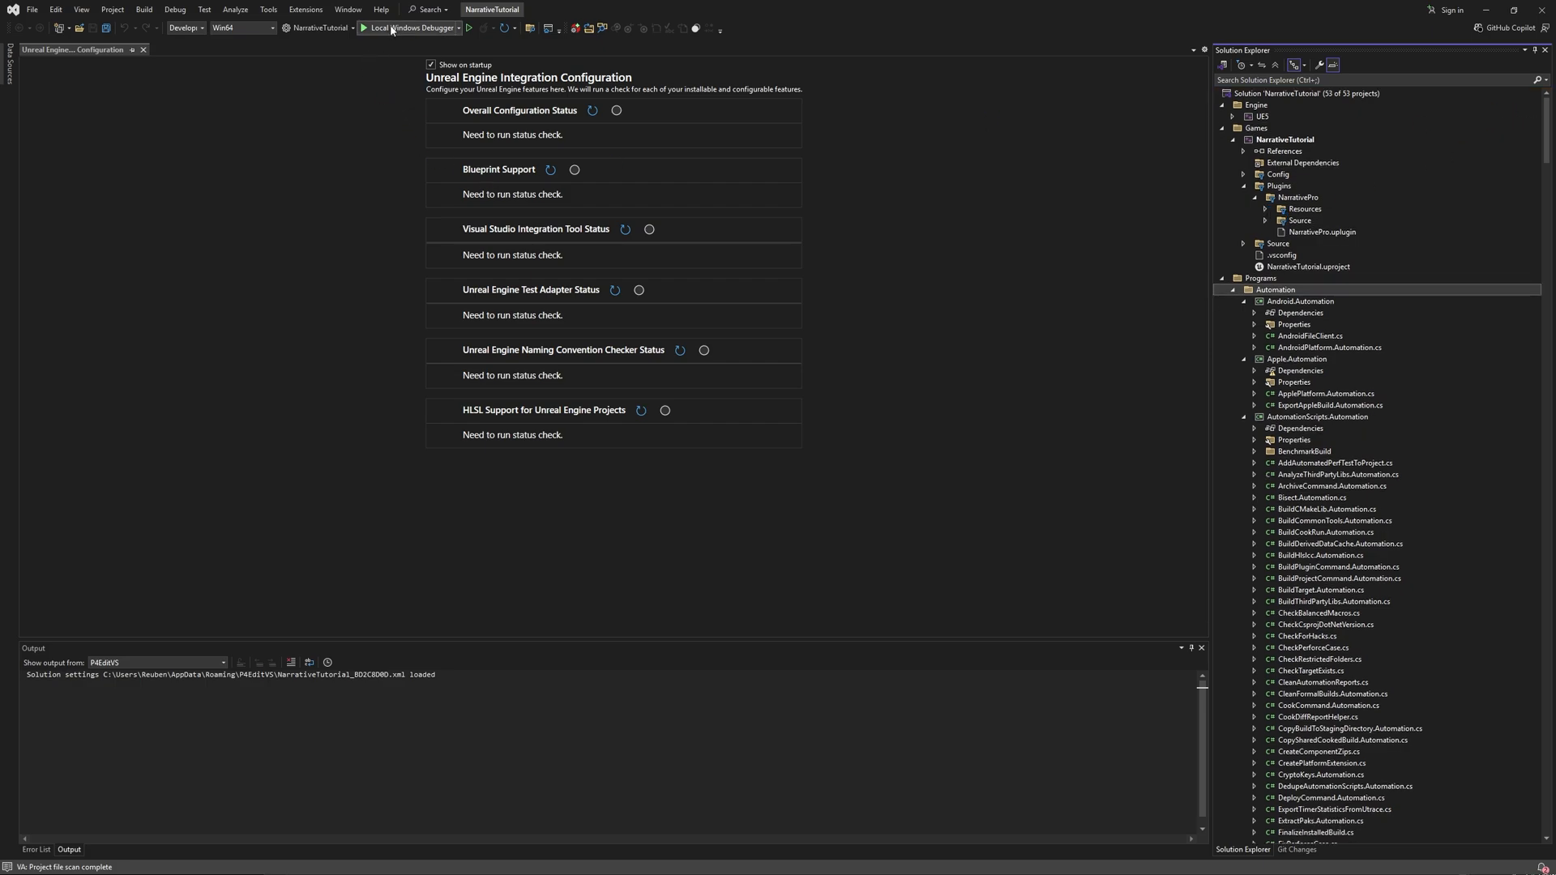
Set the solution build configuration to Development Editor
left_click(184, 28)
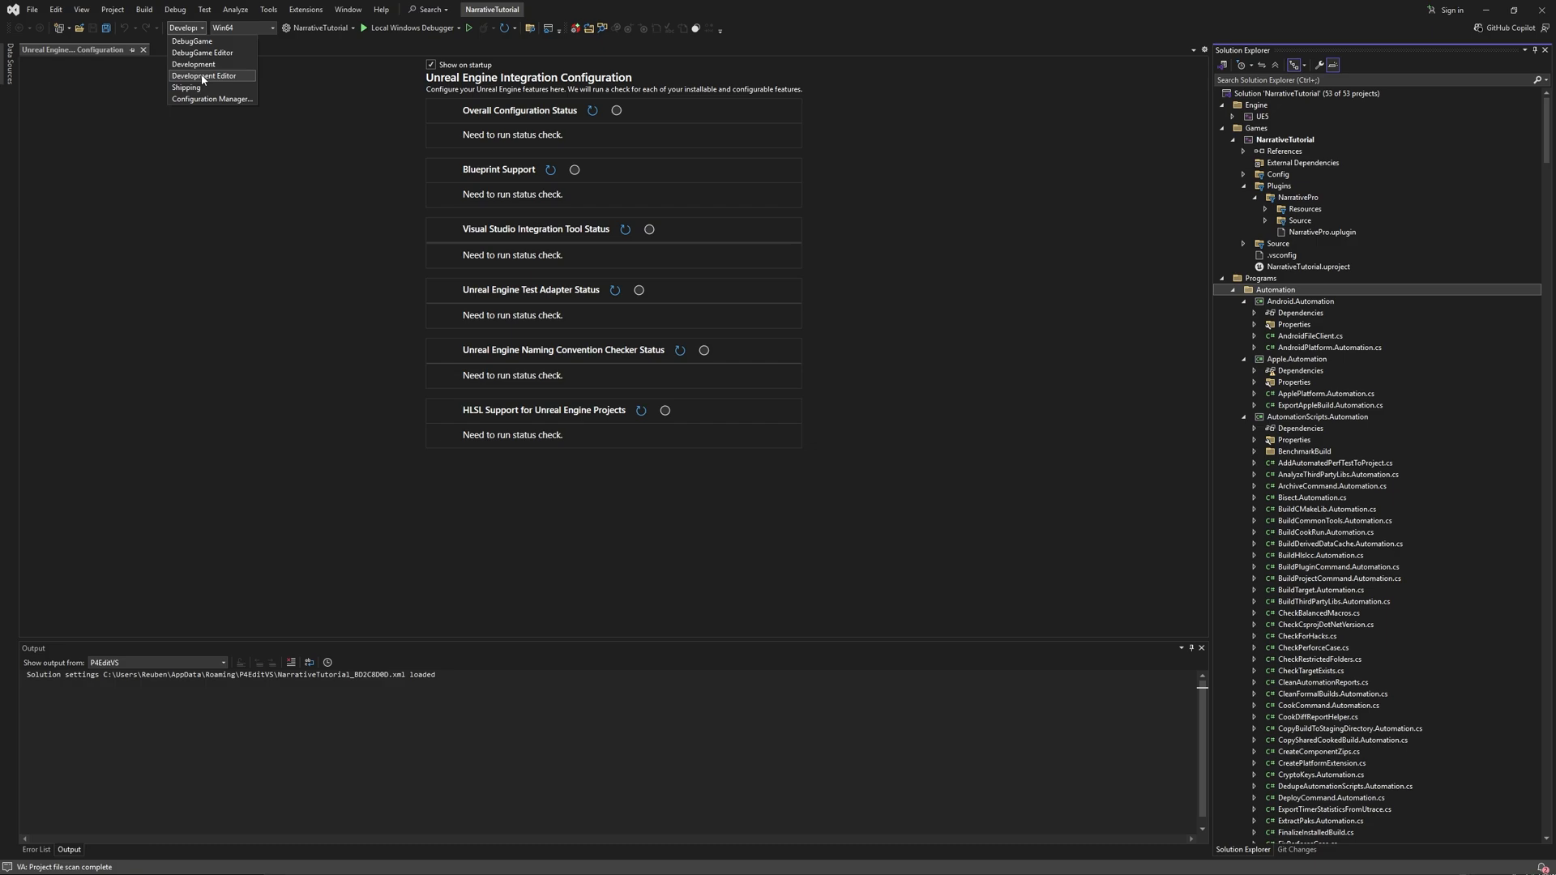
left_click(204, 77)
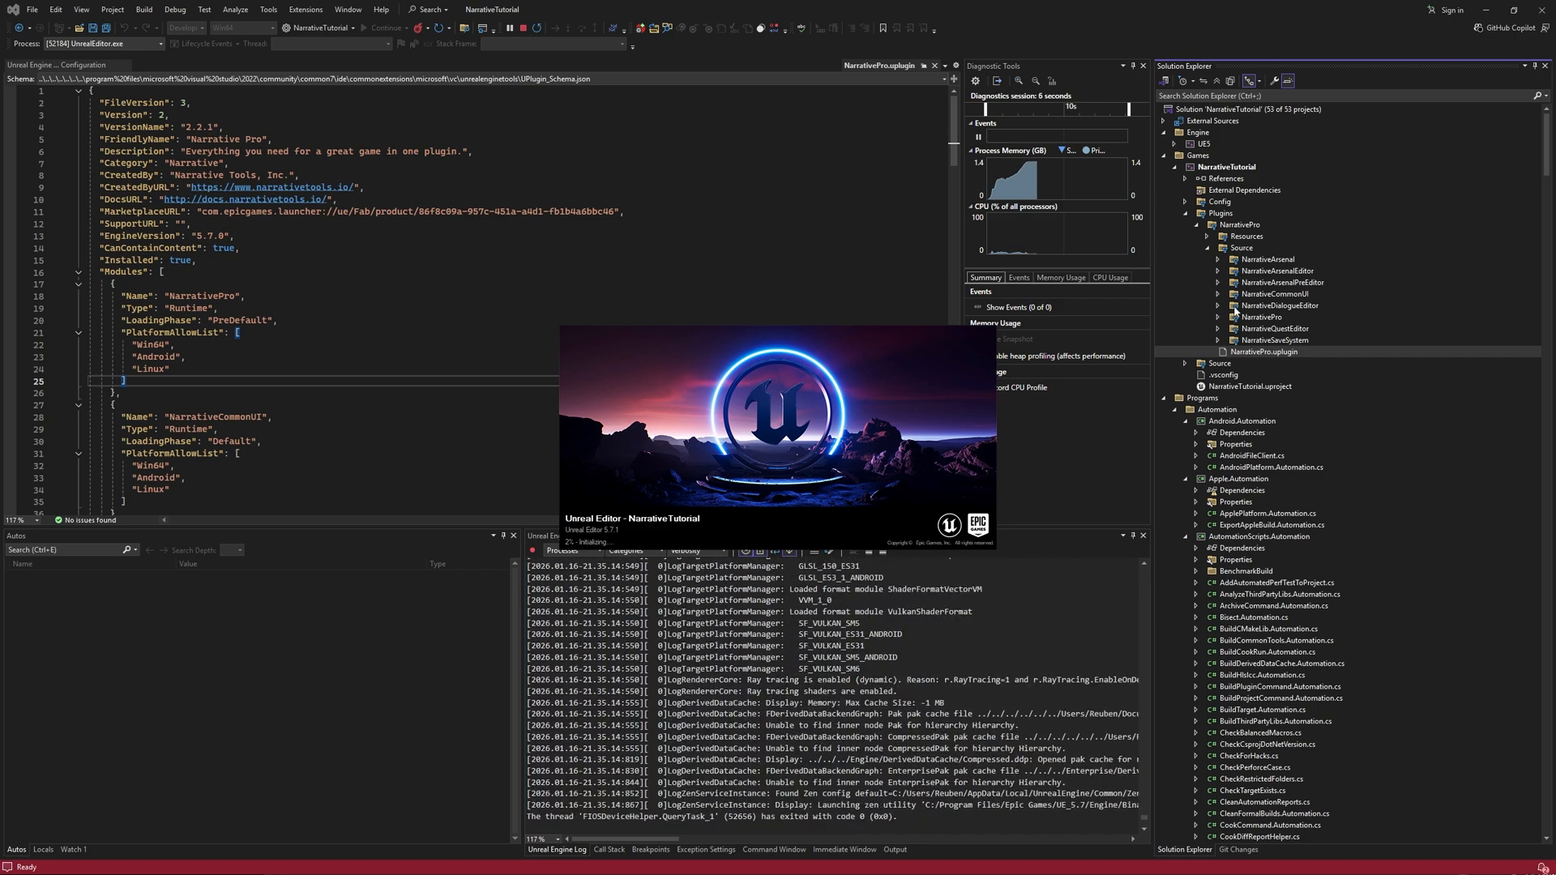
Browse the NarrativeQuestEditor and NarrativeArsenal source modules under Plugins > NarrativePro while the editor launches
left_click(1219, 329)
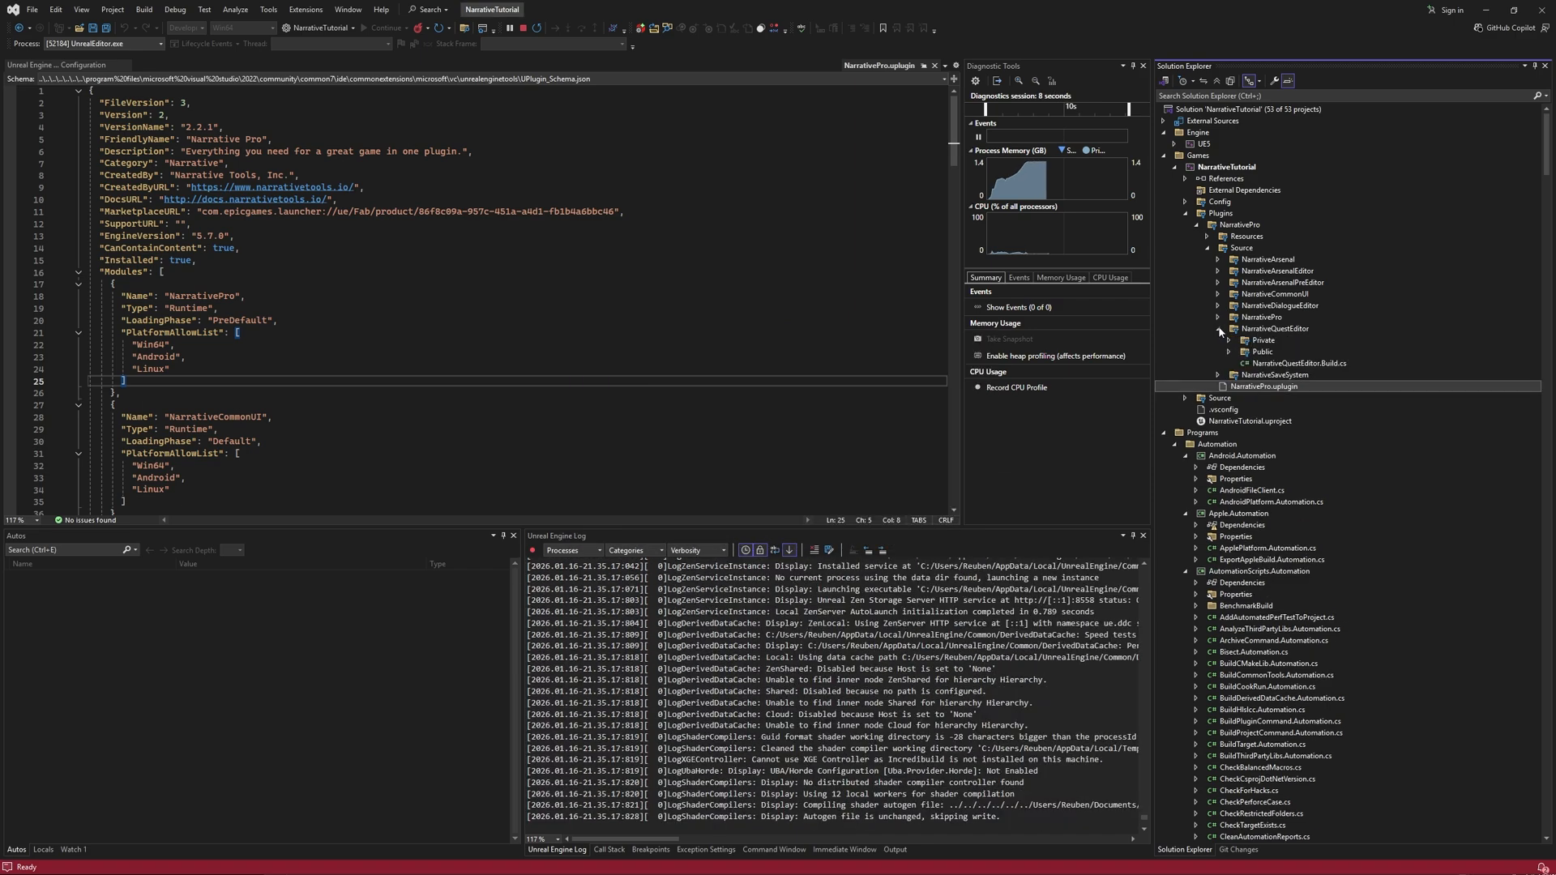
left_click(1219, 329)
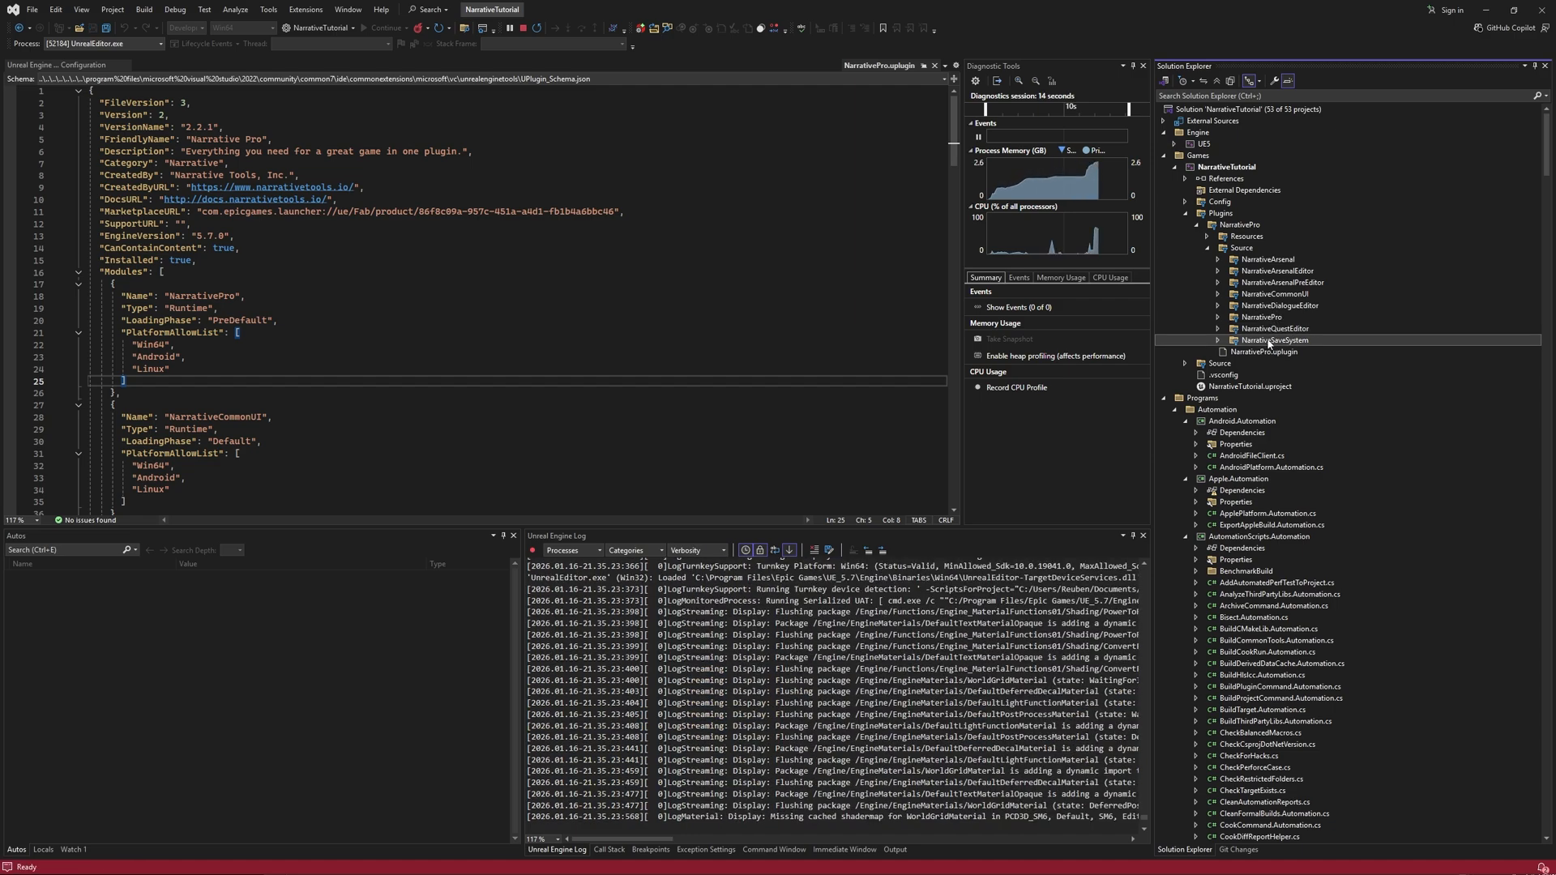
left_click(1274, 293)
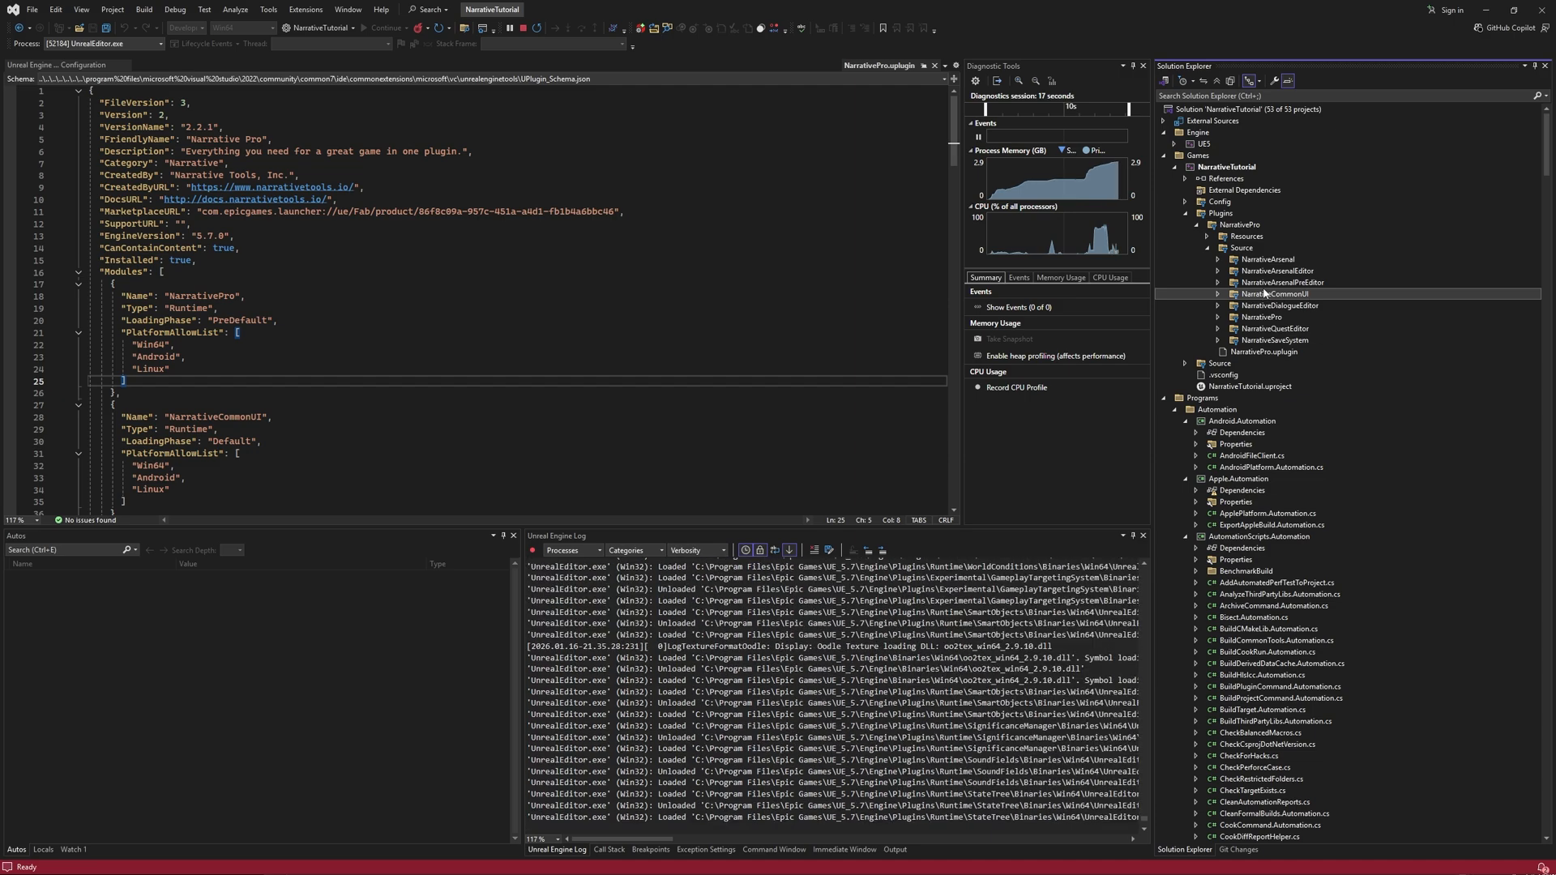
left_click(1271, 259)
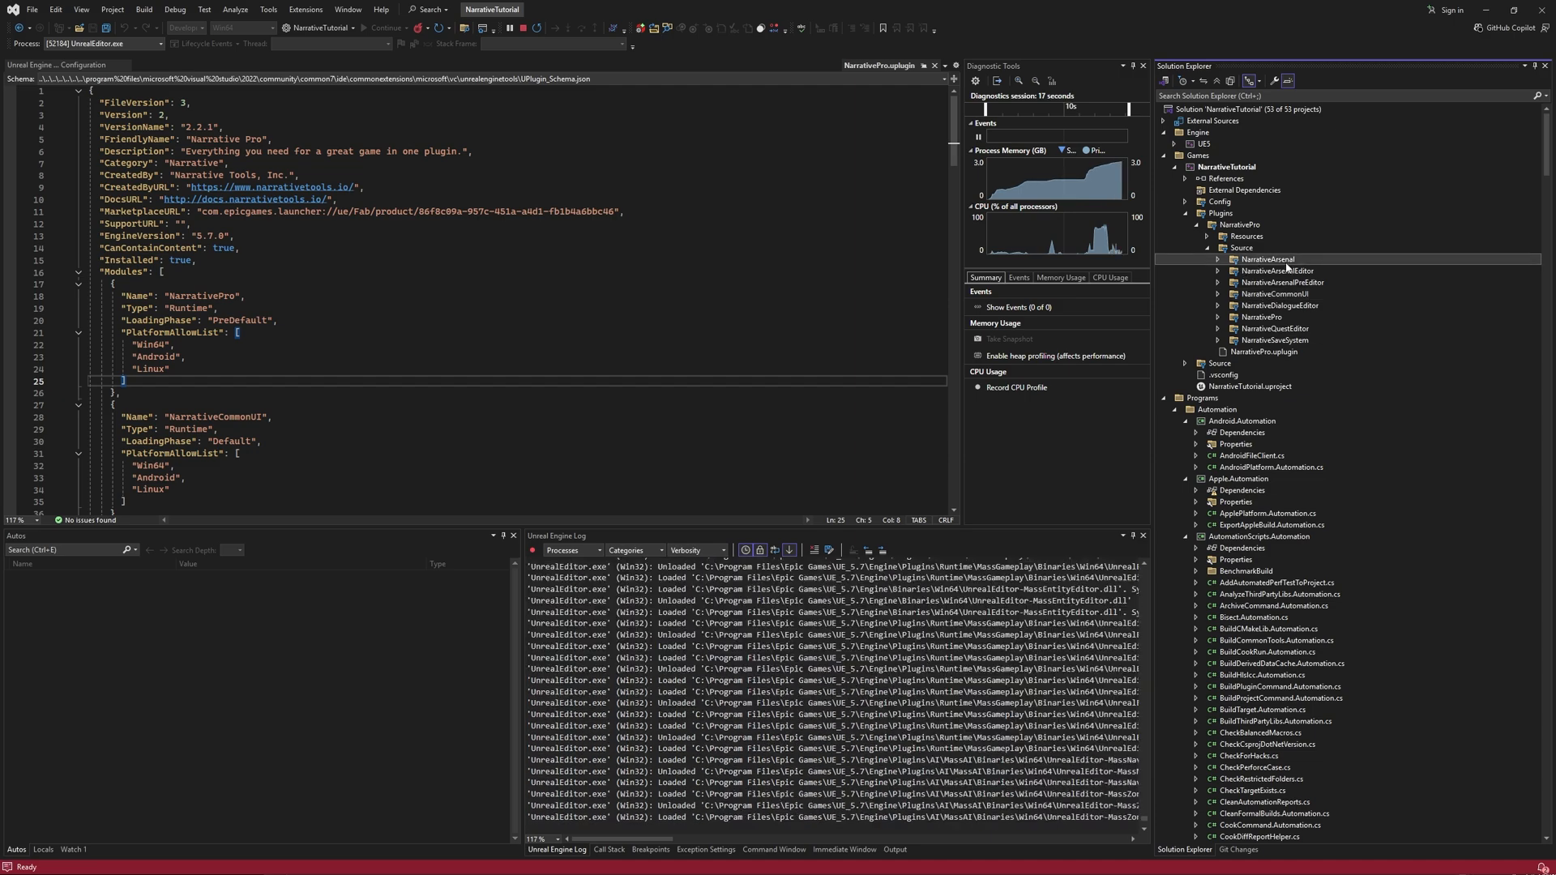
left_click(1217, 259)
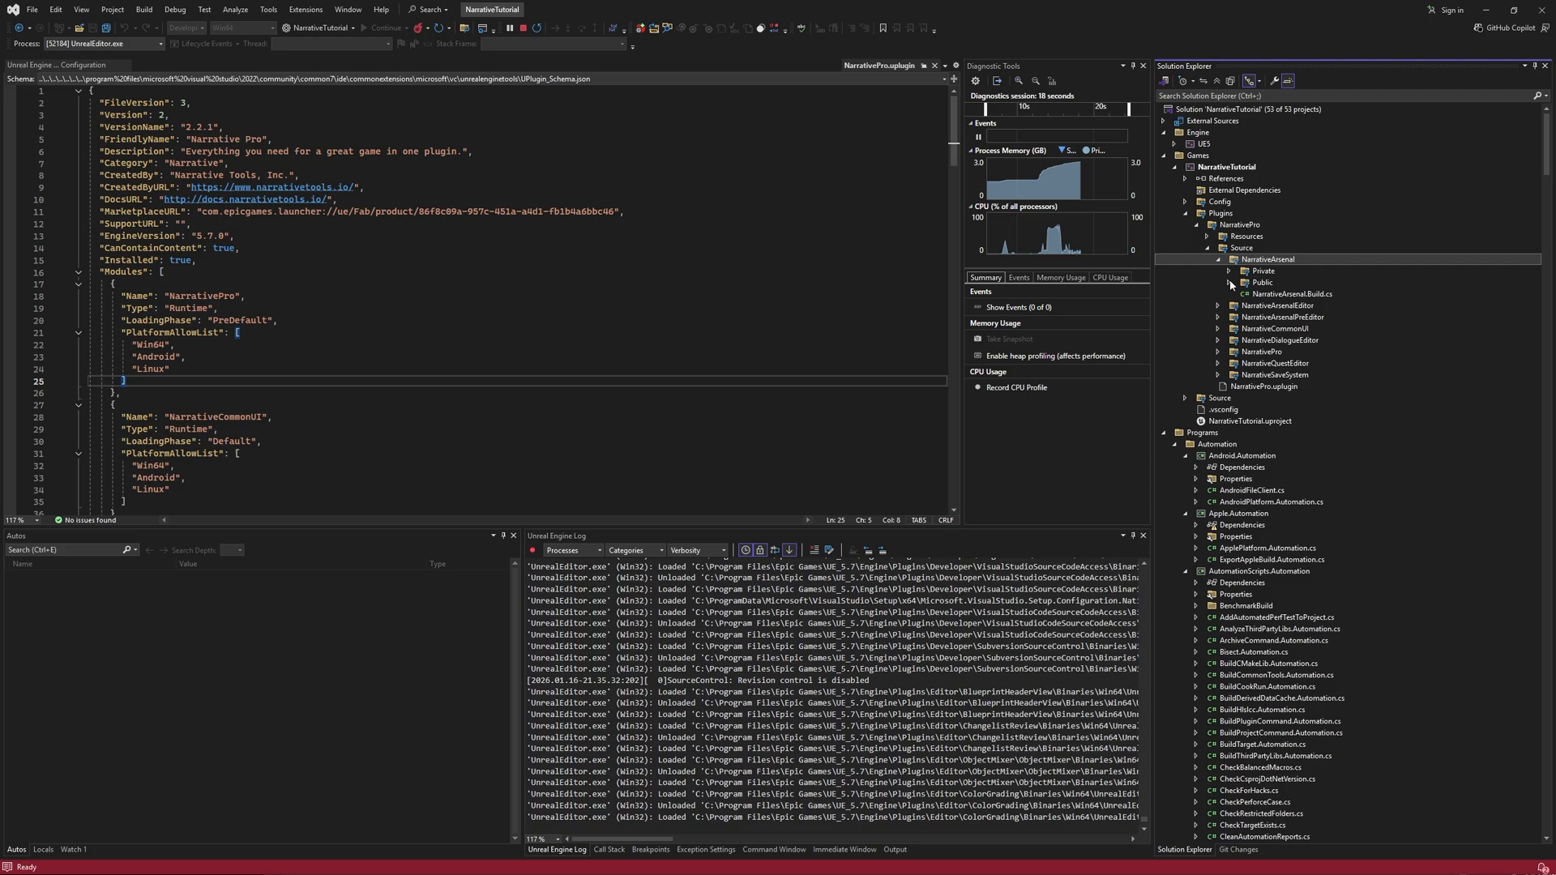
left_click(1229, 271)
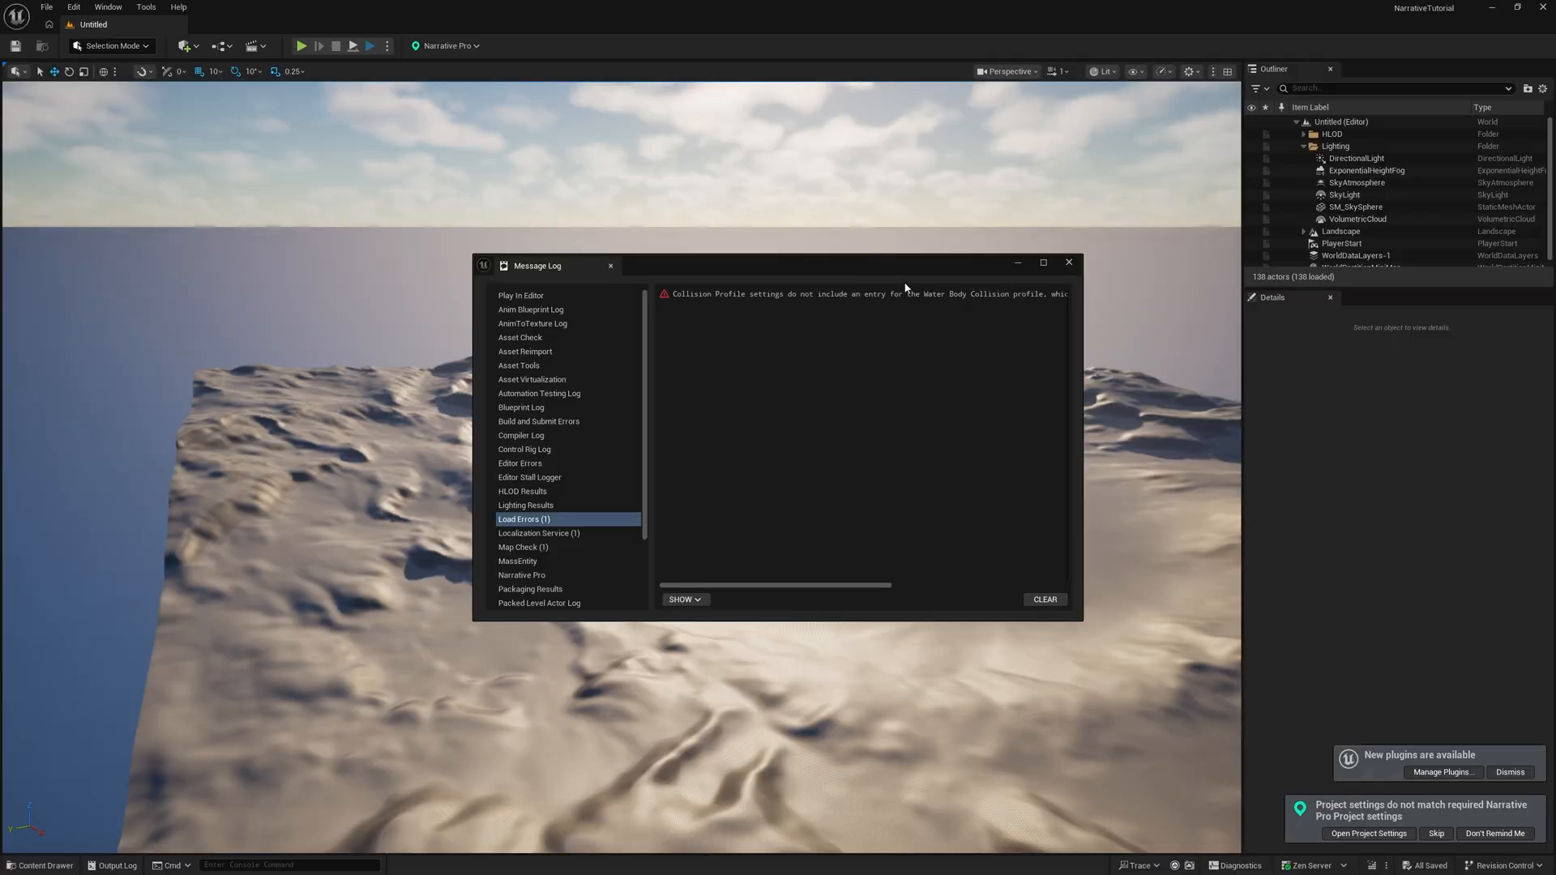
Enlarge the Message Log to read the load error, then close it
left_click_drag(537, 265, 168, 171)
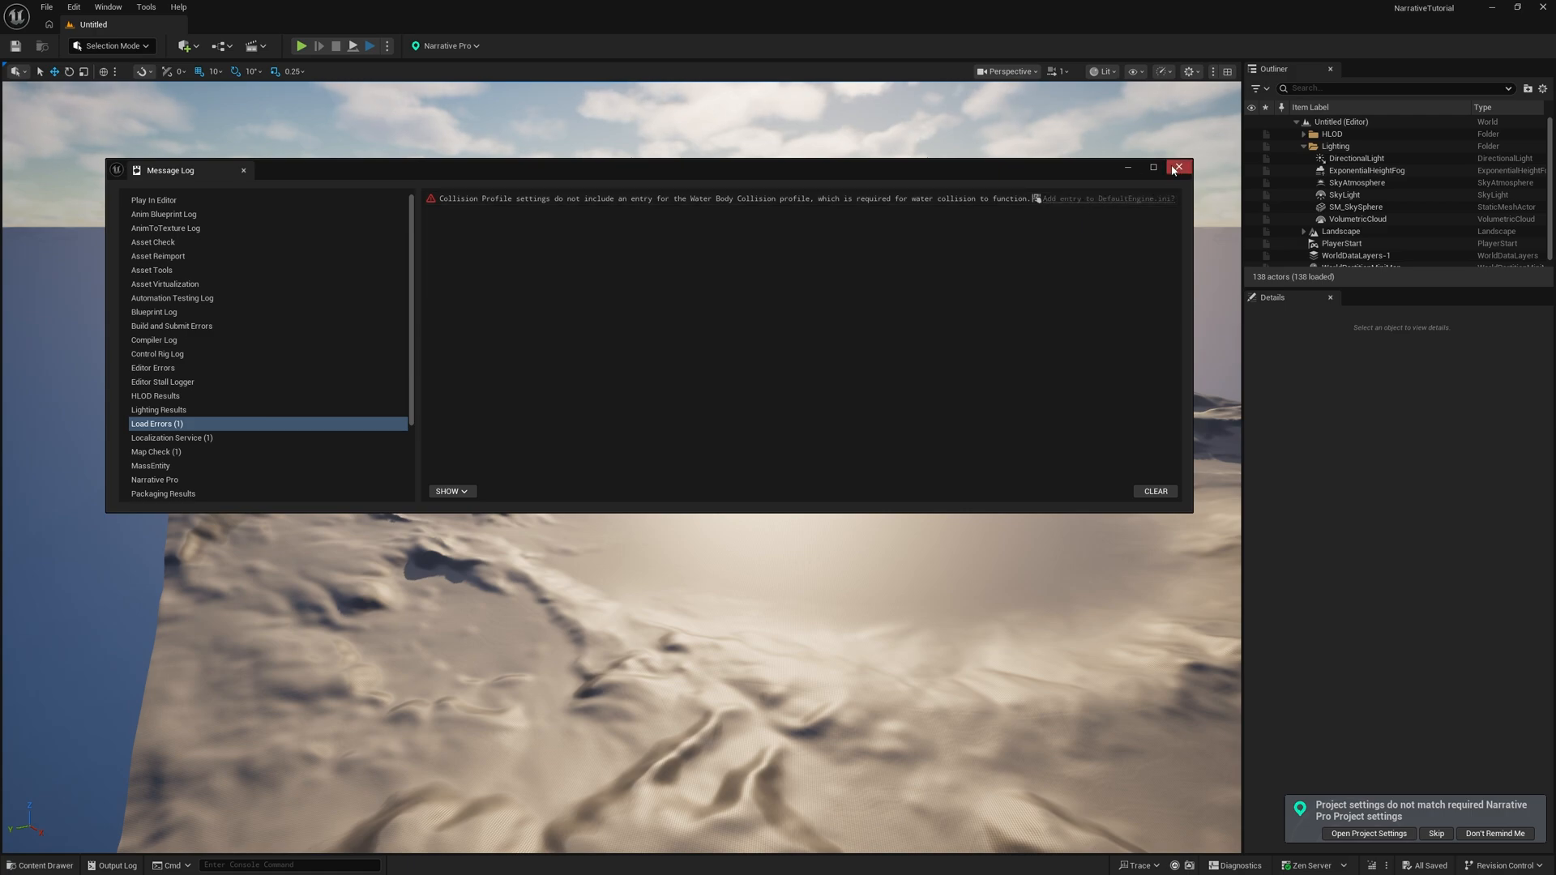
left_click(1177, 167)
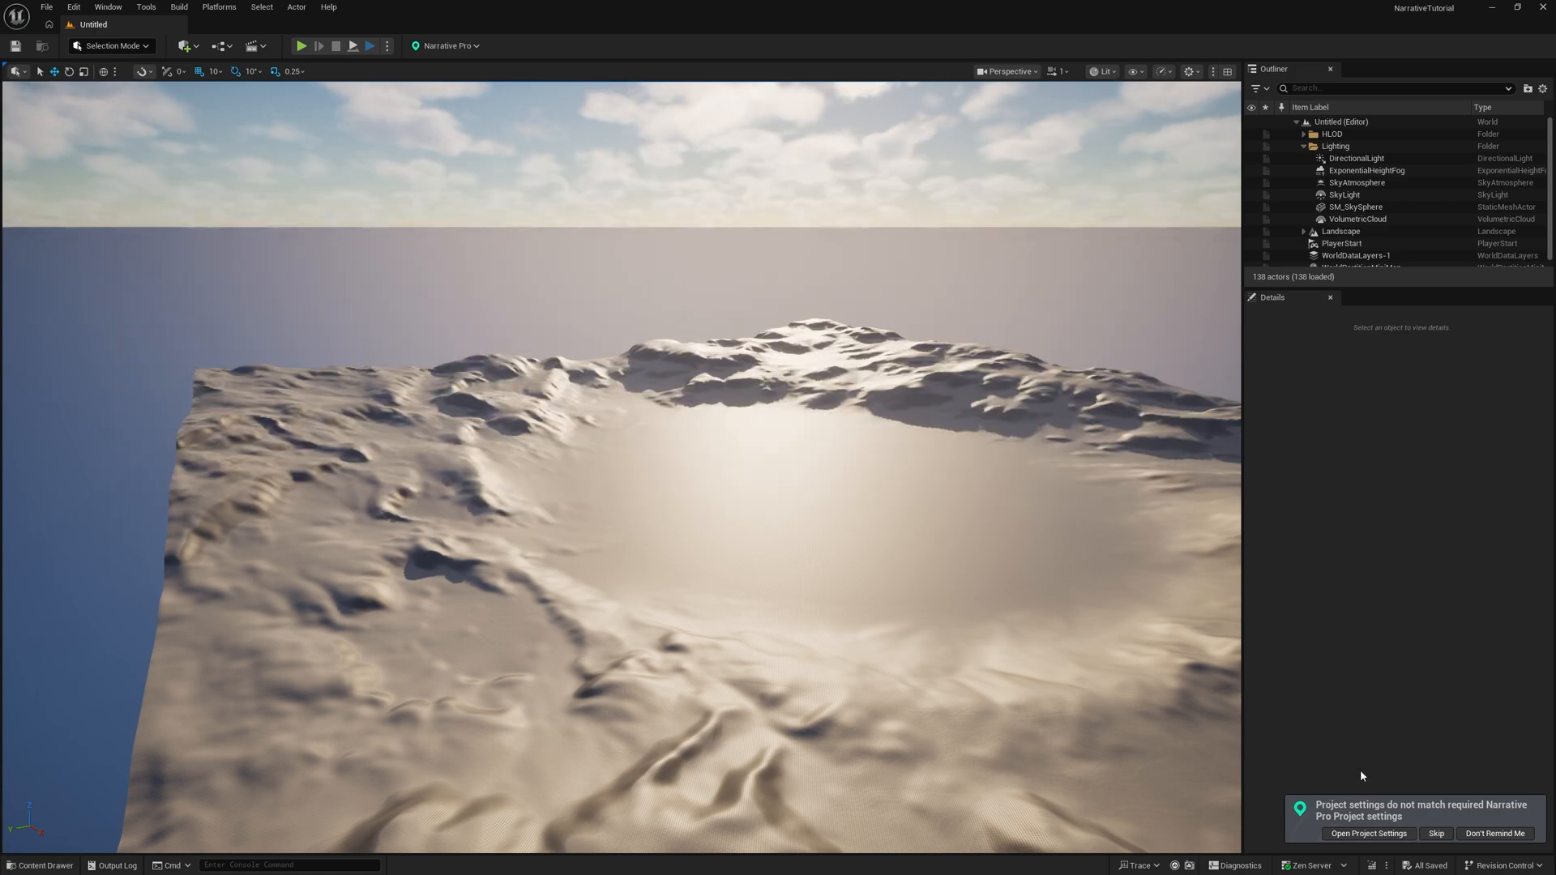
mouse_move(1368, 834)
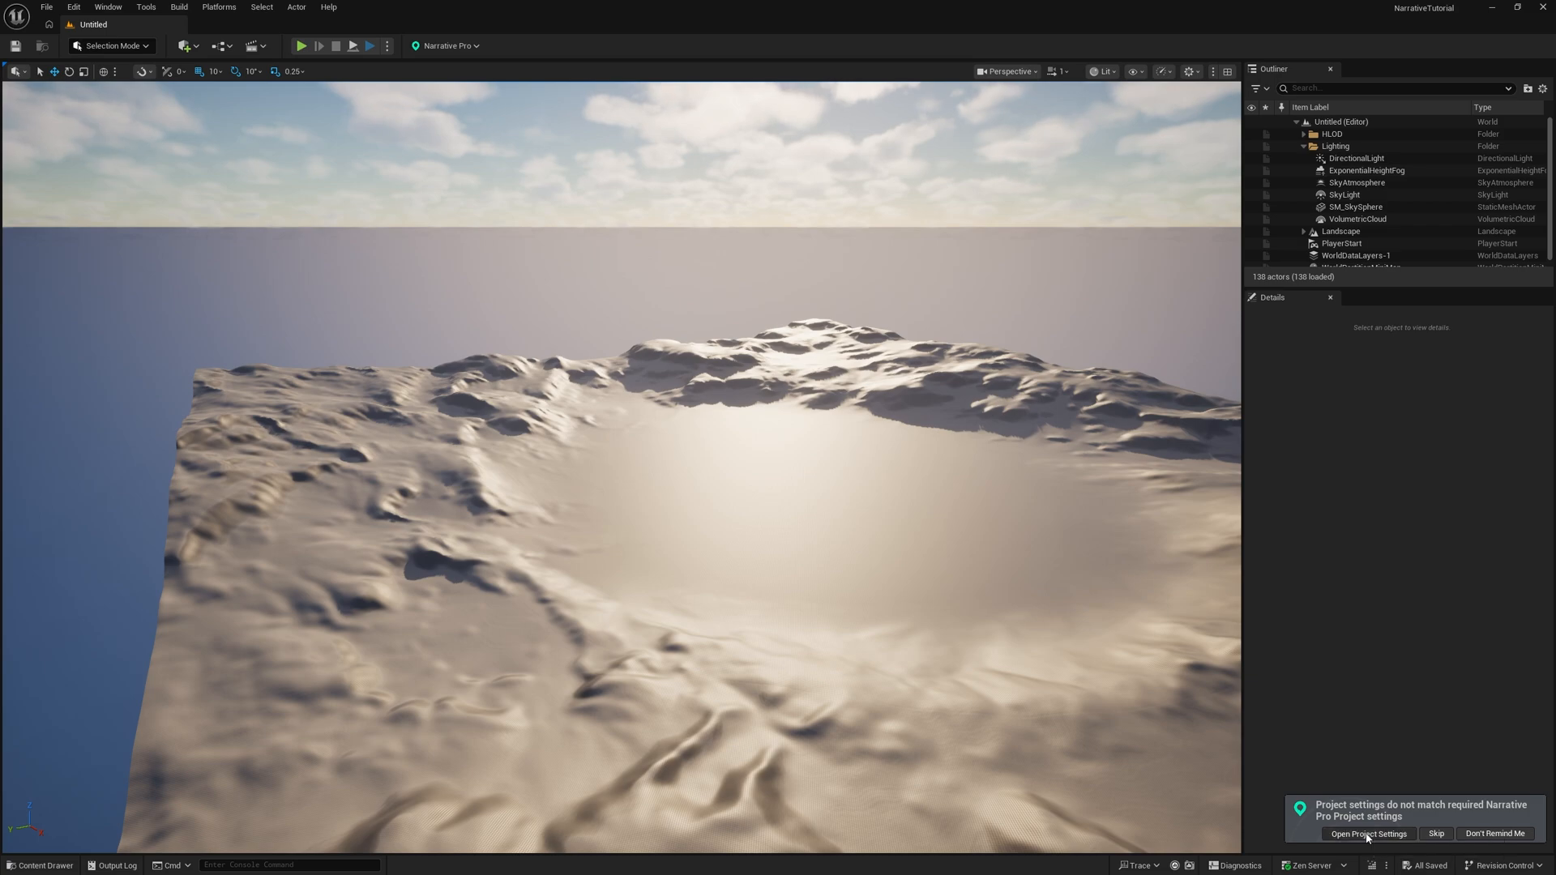
Apply Narrative Pro's Update Project Settings under Project Settings > Plugins and postpone the restart
left_click(1368, 834)
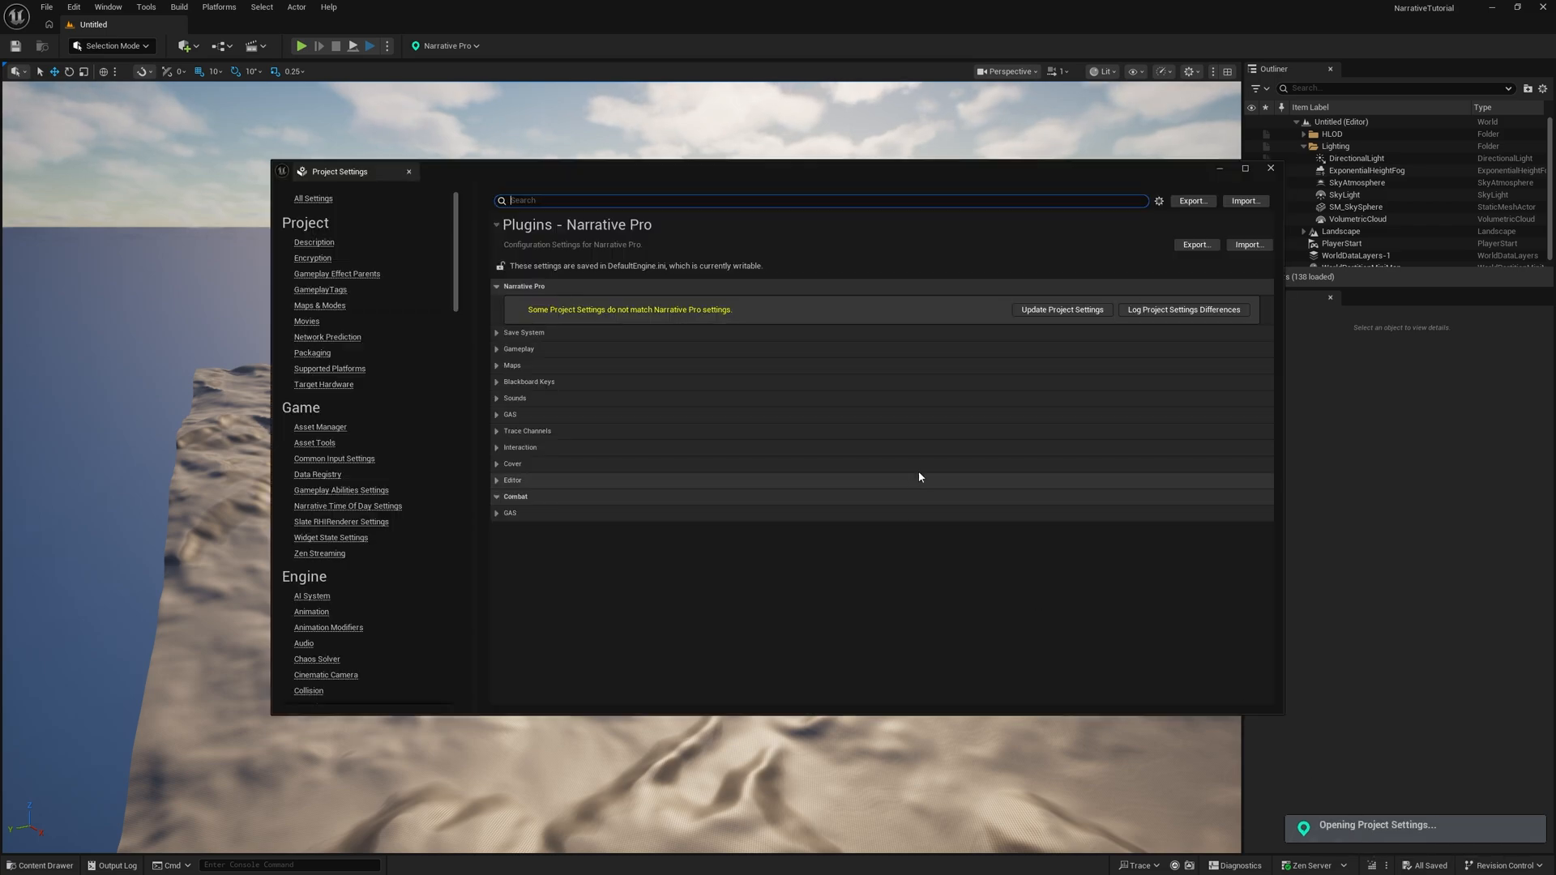
left_click(1061, 308)
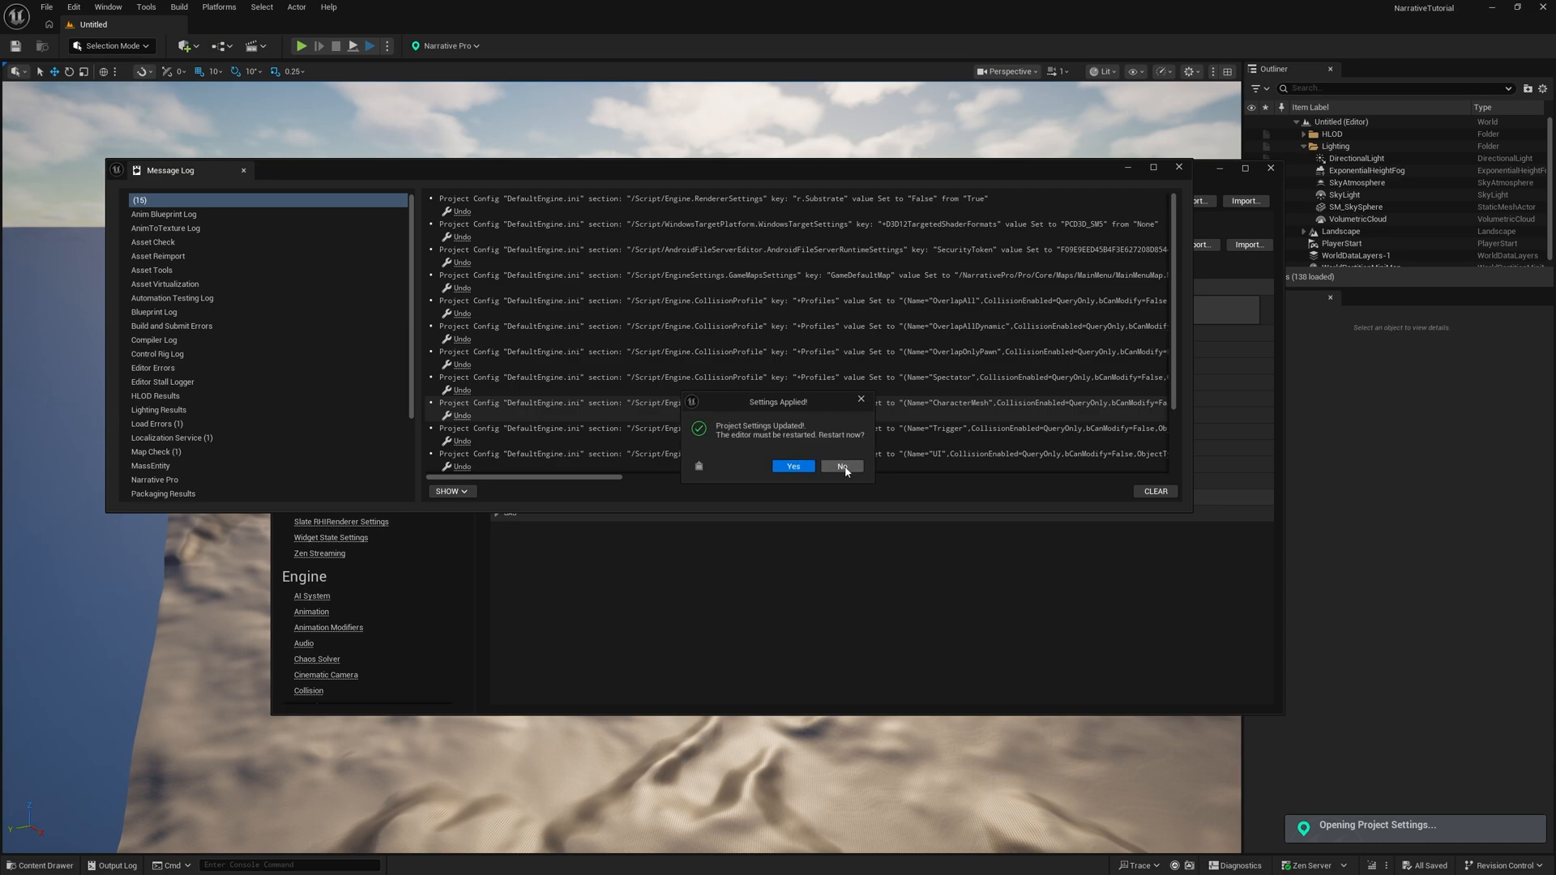
left_click(841, 467)
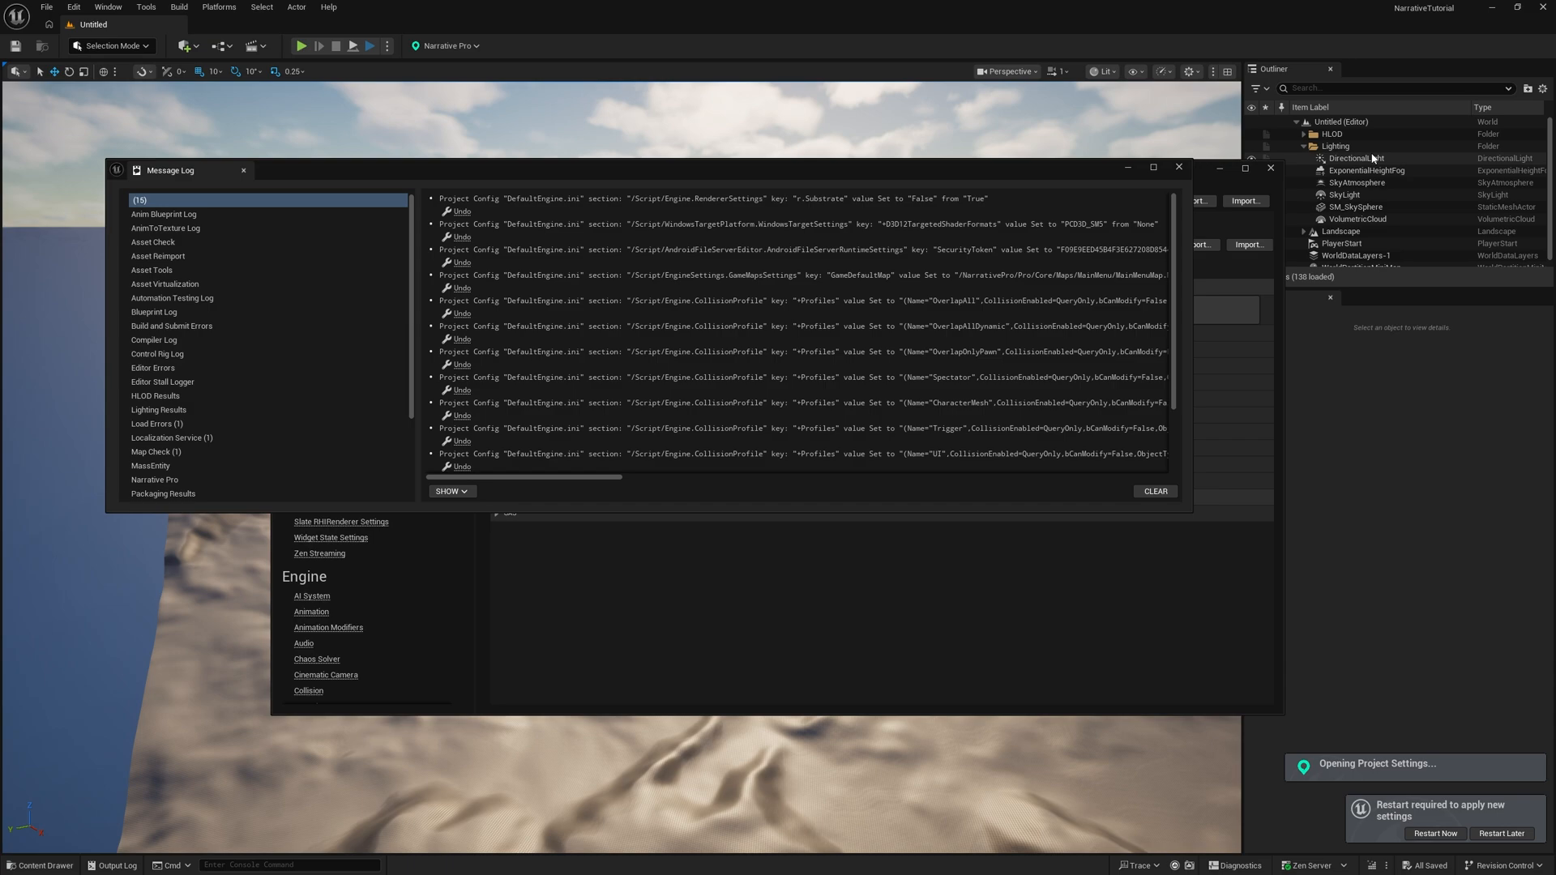
mouse_move(1493, 14)
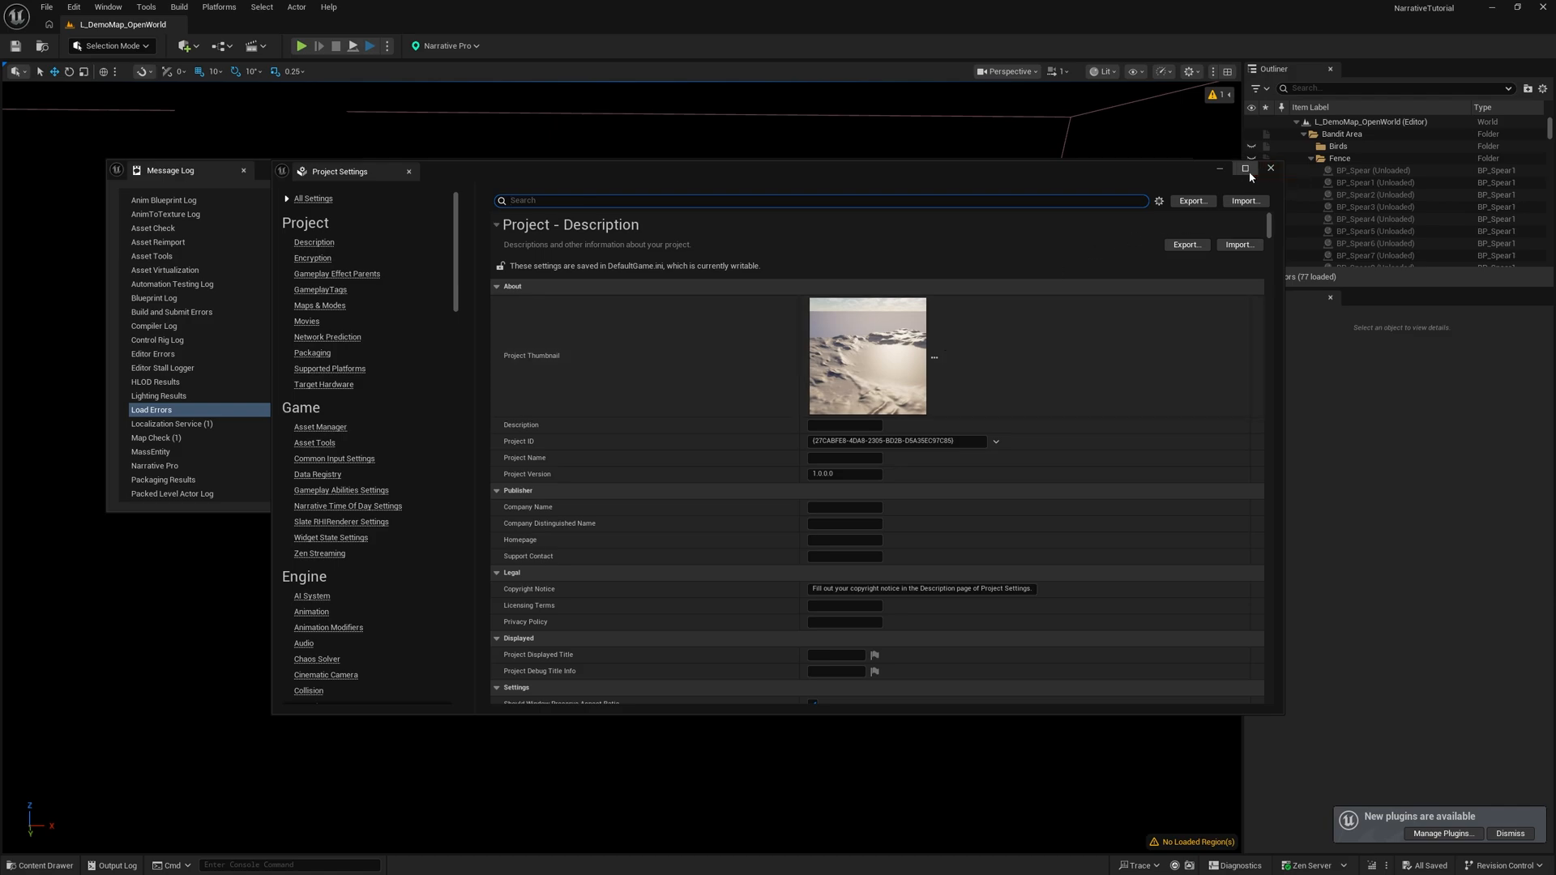
Close Project Settings and the Message Log, then play and stop L_DemoMap_OpenWorld in the editor
left_click(1270, 167)
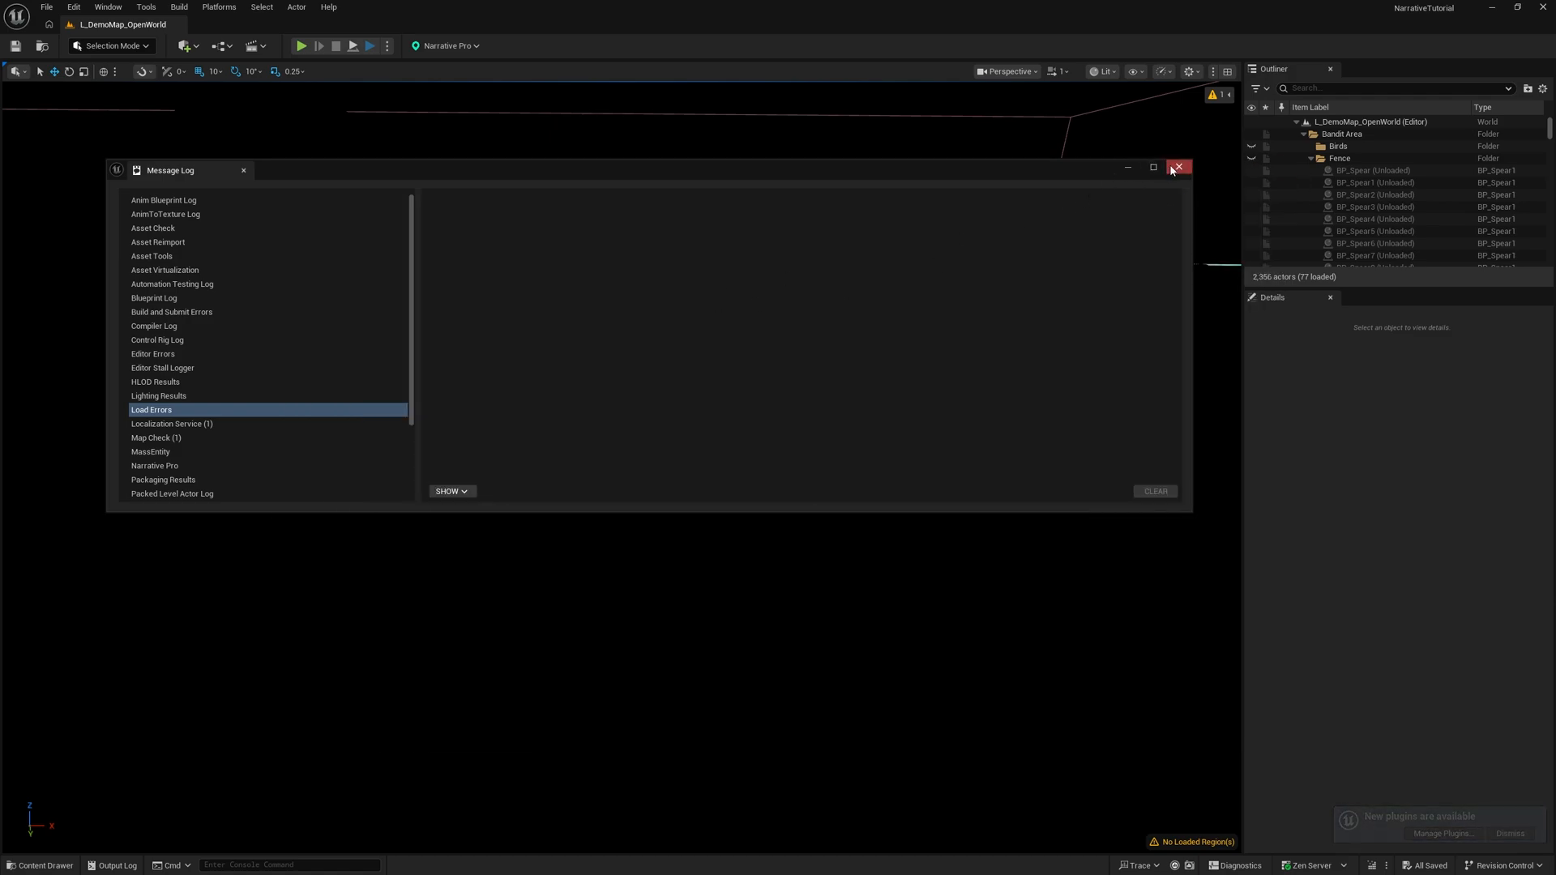
left_click(1179, 167)
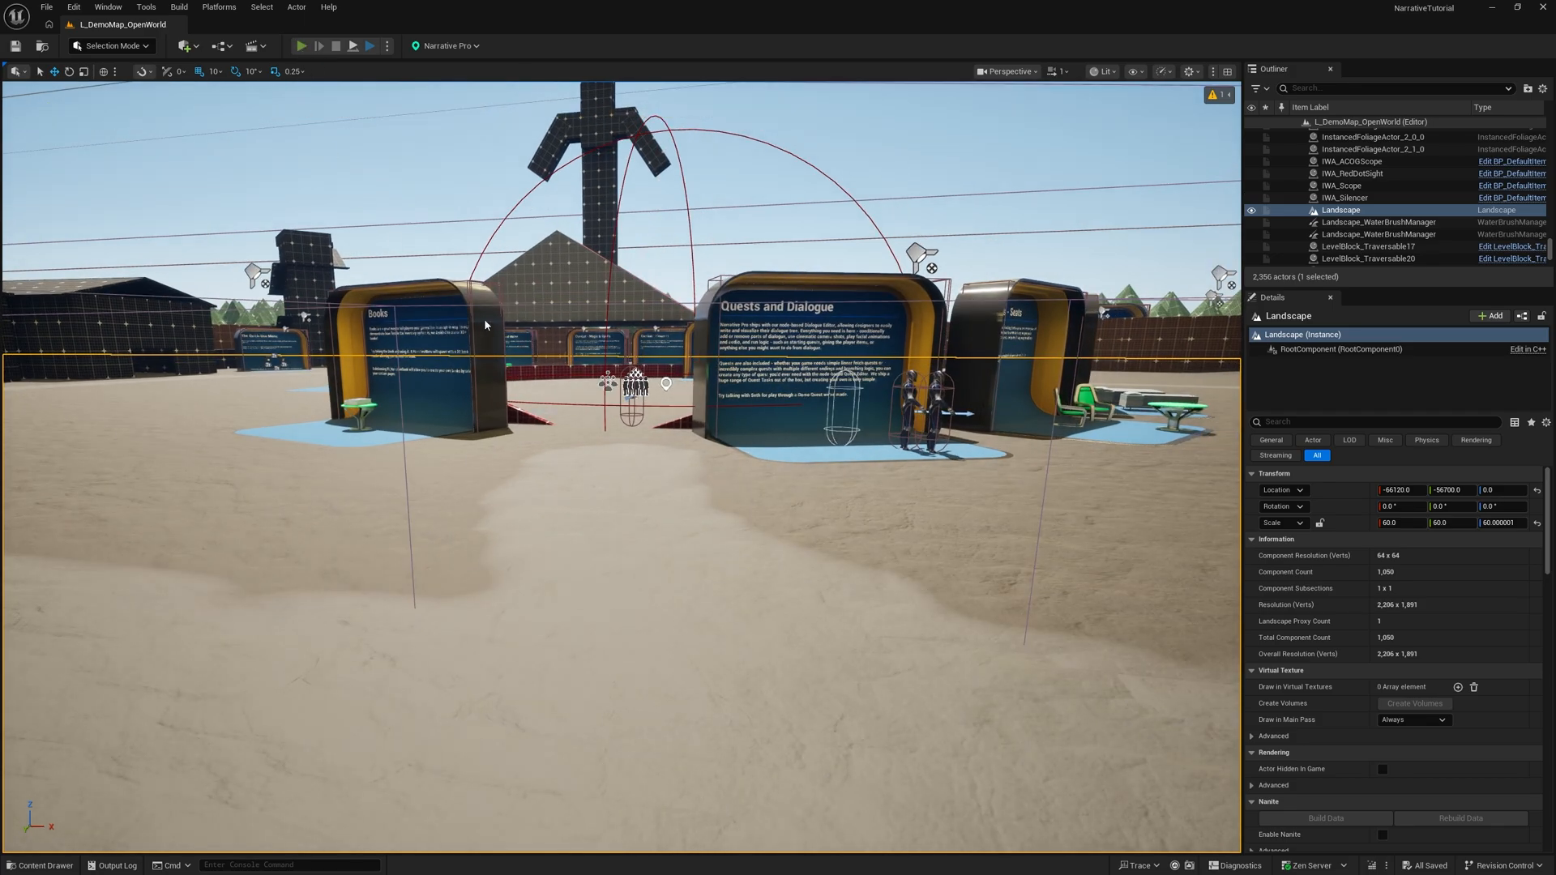
left_click(316, 45)
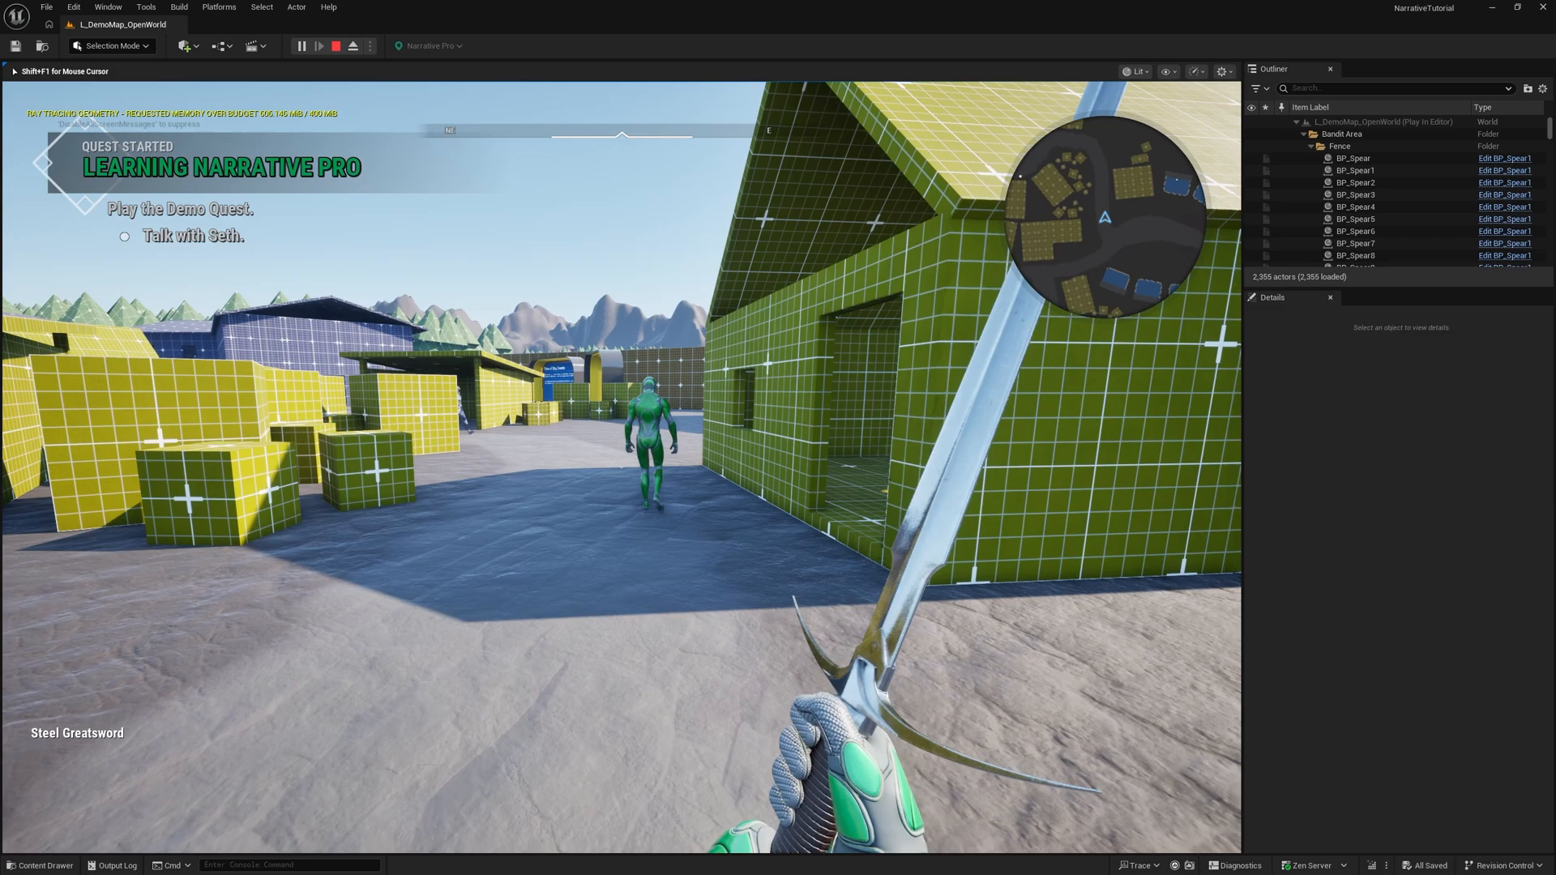
left_click(334, 45)
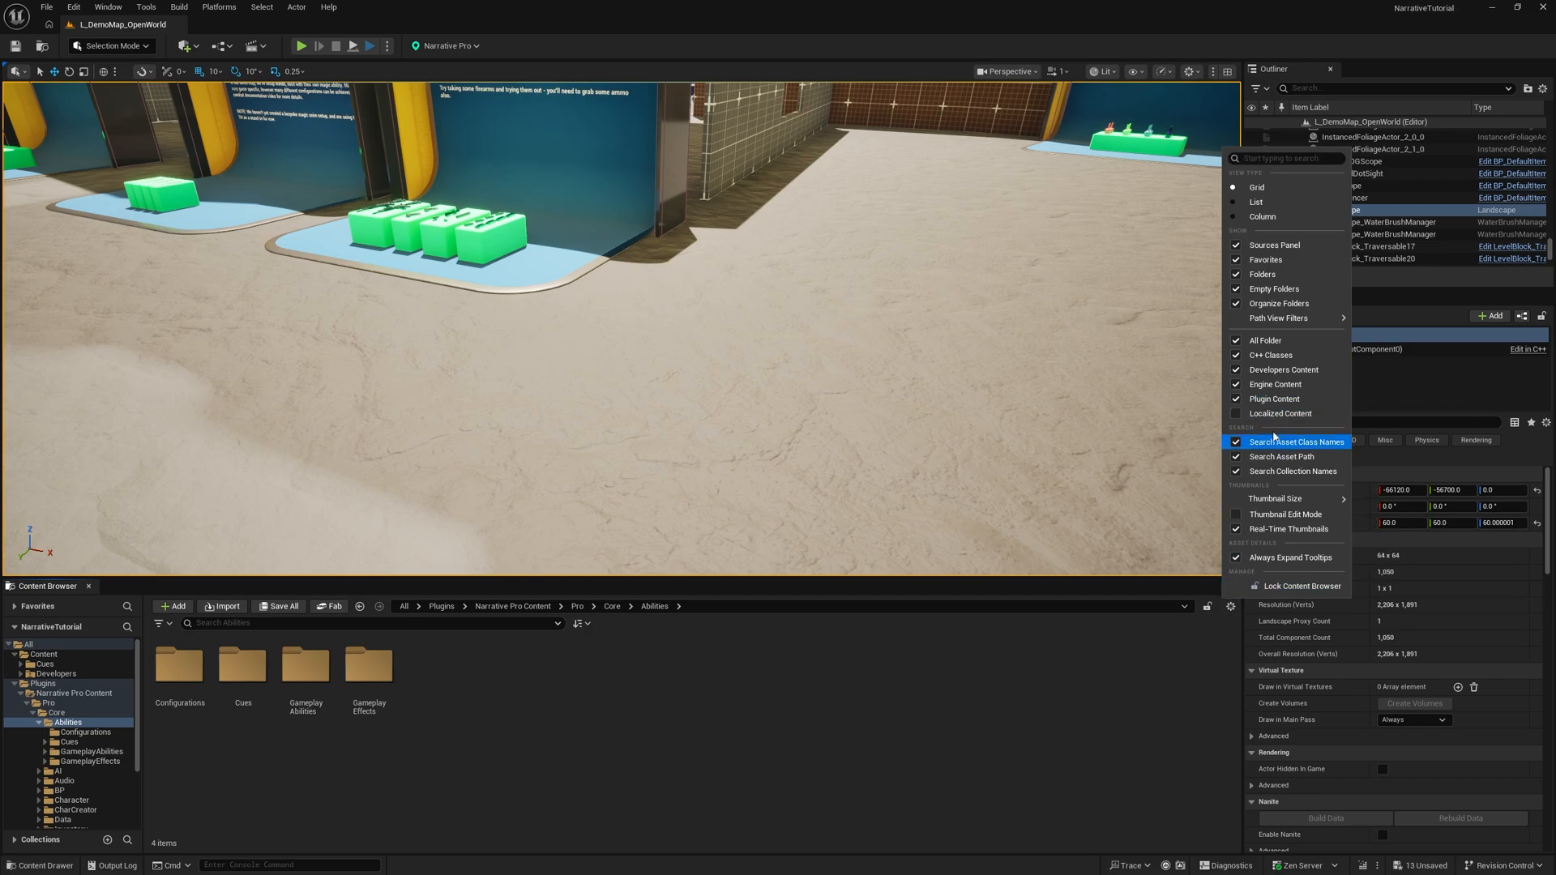
Copy the Pro/Core/Abilities Cues folder into the project Content folder, then play the demo map again
left_click(72, 692)
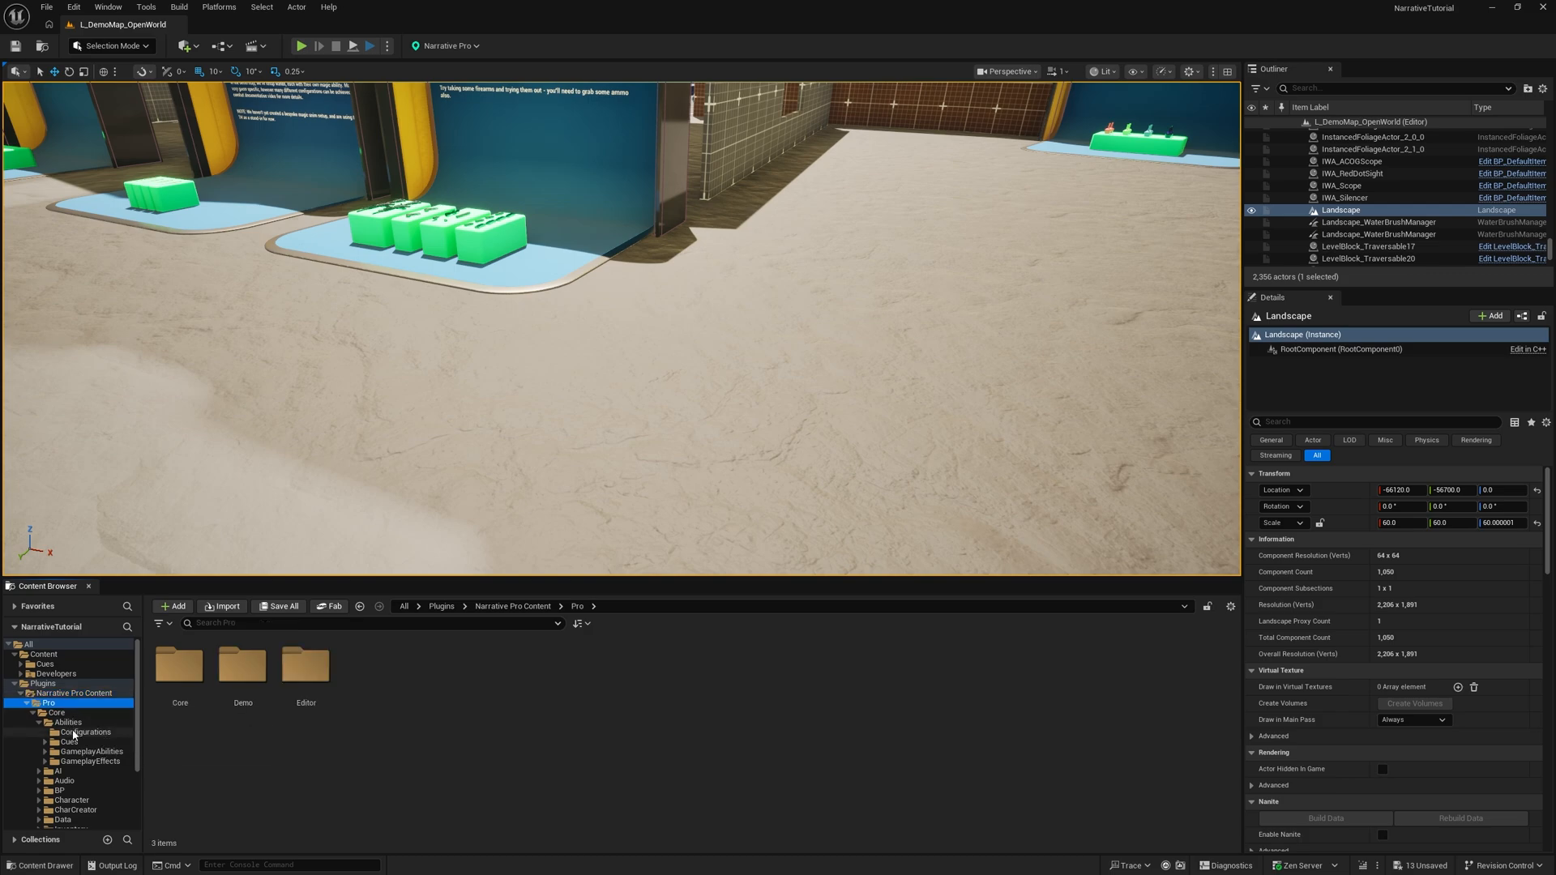
left_click(70, 743)
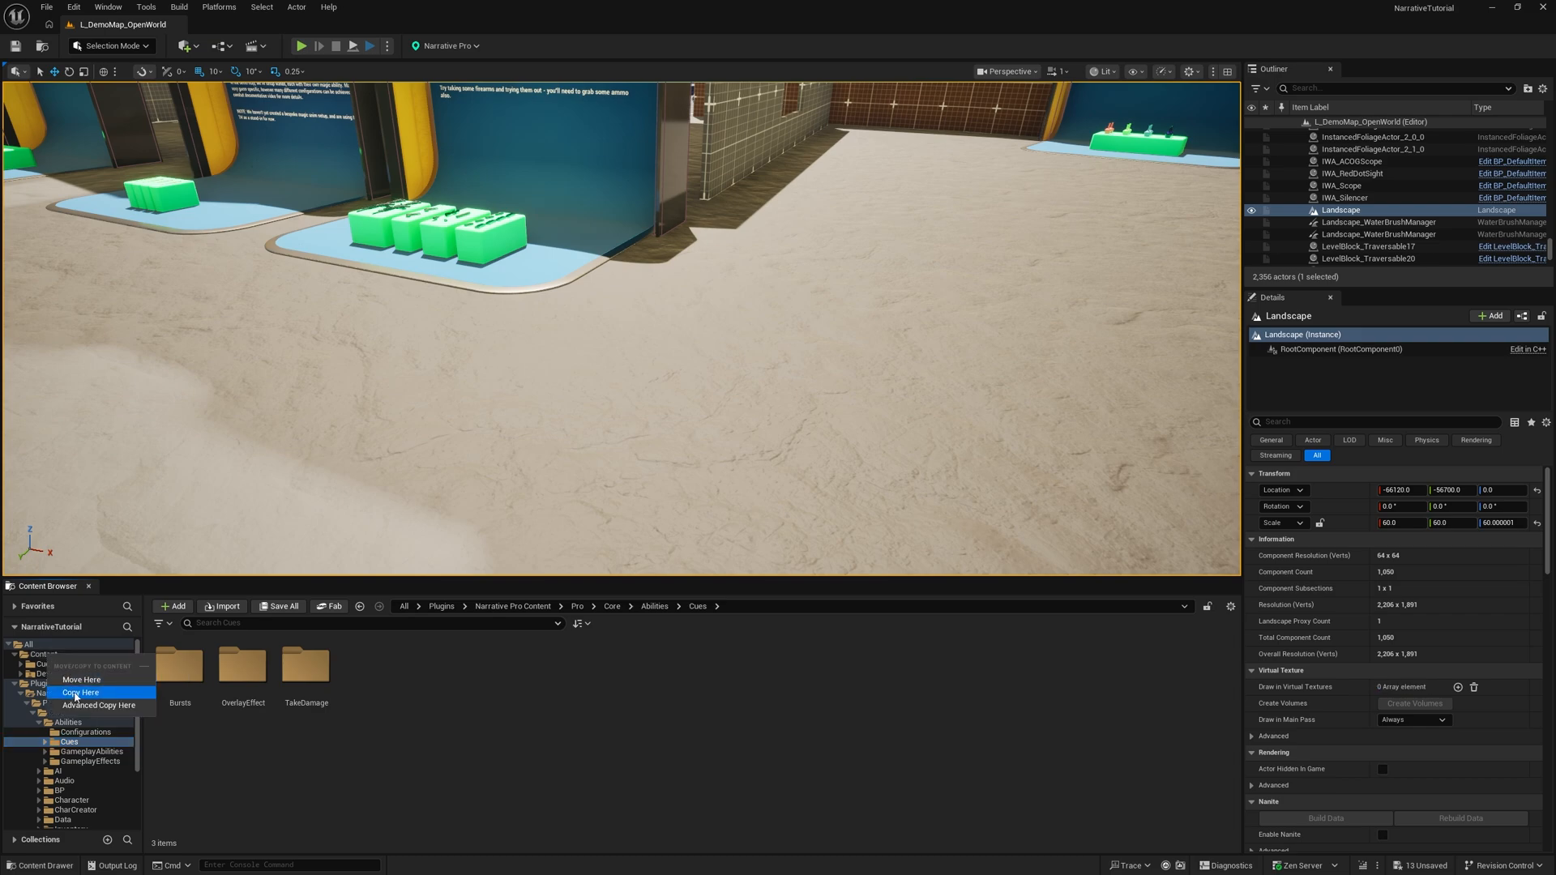
mouse_move(81, 692)
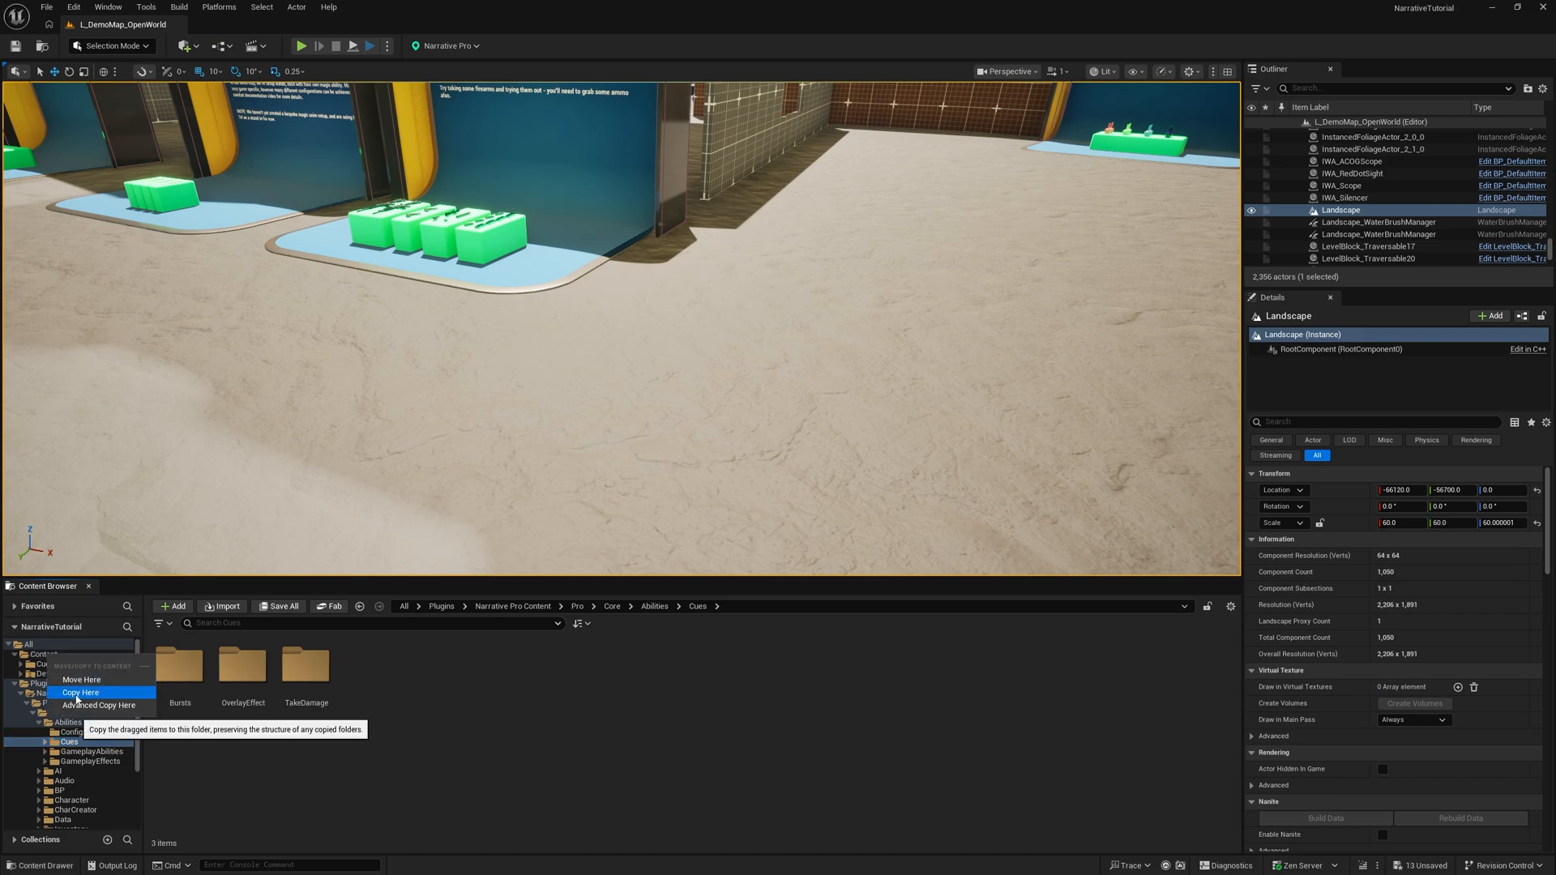
left_click(81, 692)
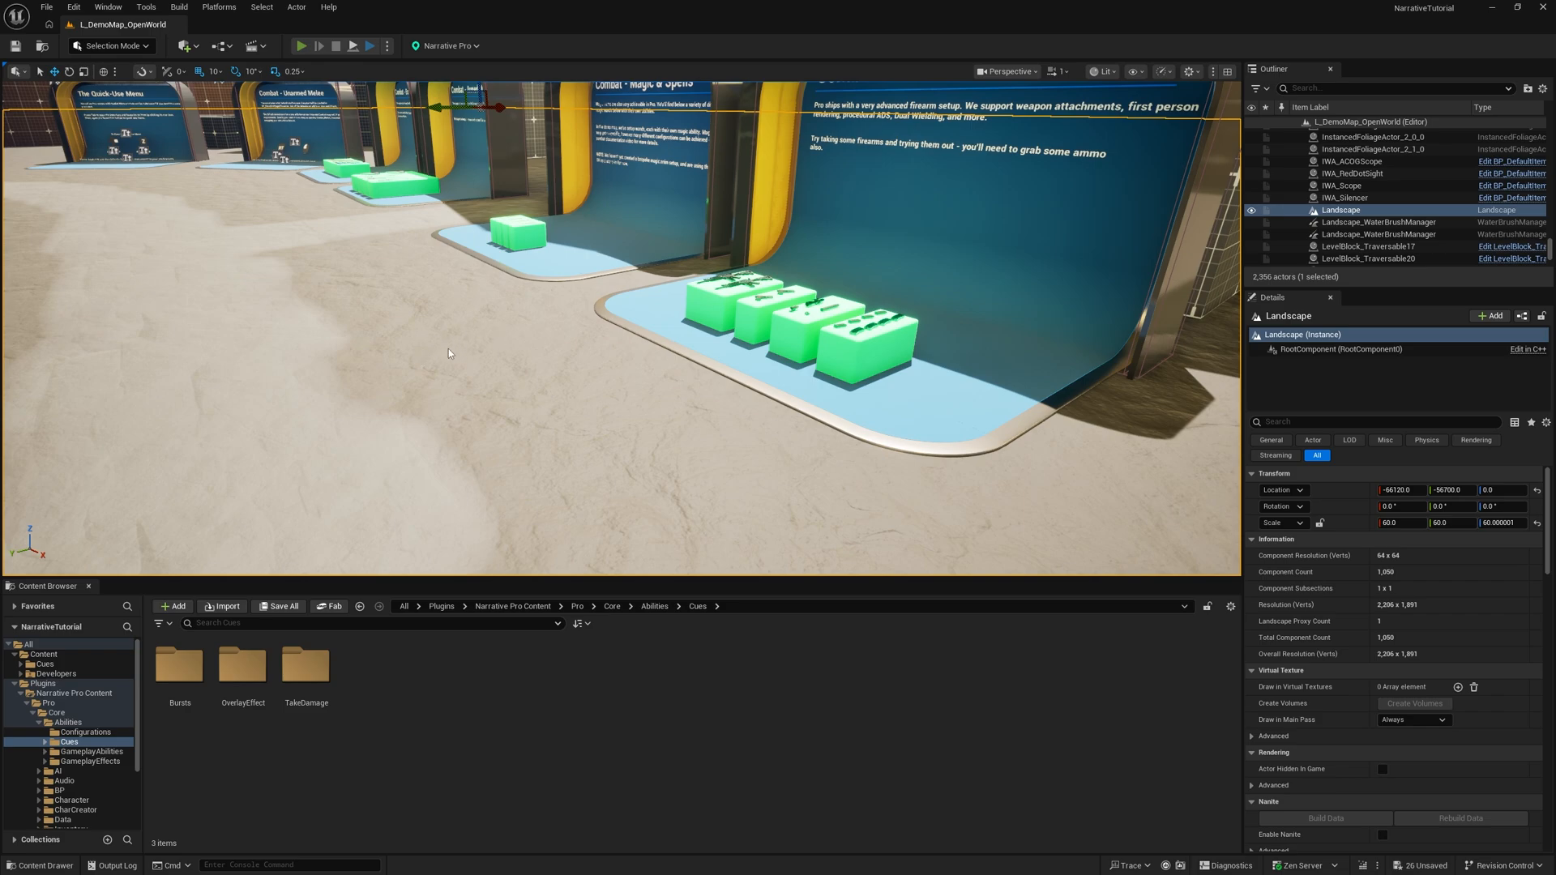
left_click(316, 45)
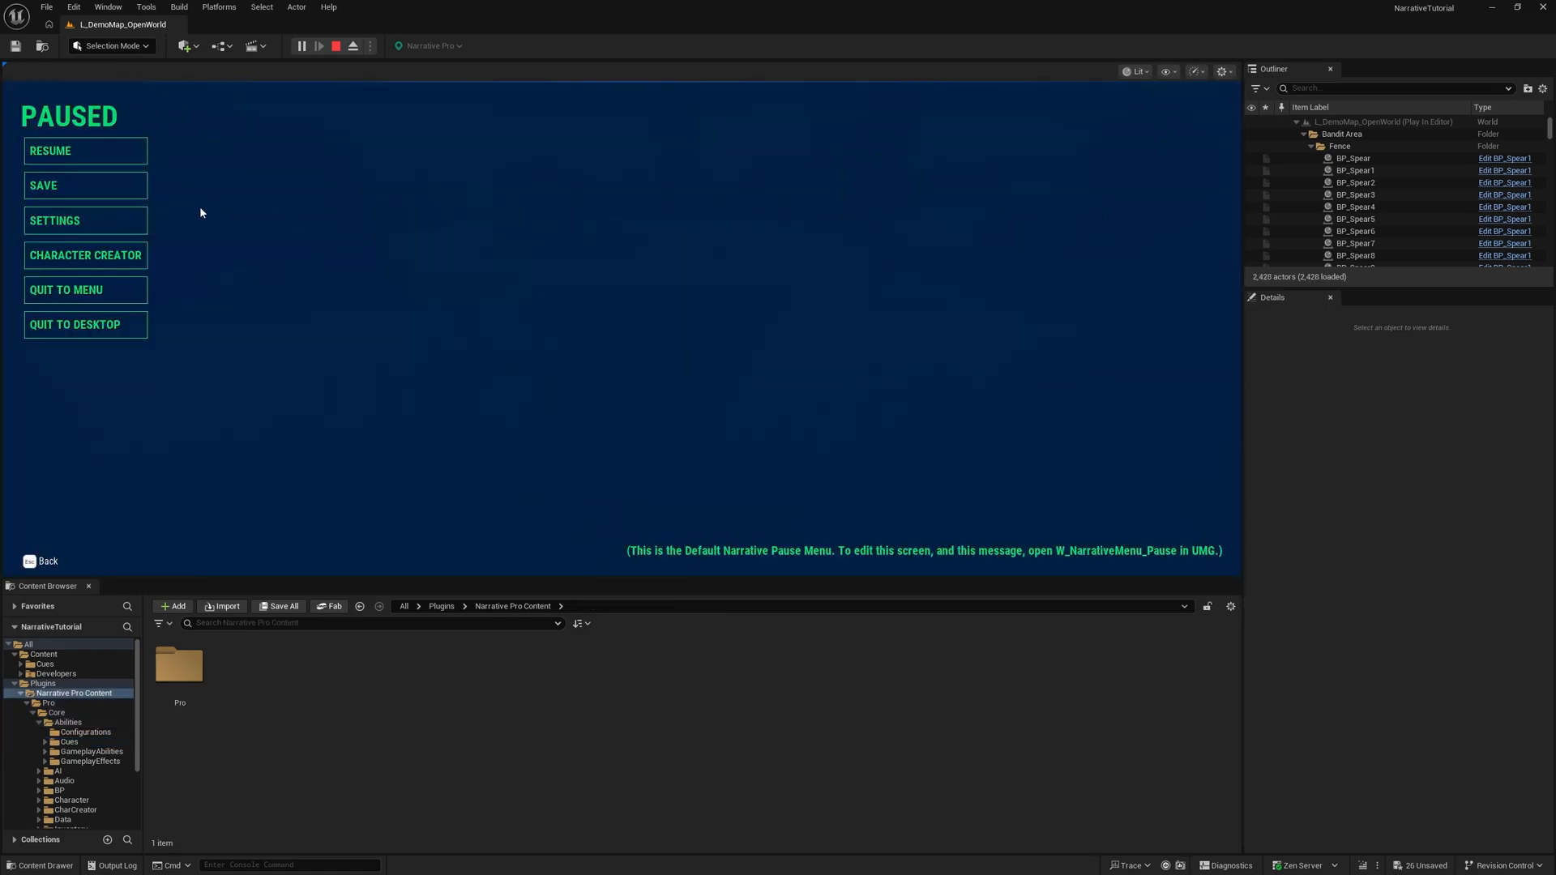
mouse_move(237, 287)
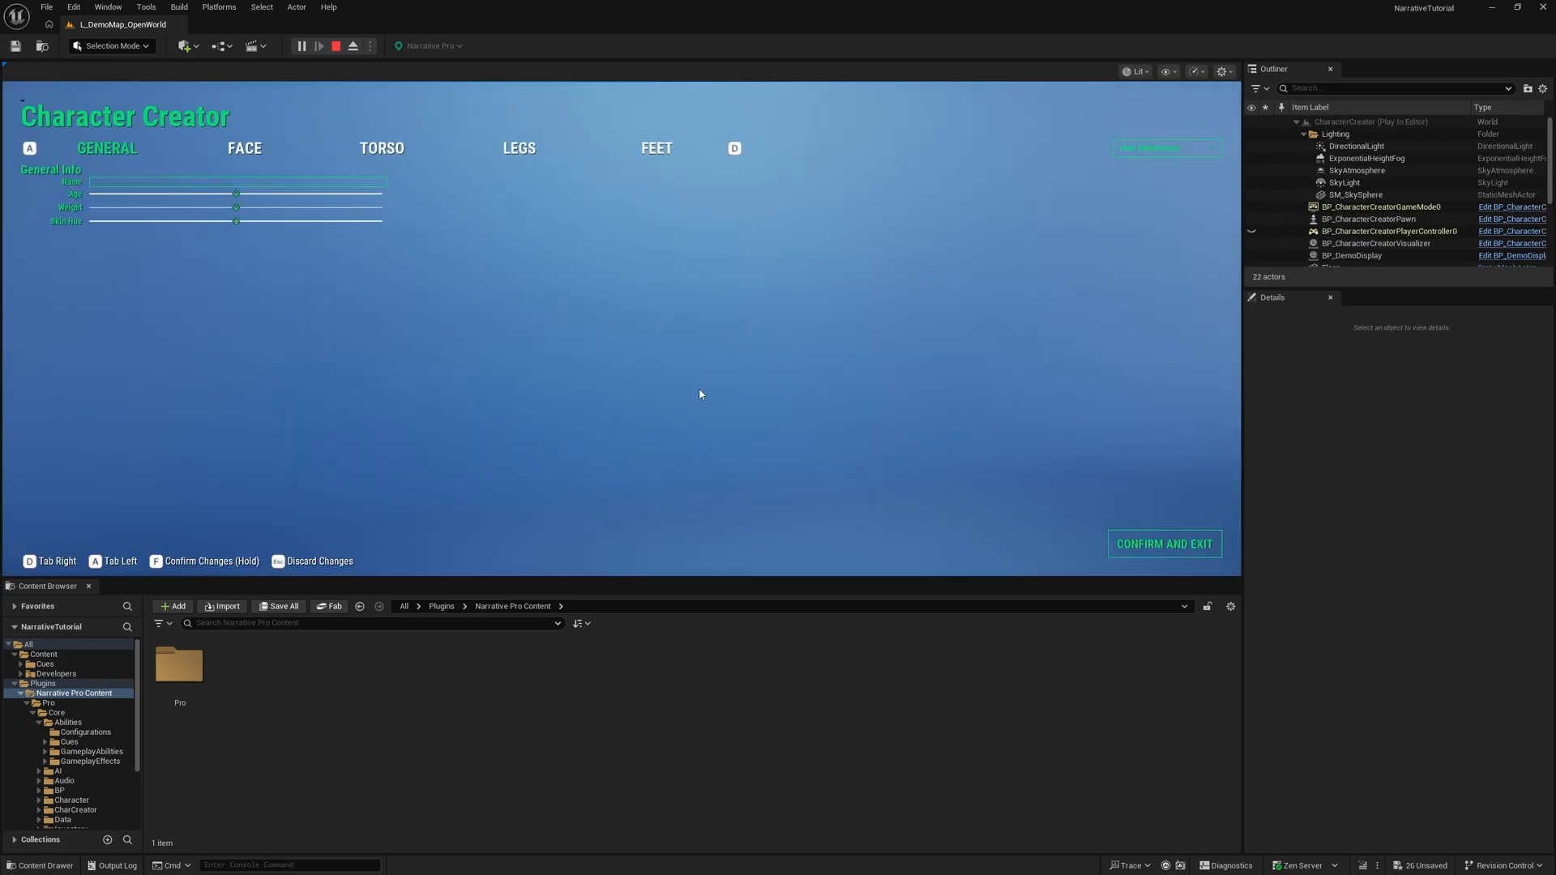
mouse_move(778, 367)
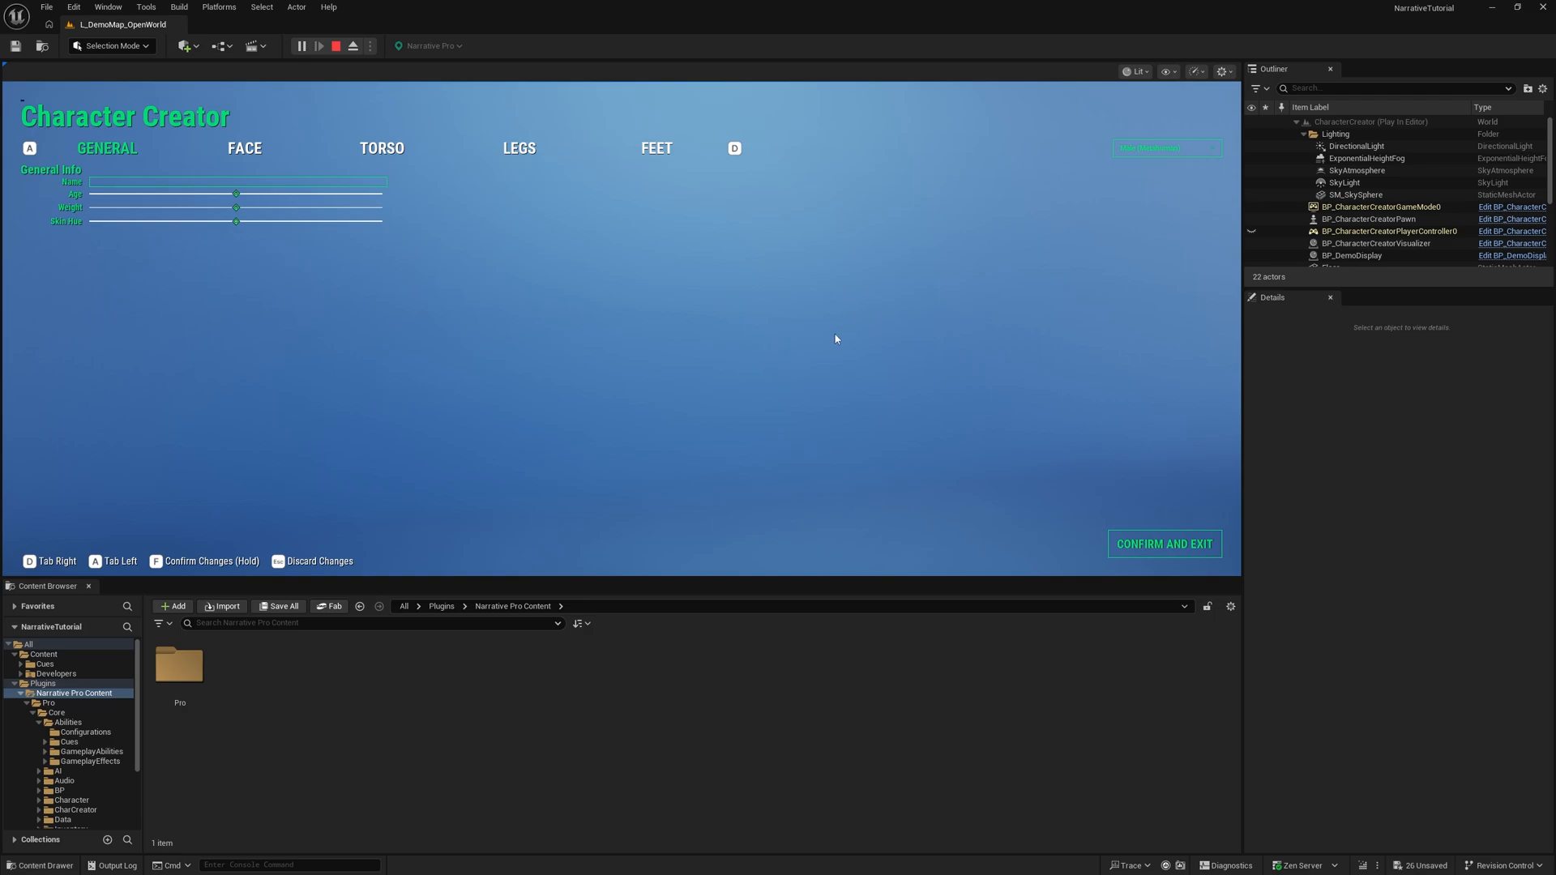
mouse_move(852, 247)
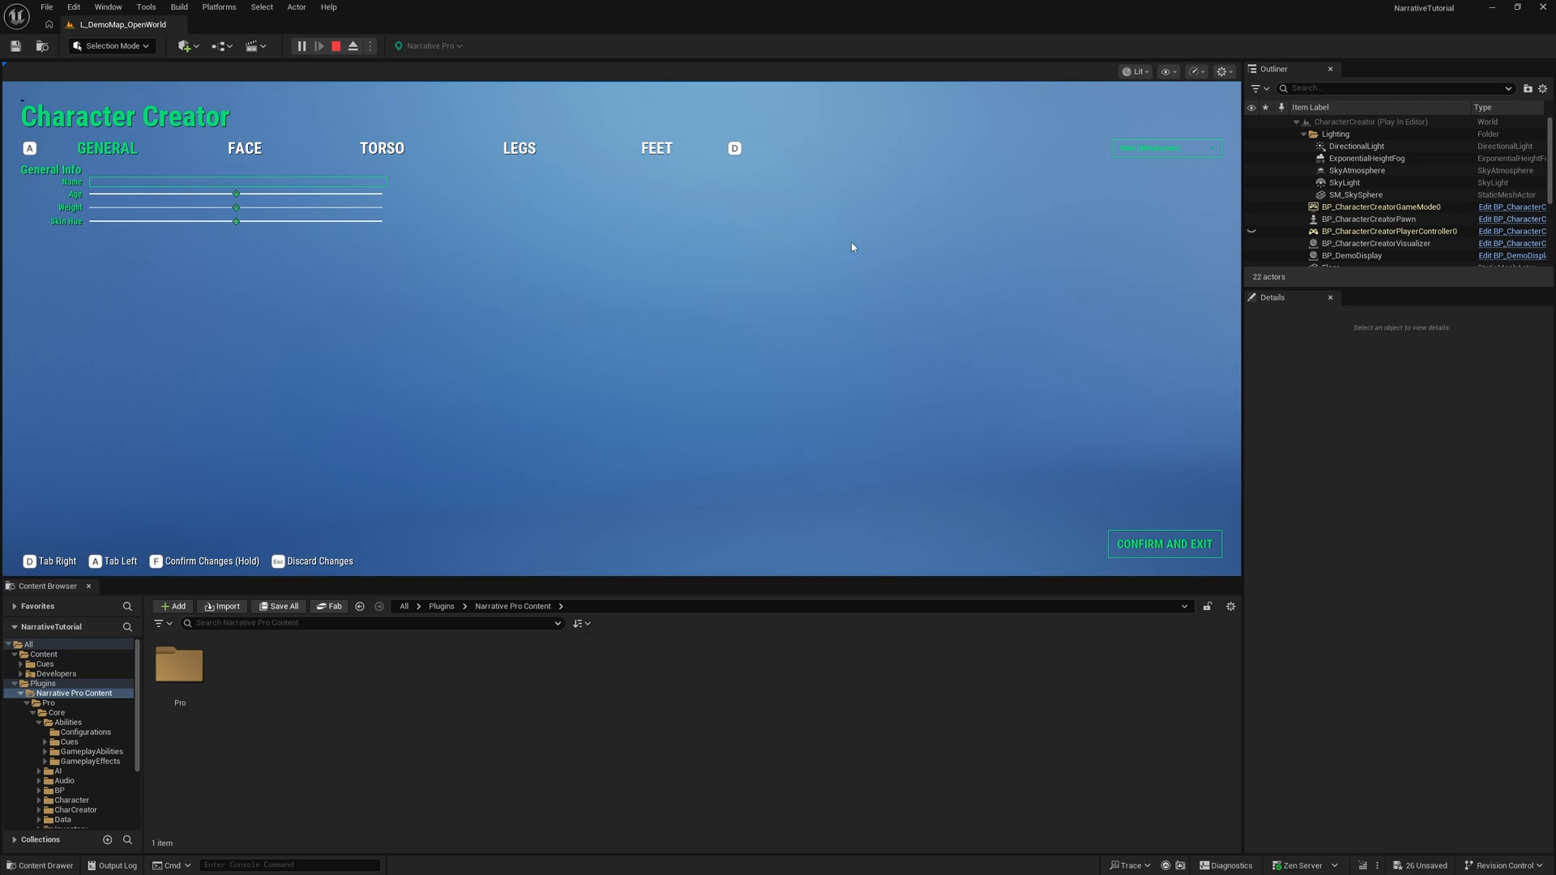
mouse_move(918, 339)
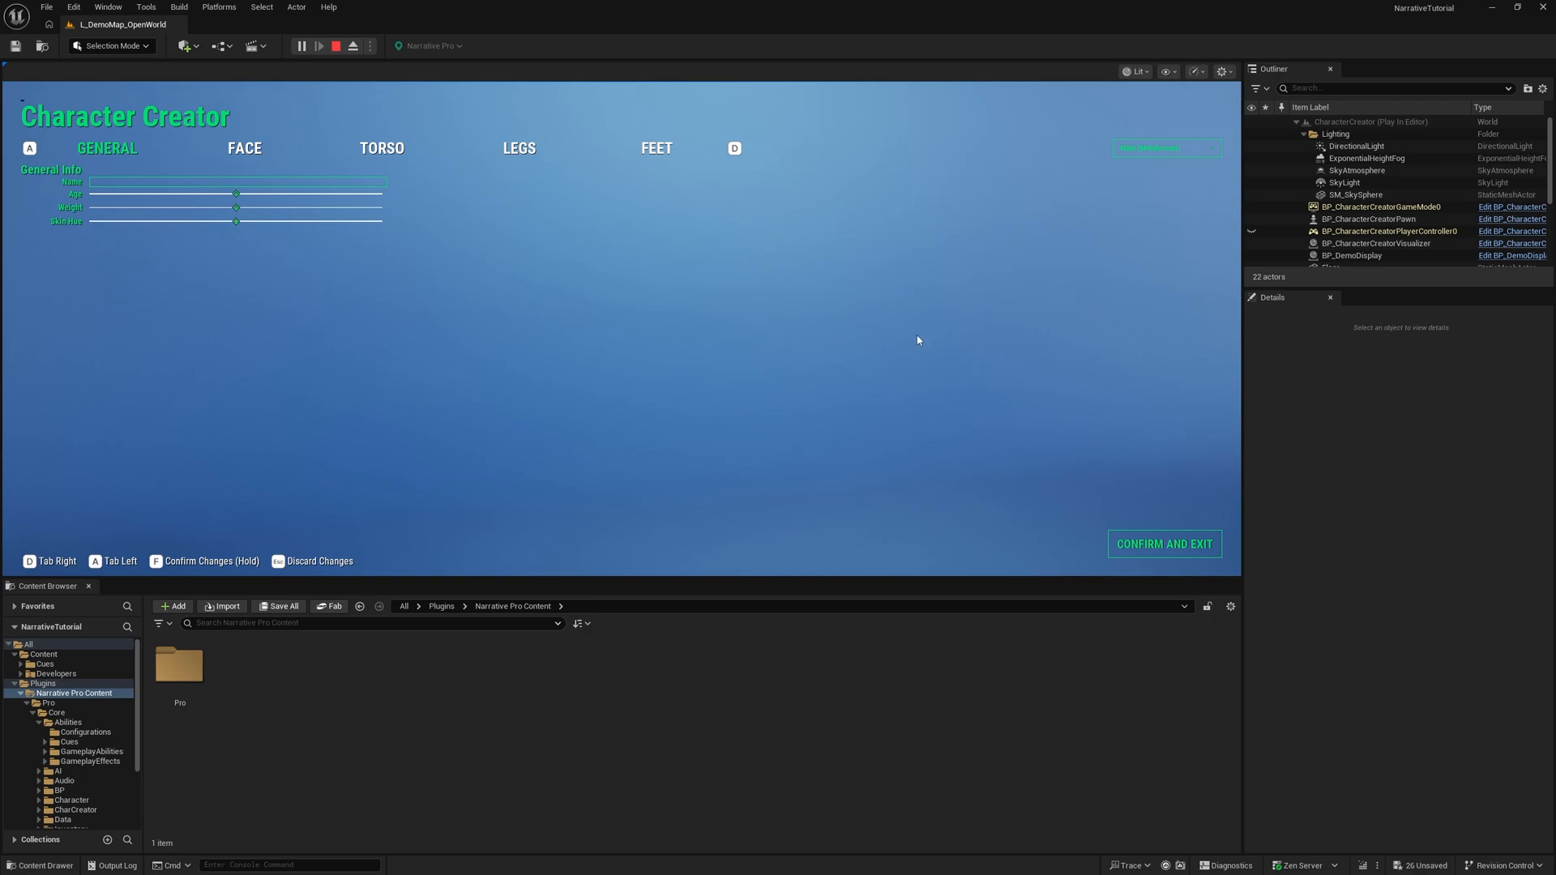
mouse_move(1156, 153)
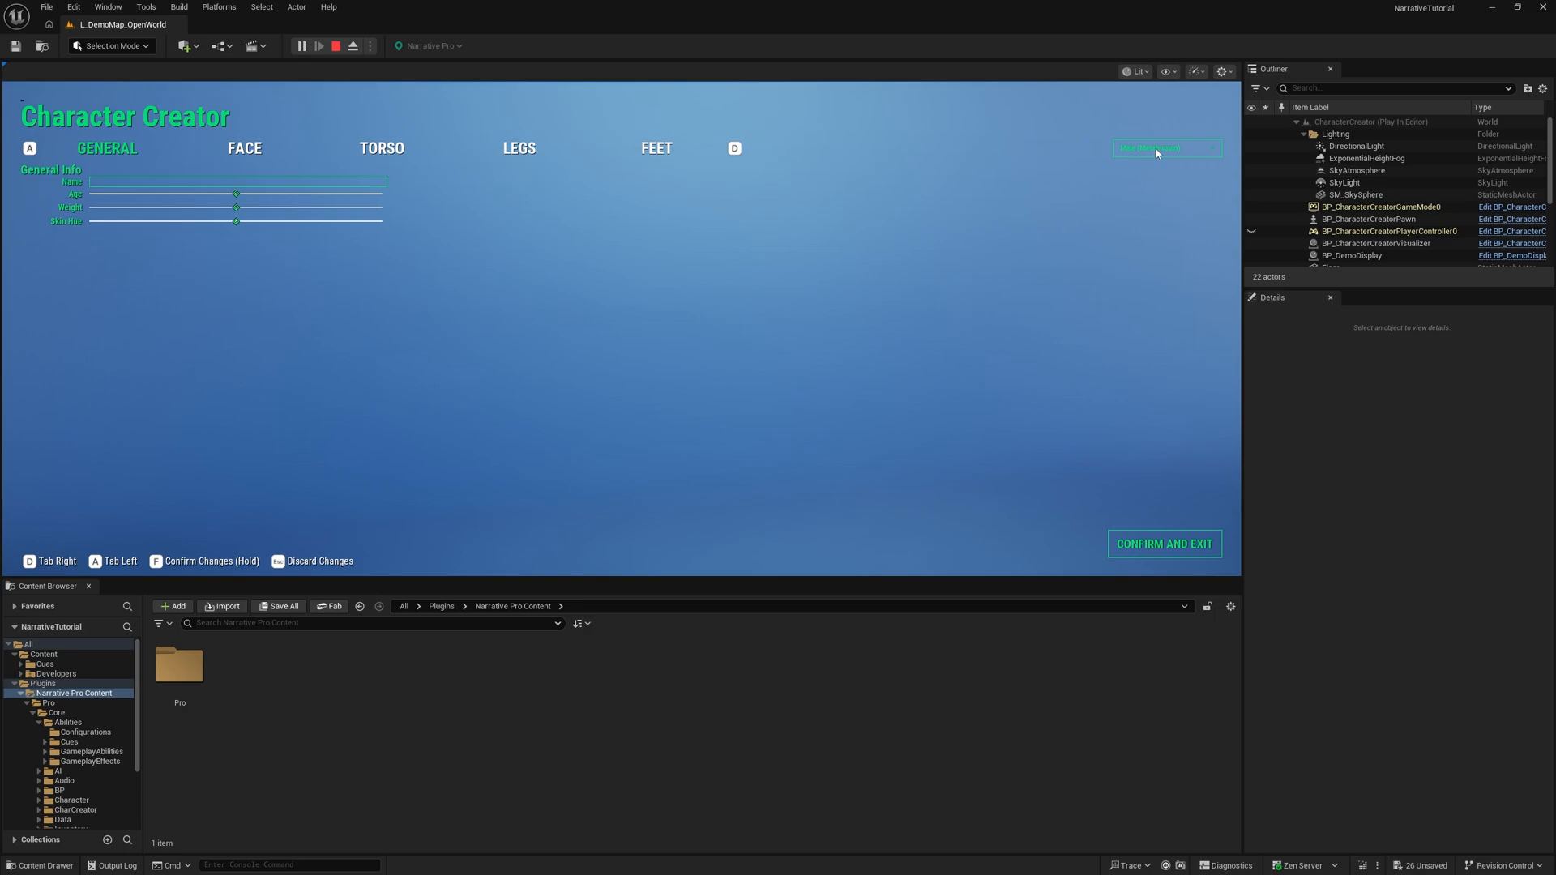
mouse_move(808, 385)
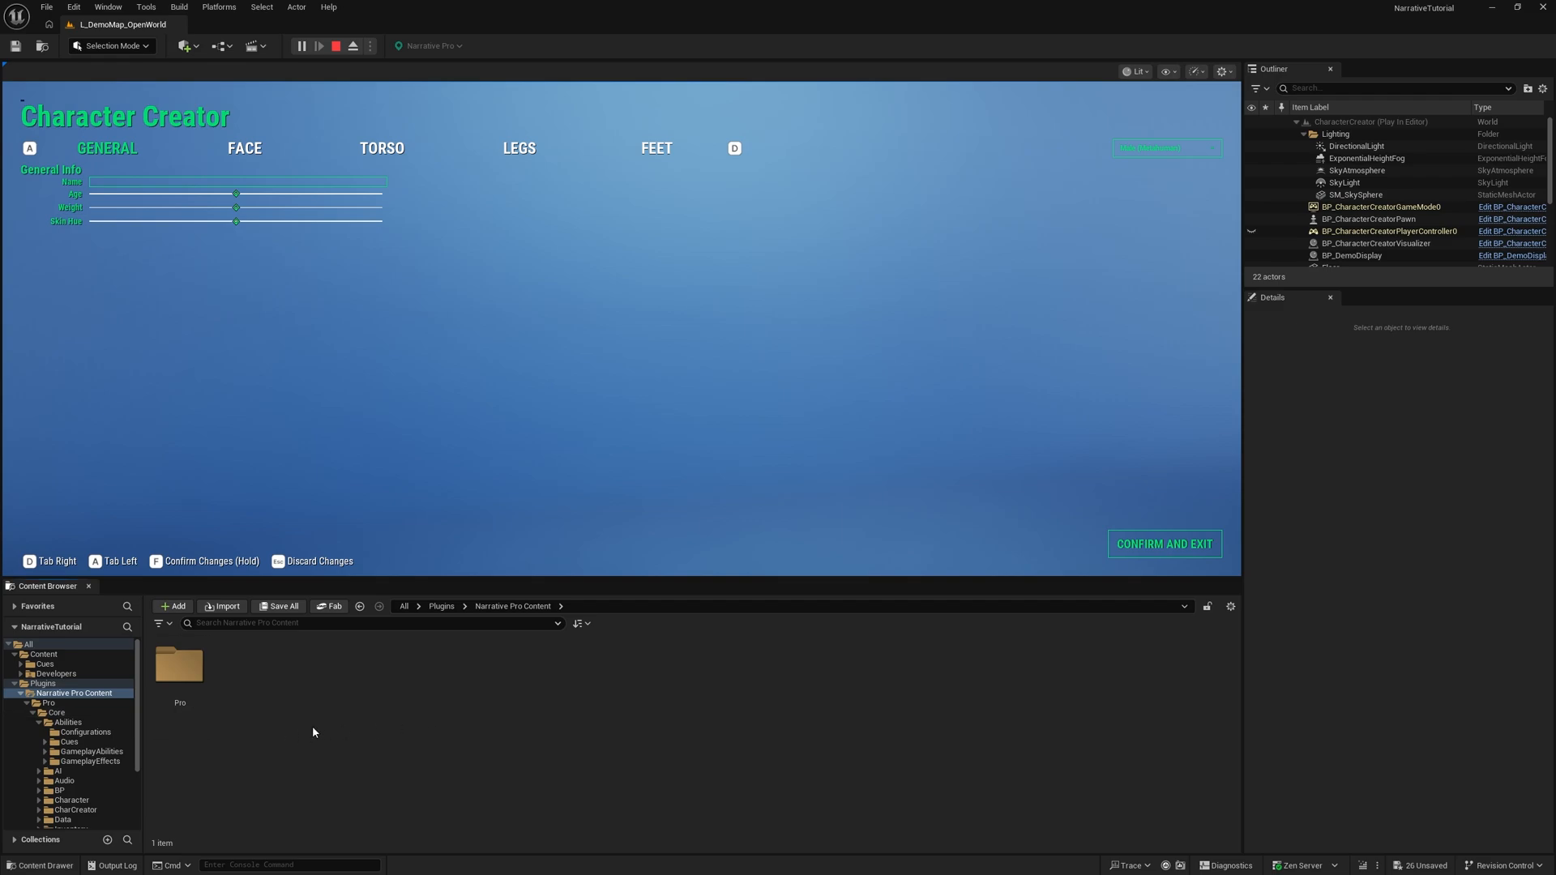
mouse_move(541, 374)
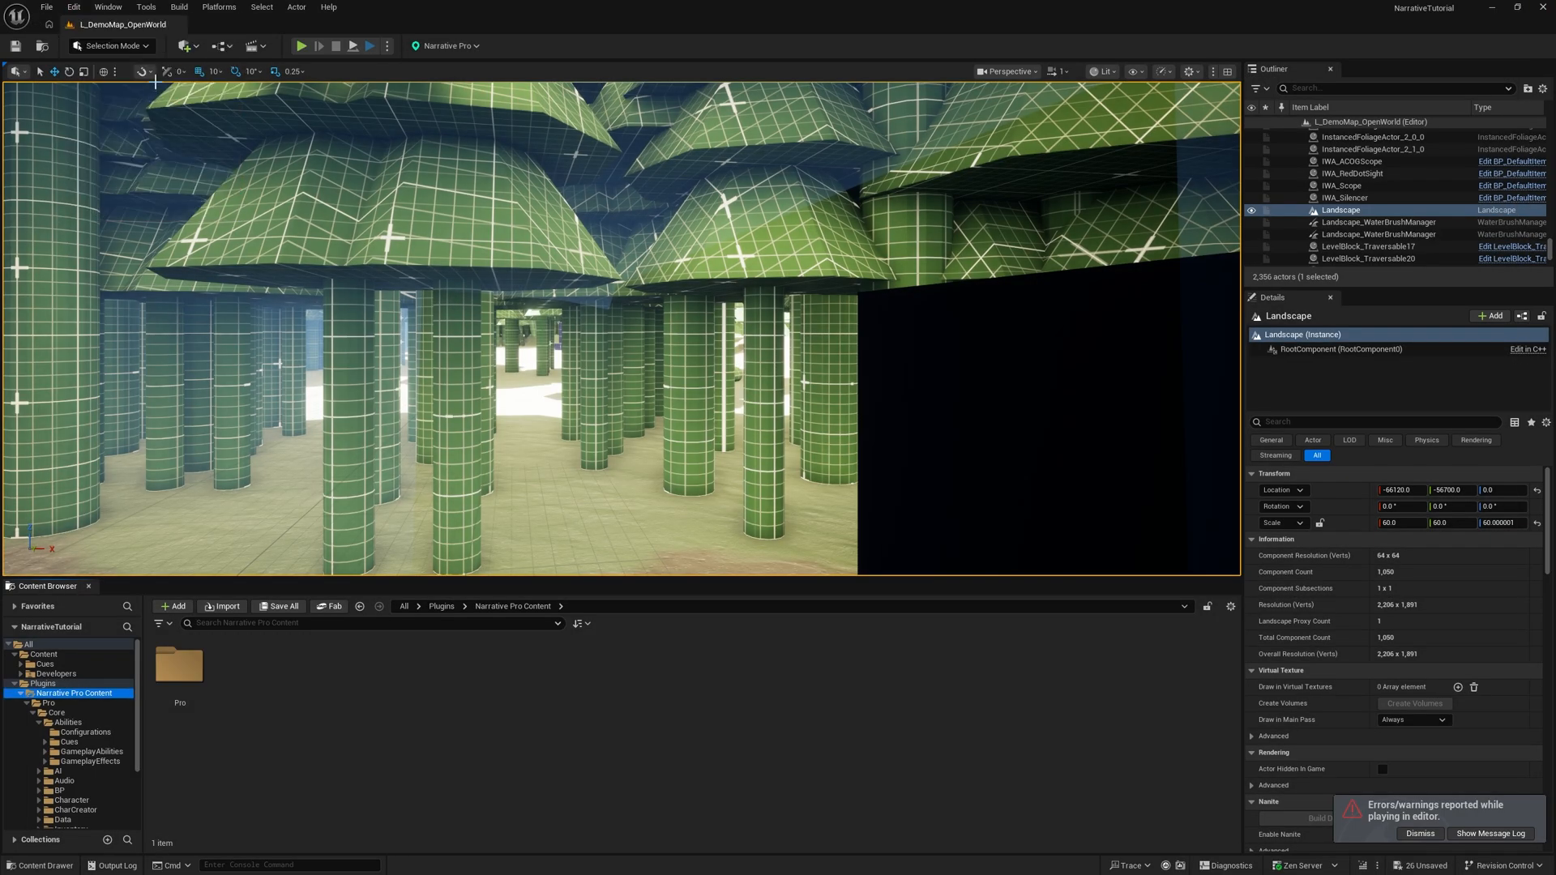
Search 'bridge' in Edit > Plugins and confirm the Bridge plugin is enabled
left_click(73, 6)
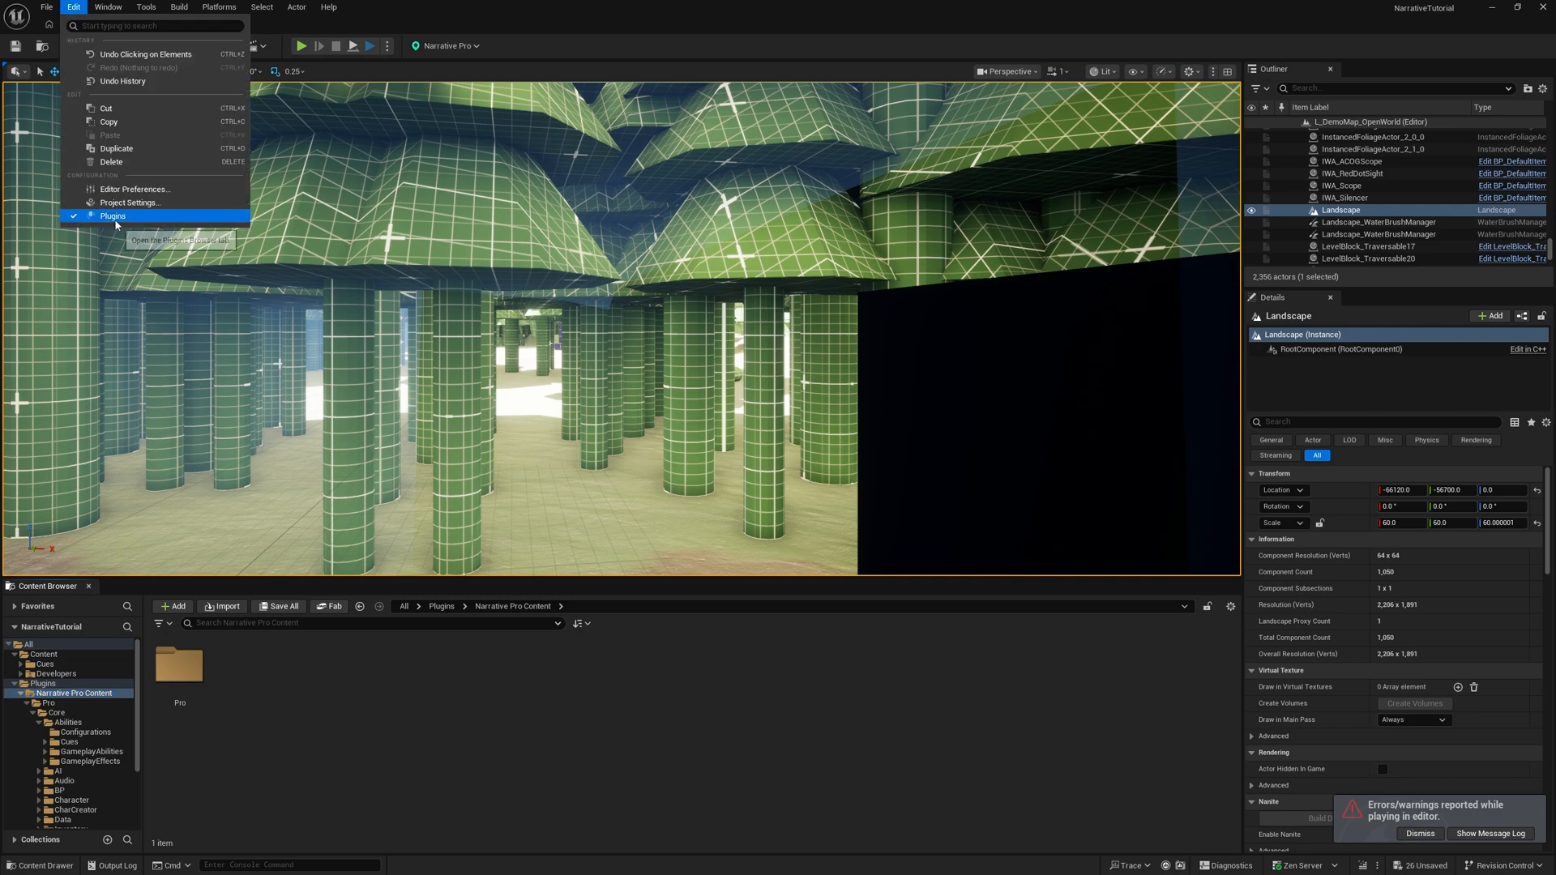
left_click(112, 216)
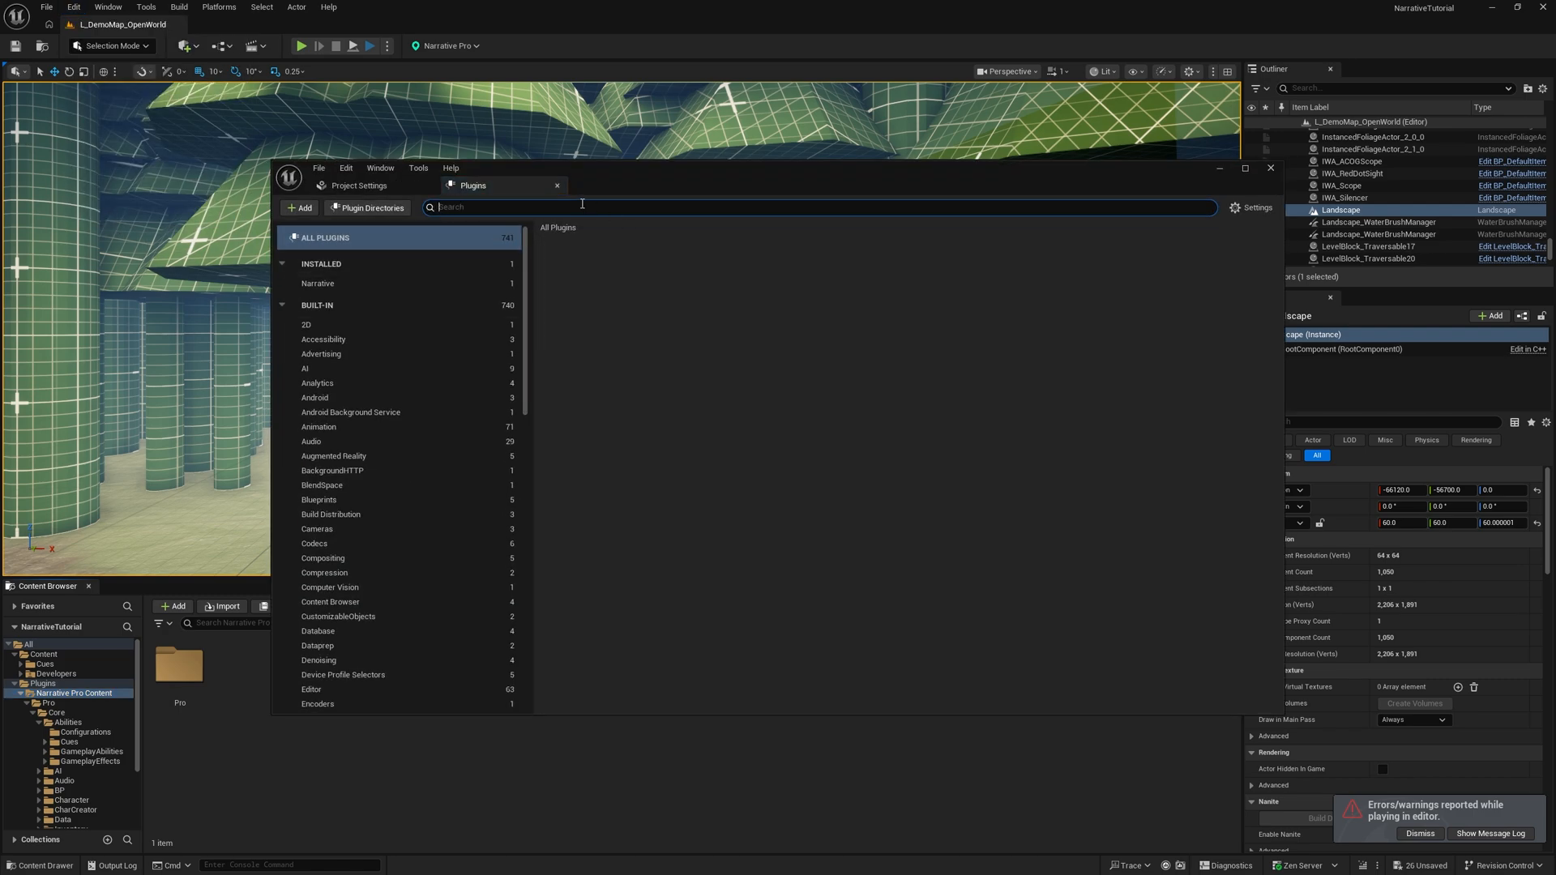
type("bridge")
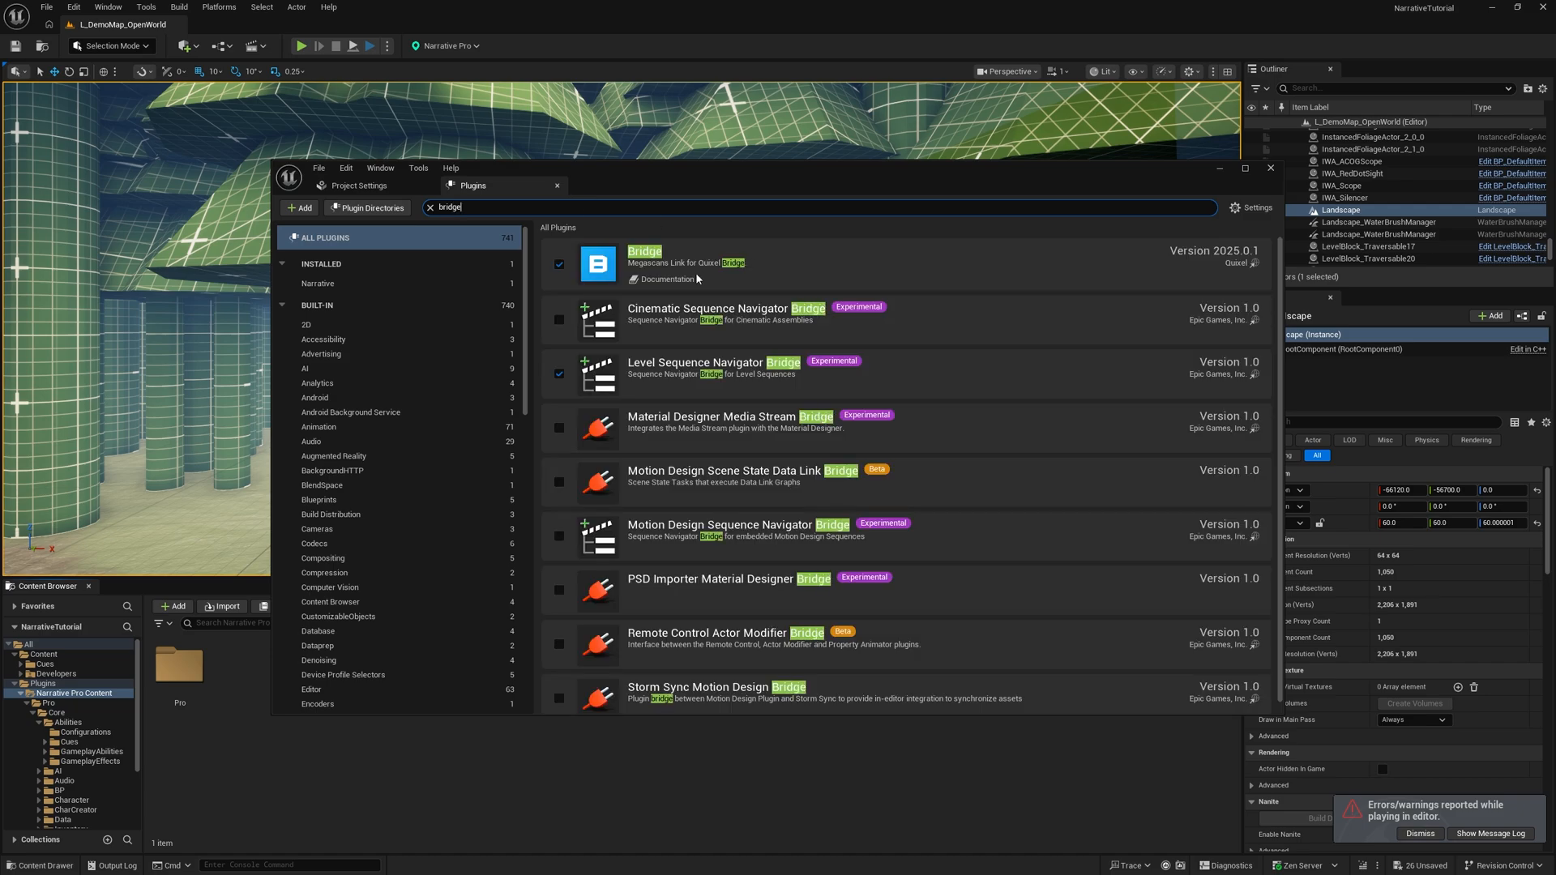
left_click(183, 46)
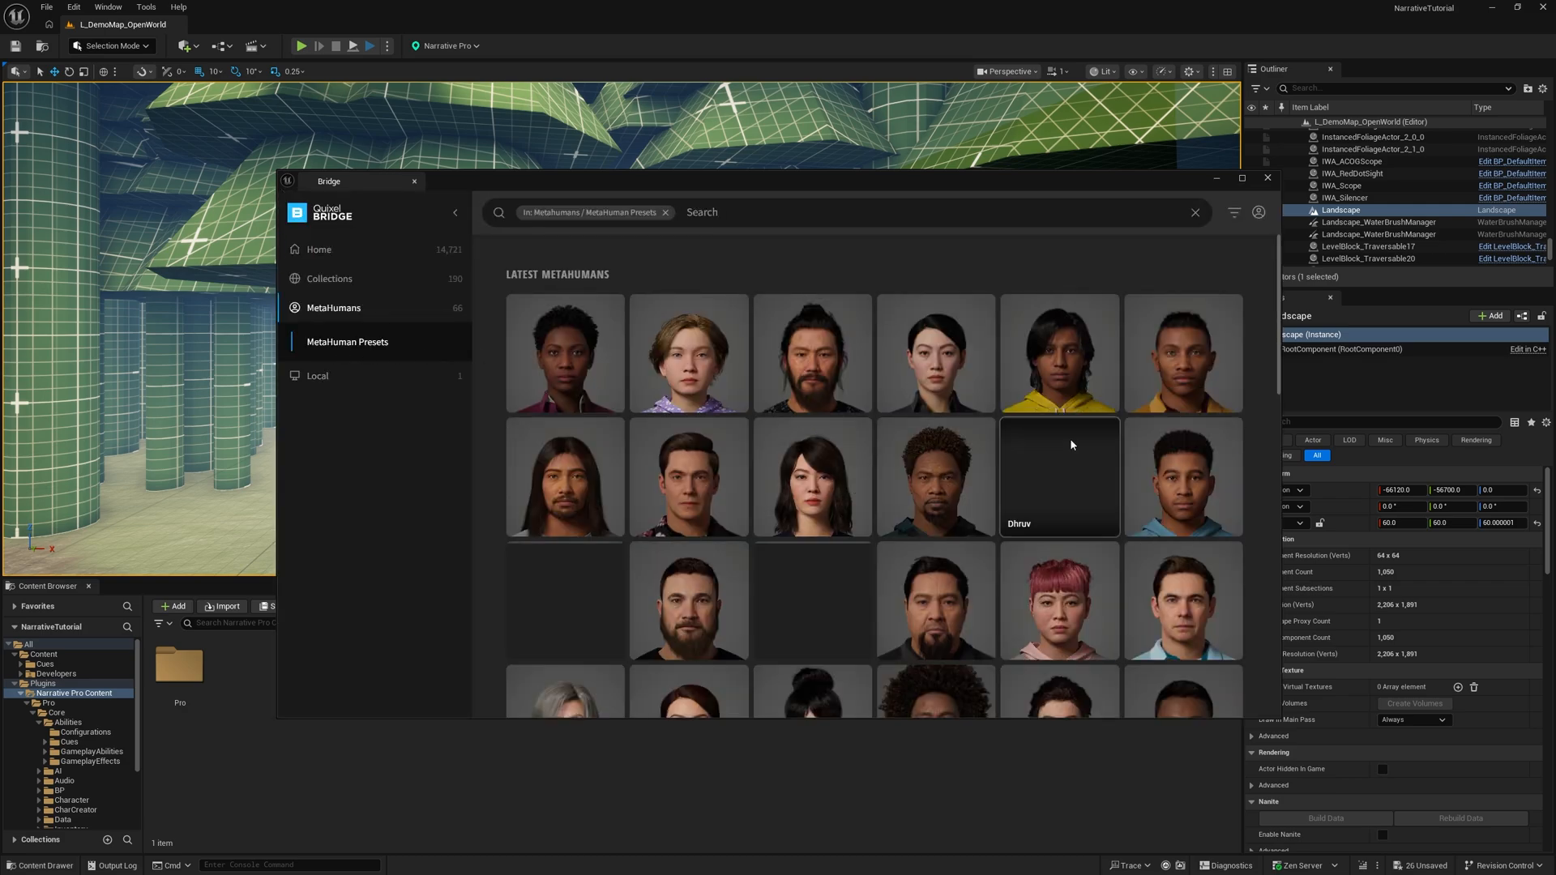
Search 'oskar' in MetaHuman Presets, select the Oskar preset and add it to the project
scroll("down", 3)
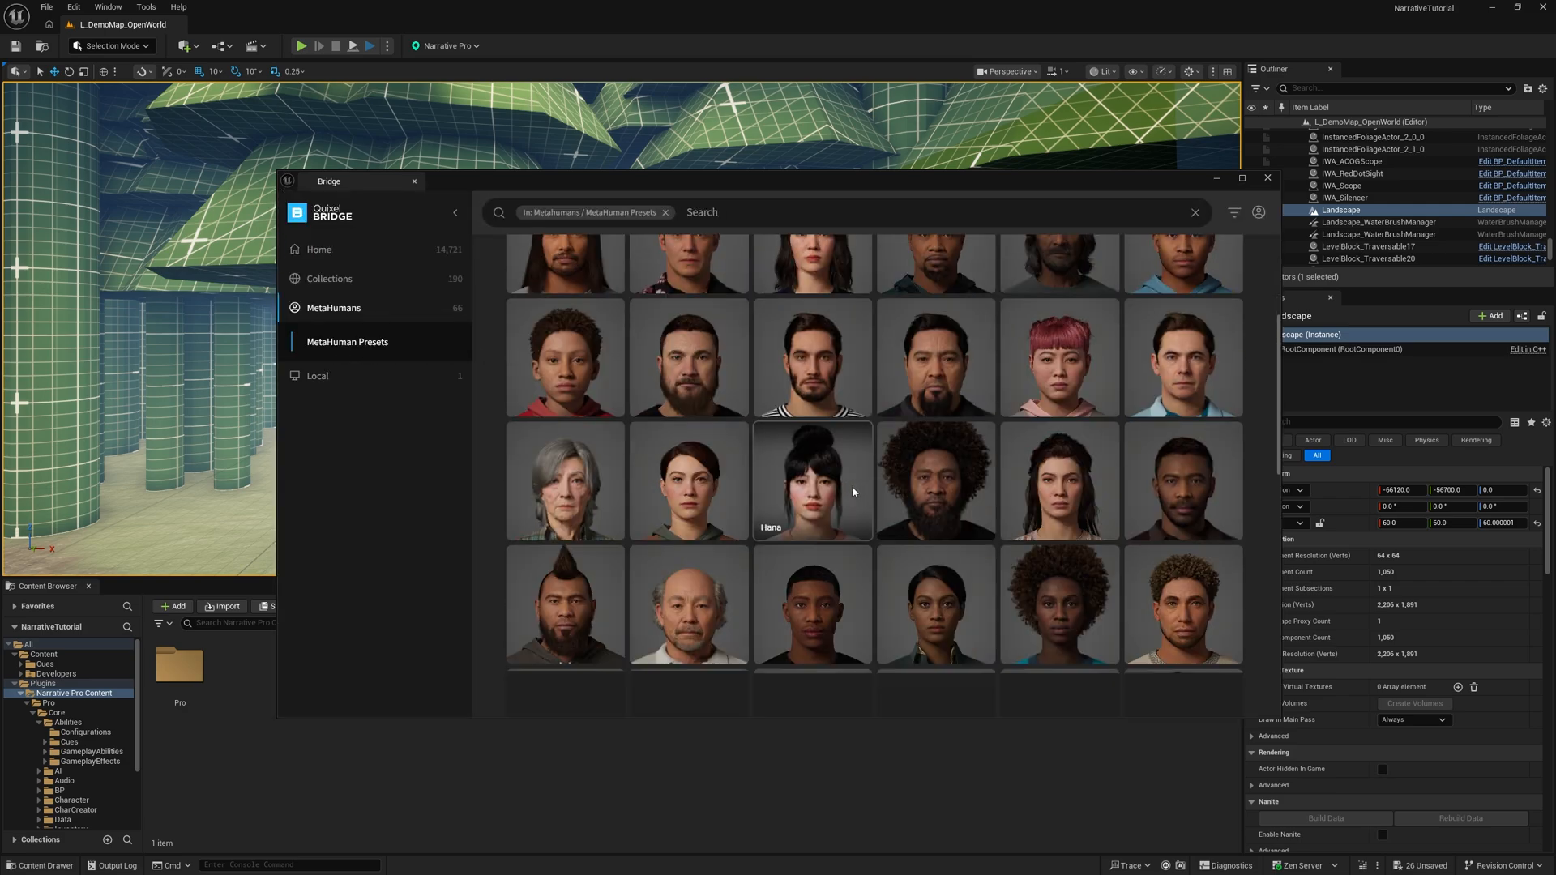
scroll("down", 3)
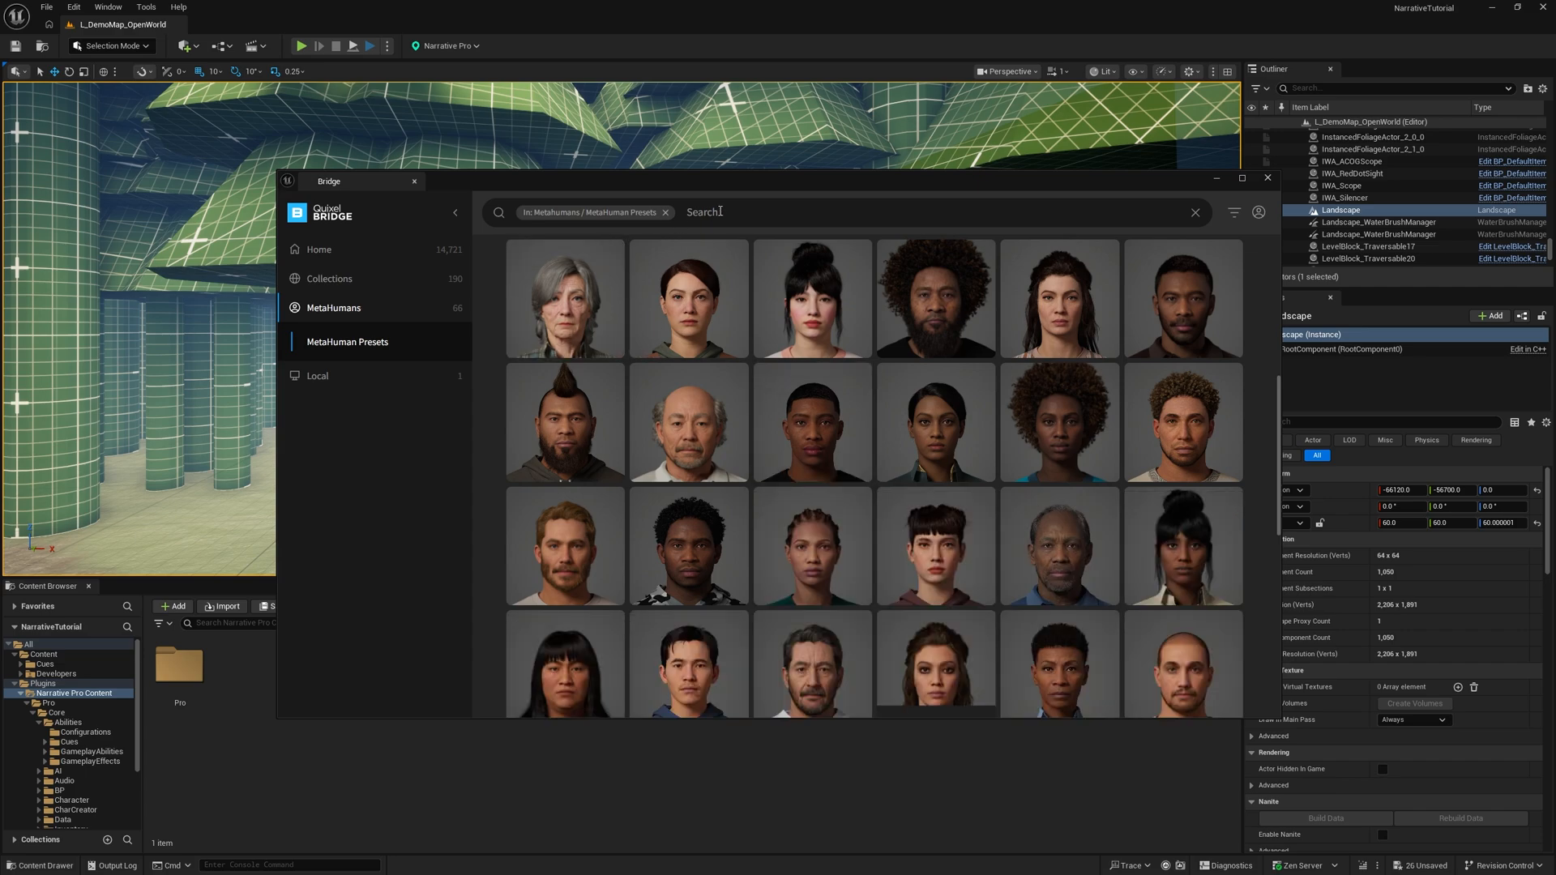
type("oskar")
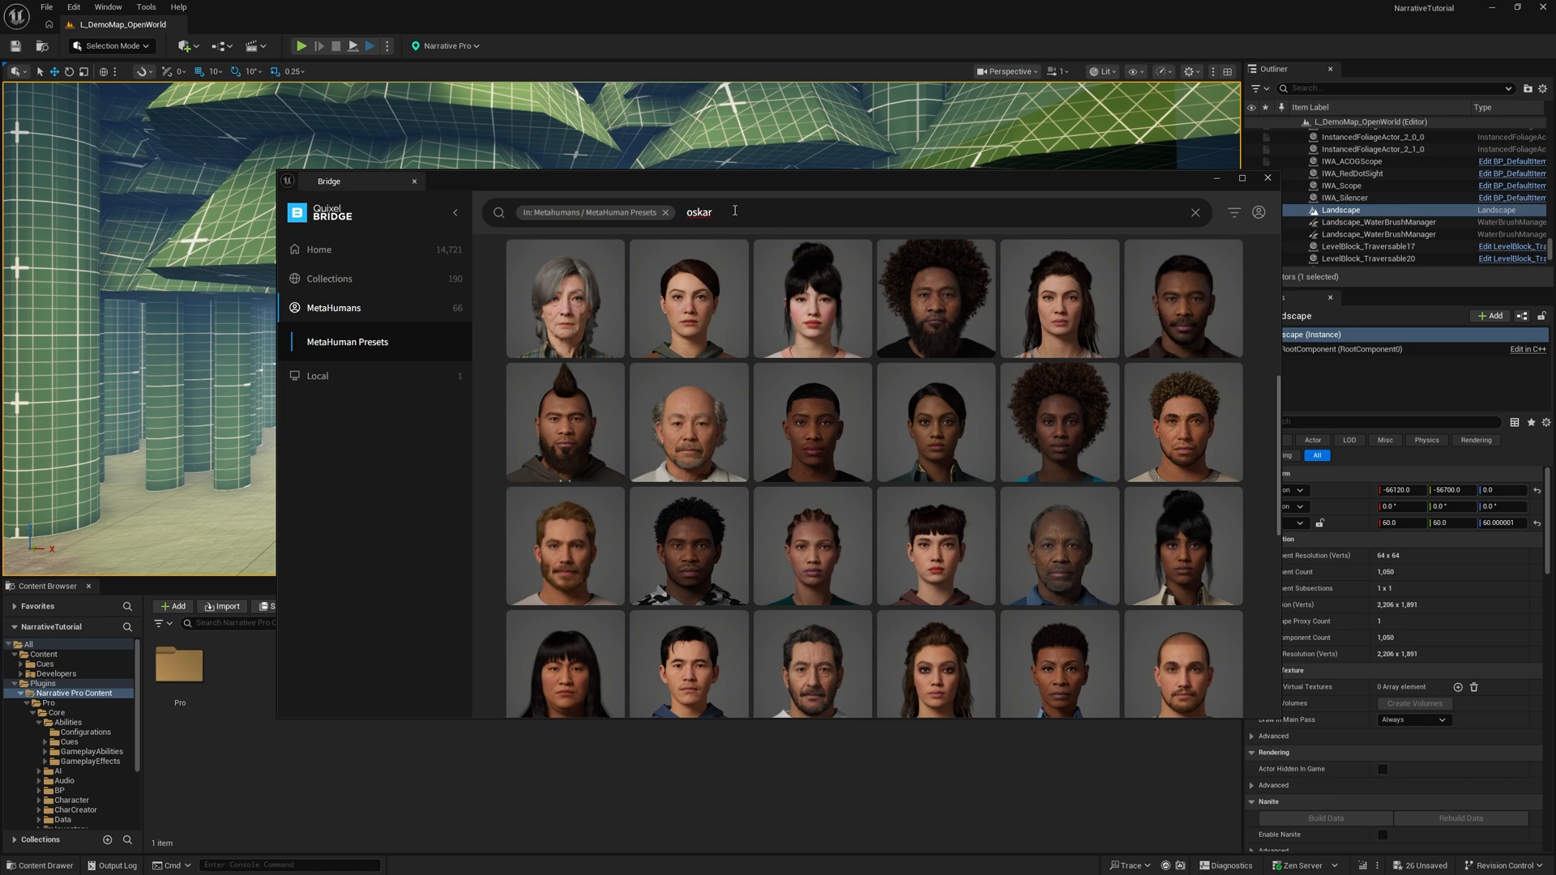
scroll("down", 3)
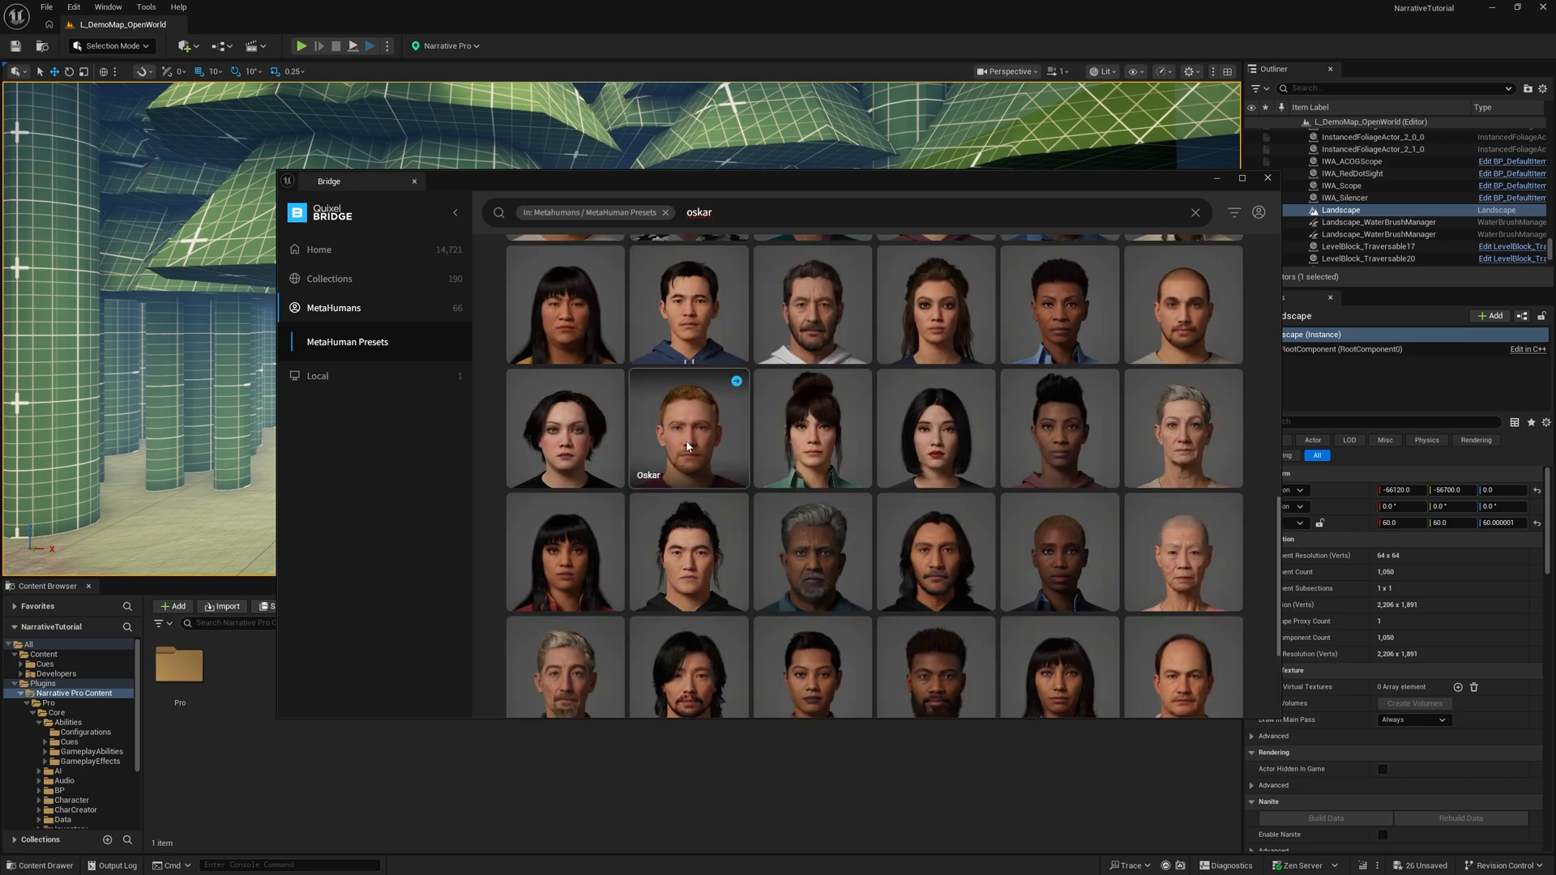
mouse_move(696, 447)
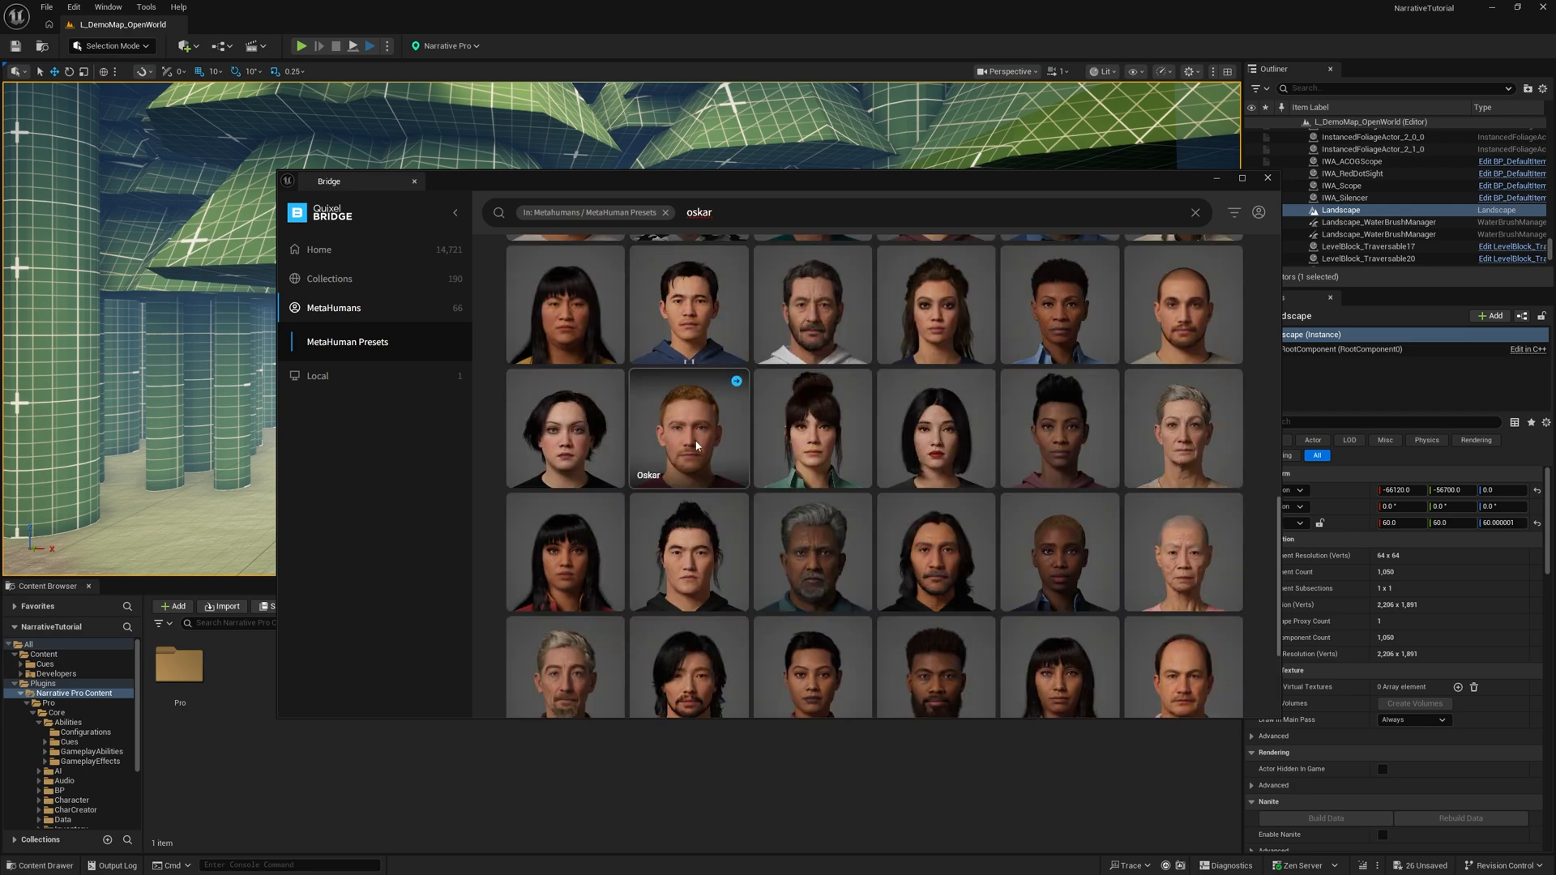
mouse_move(681, 445)
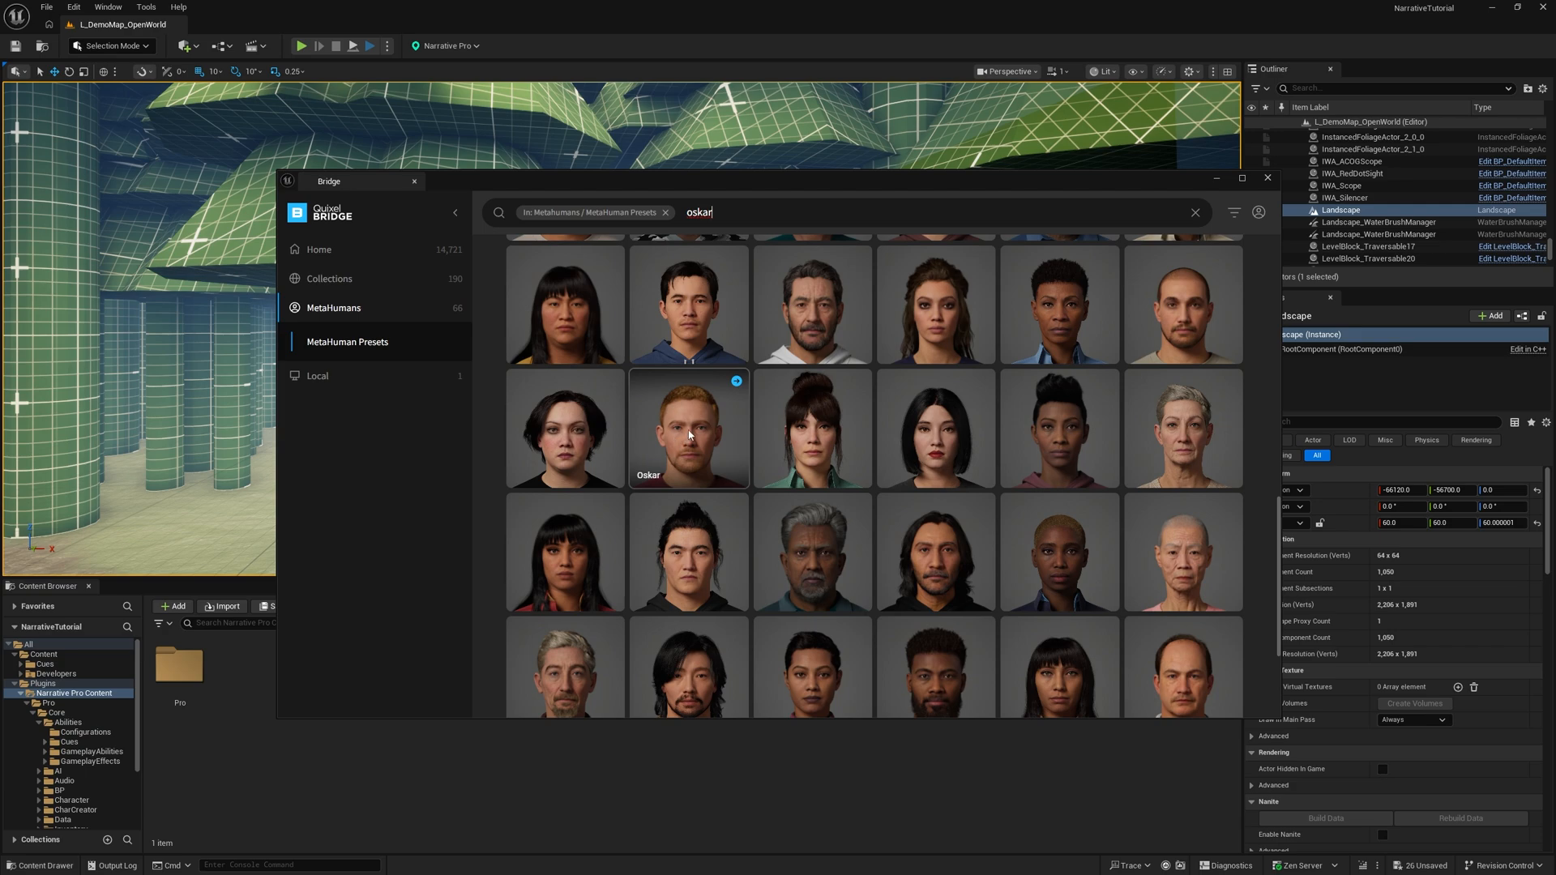
mouse_move(701, 451)
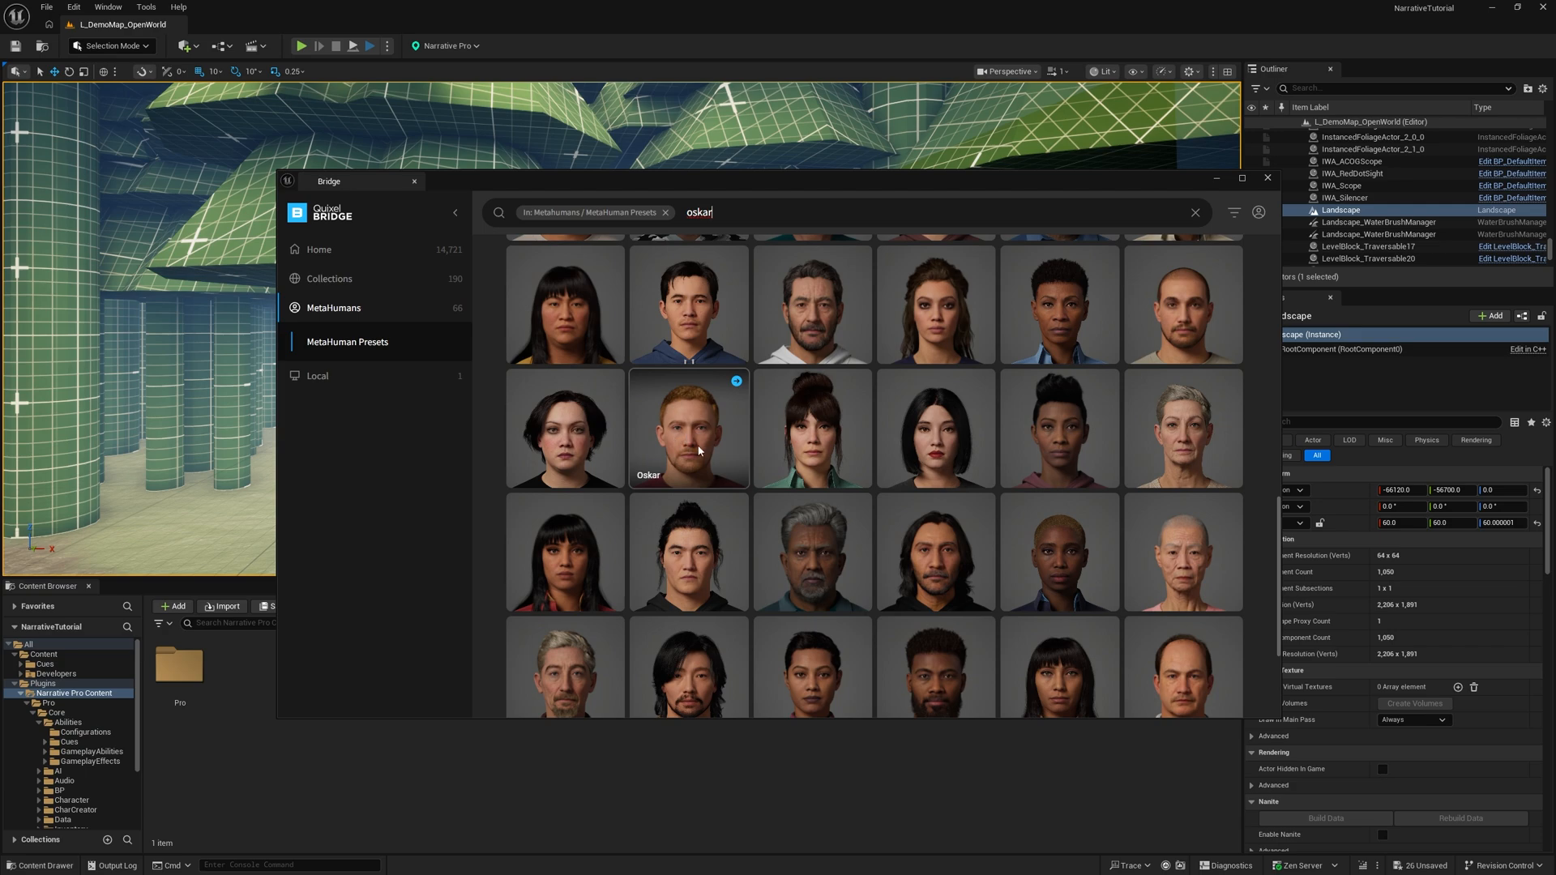
left_click(687, 426)
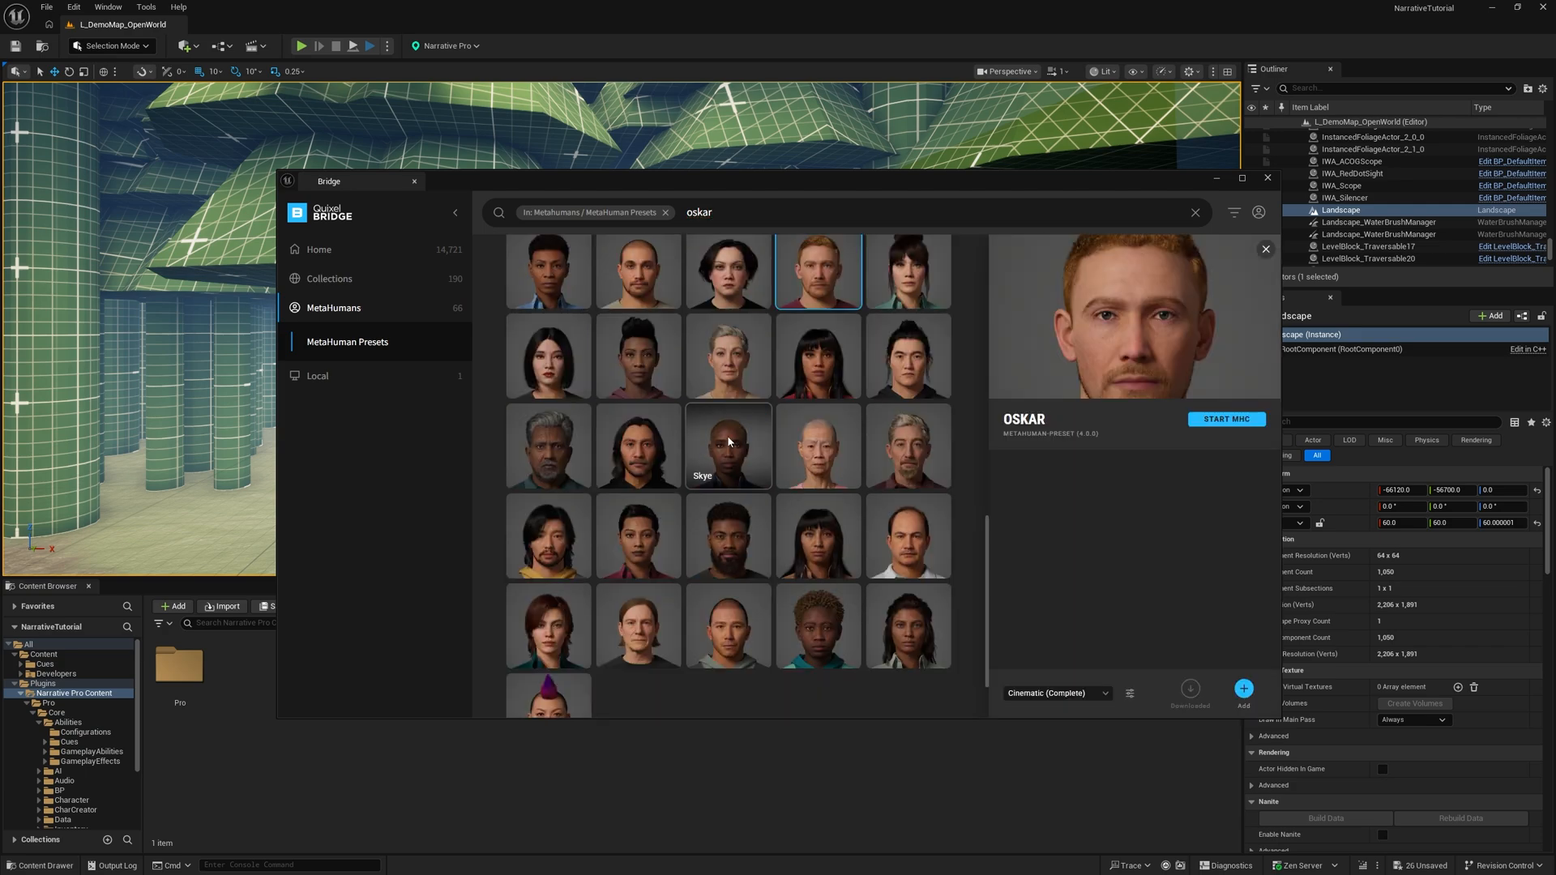
mouse_move(1192, 509)
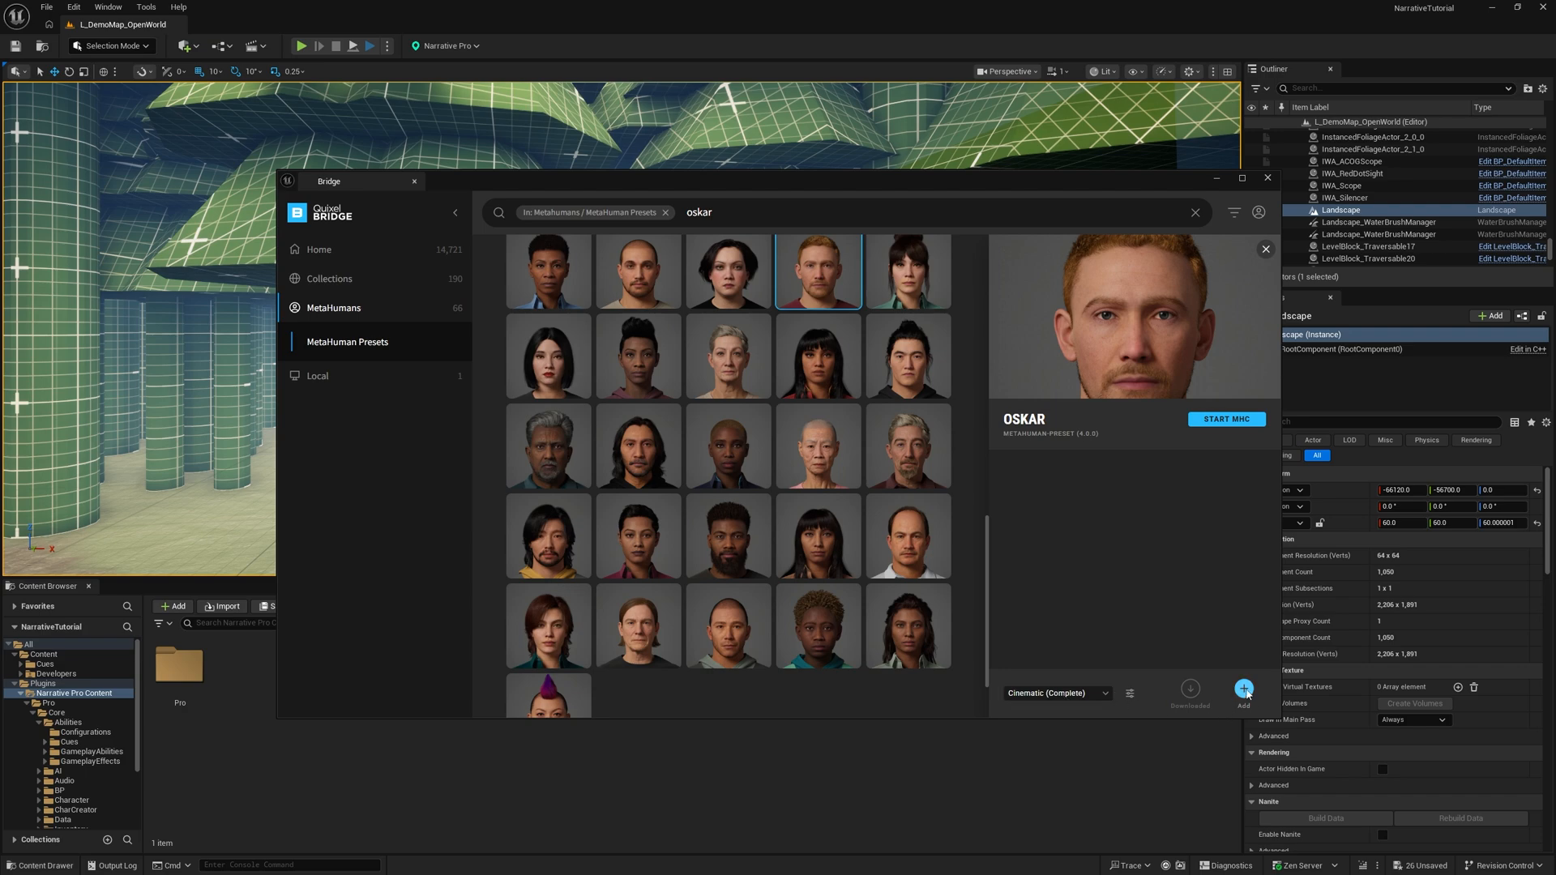
left_click(1243, 689)
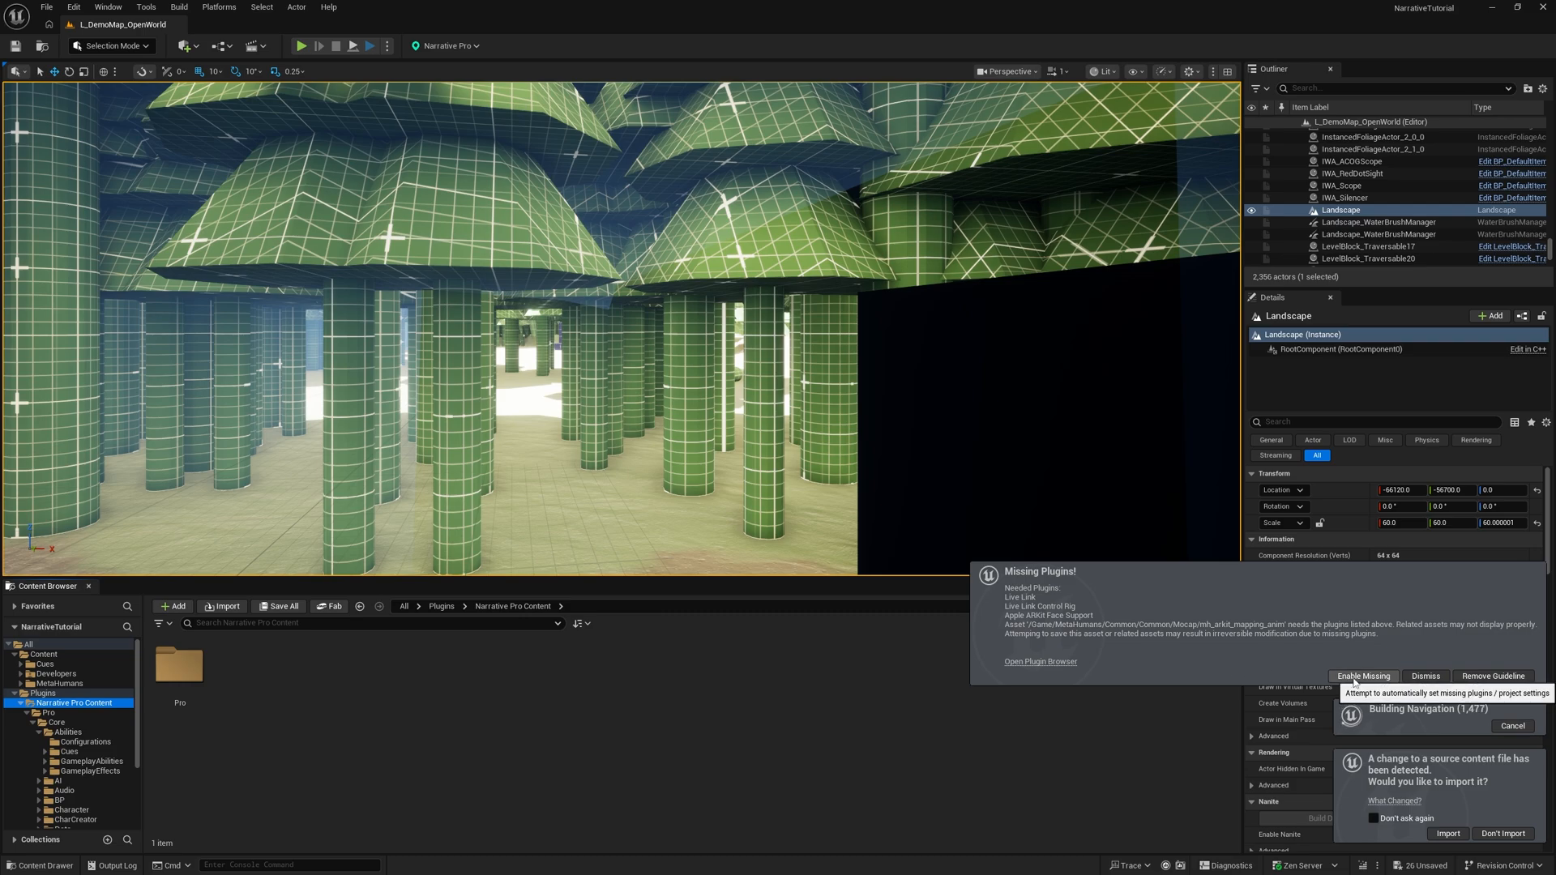
Enable the missing Live Link and ARKit plugins, let the level reload, and start Play
left_click(1425, 680)
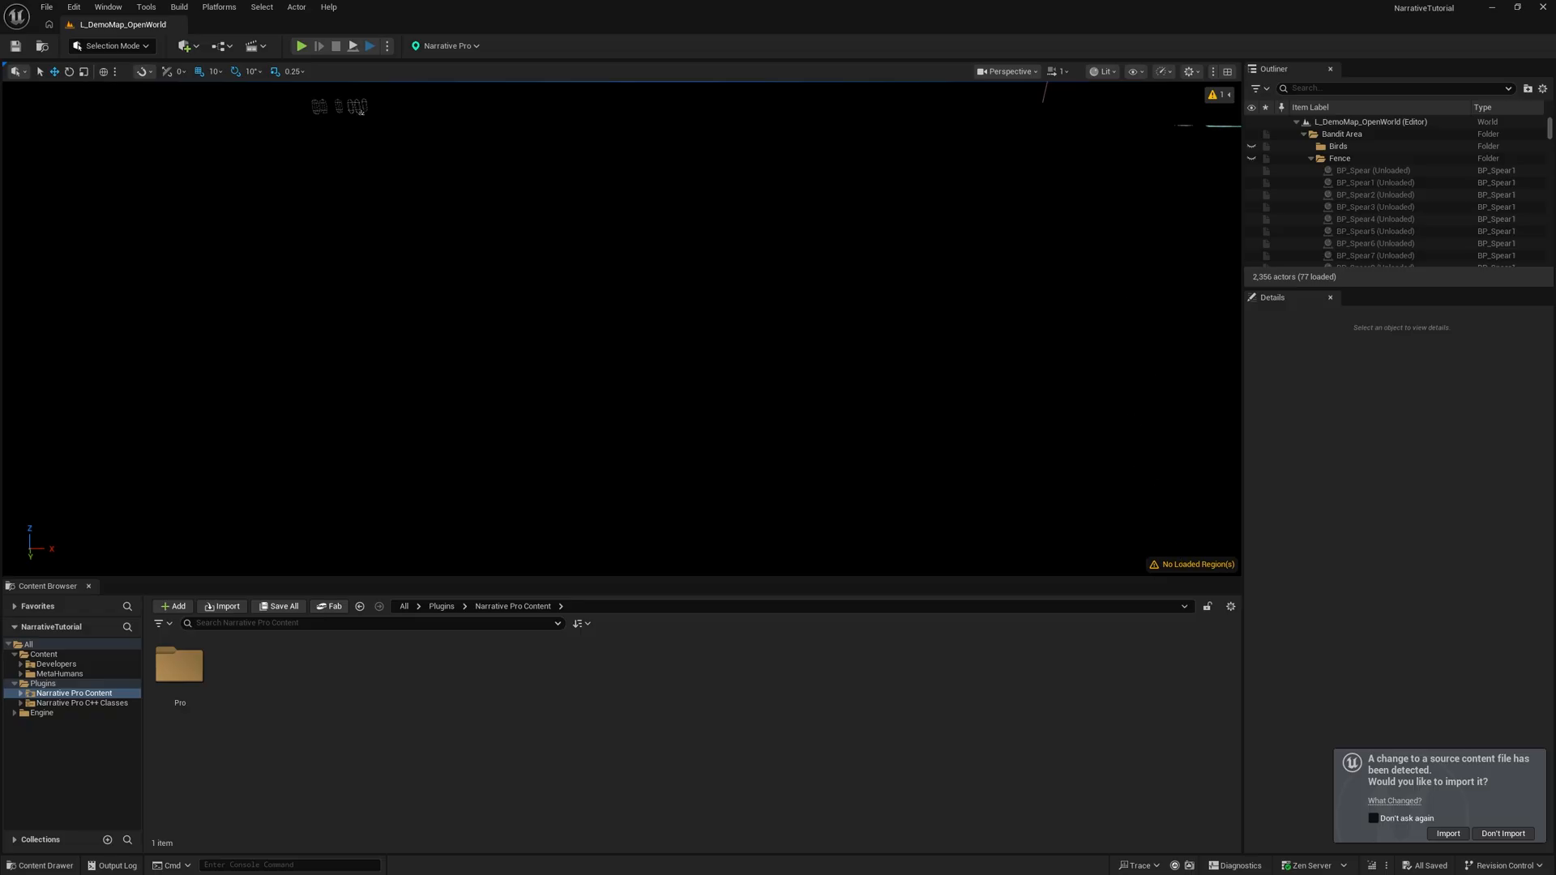
left_click(1341, 209)
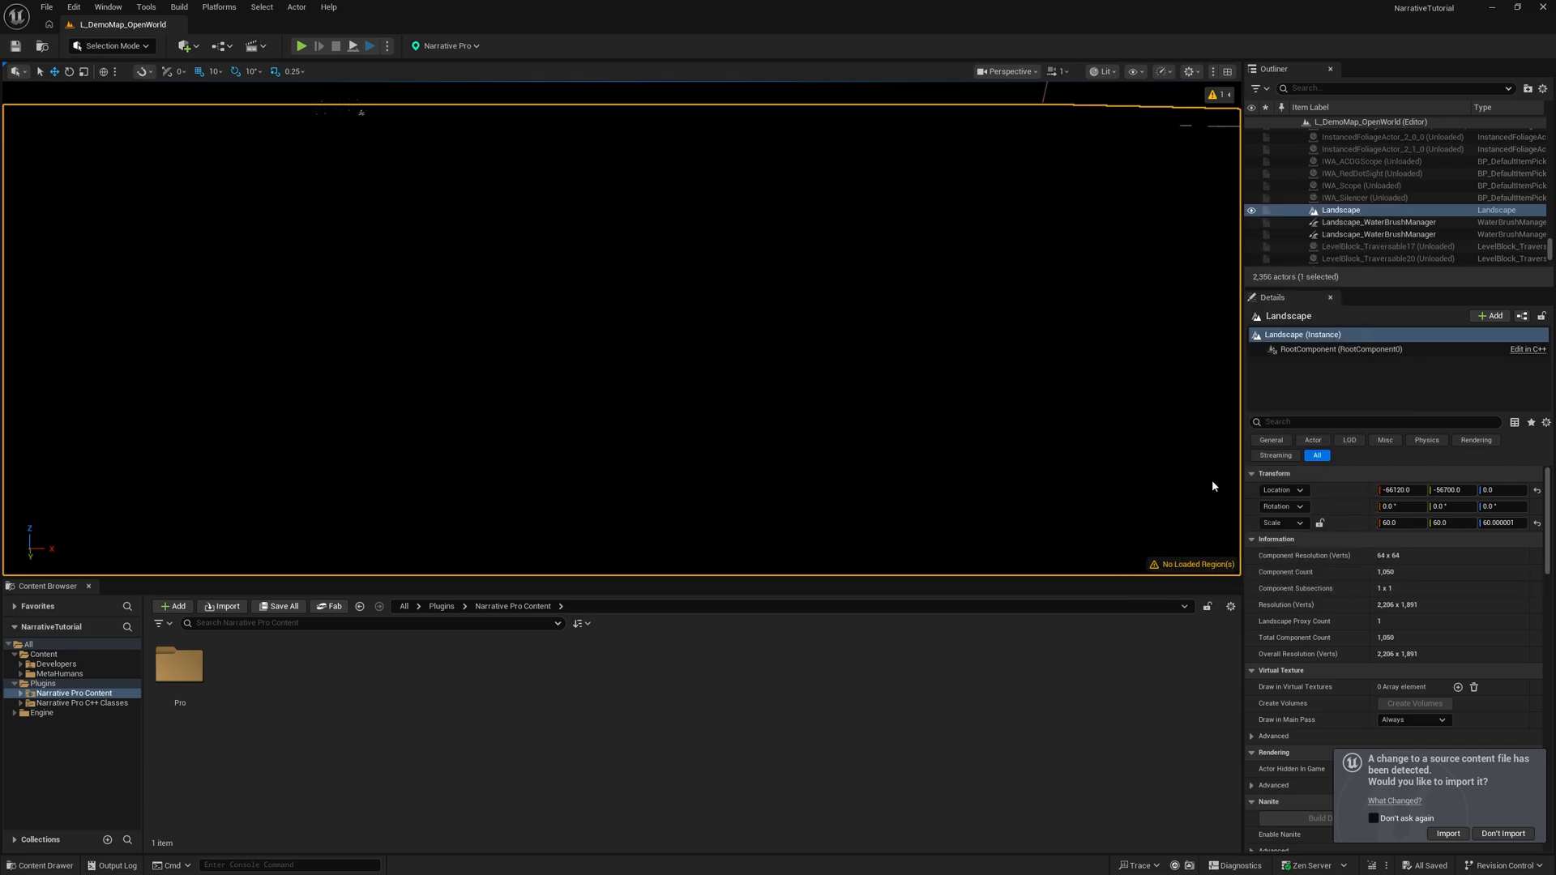
mouse_move(1102, 434)
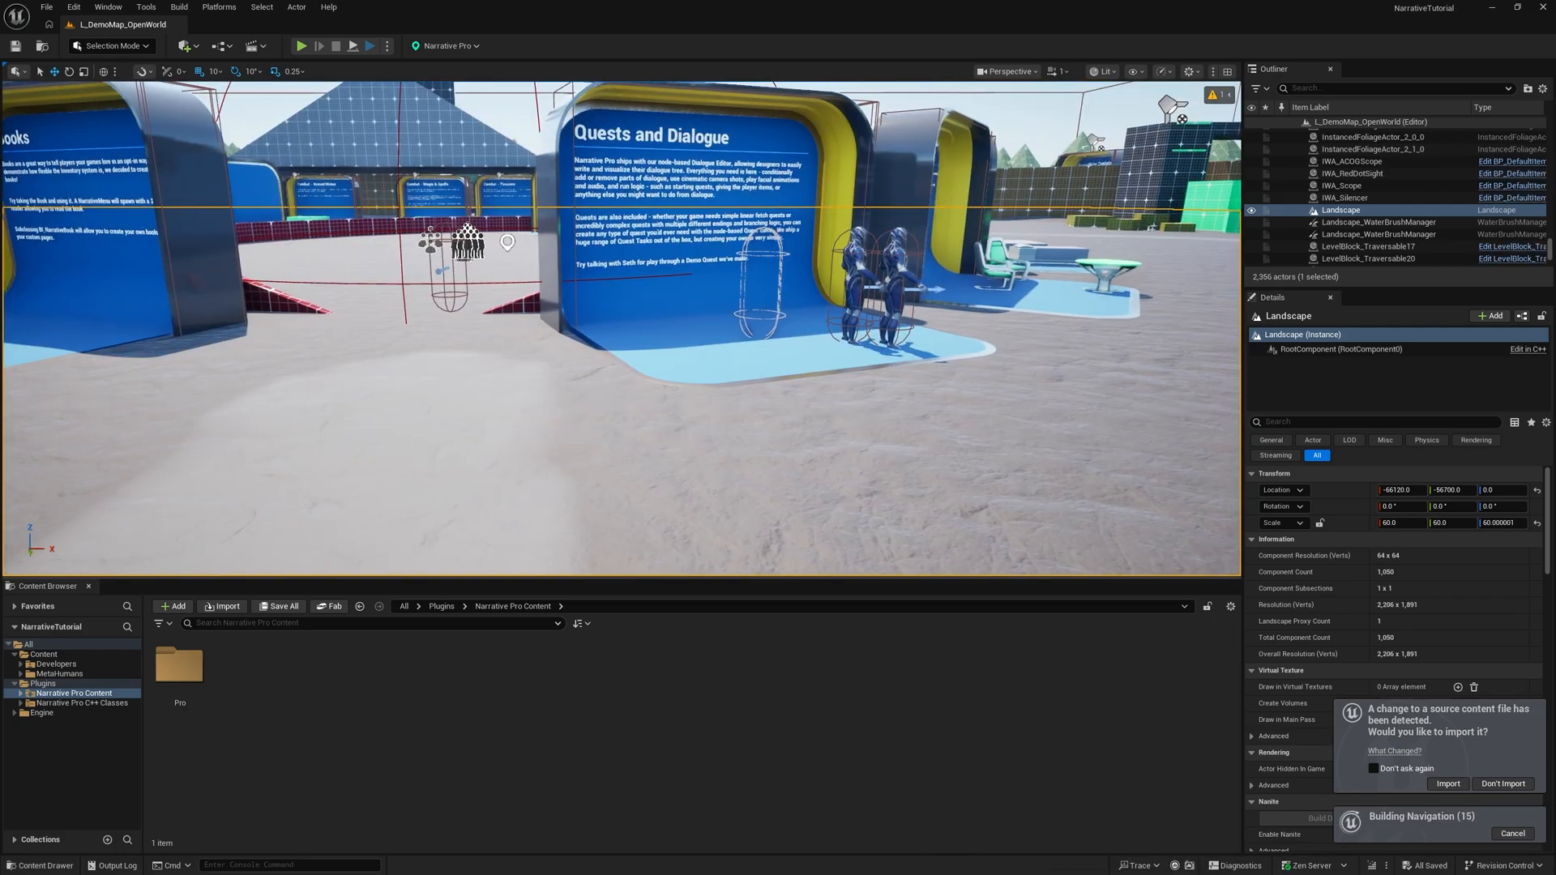
left_click(58, 675)
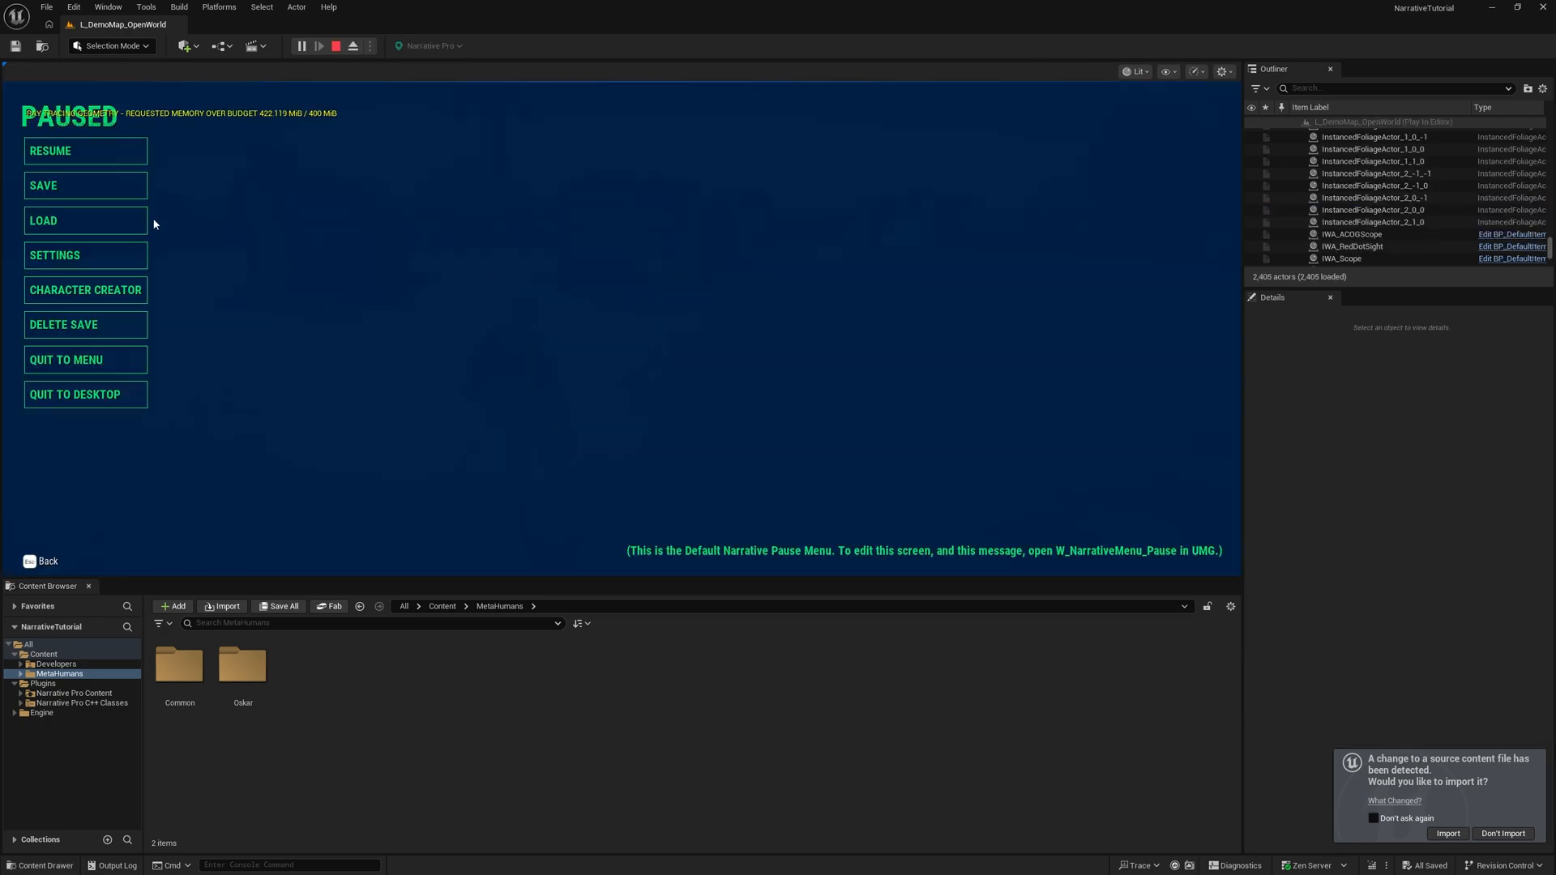
Enter the Character Creator from the pause menu, pick shirt and trouser colours, and drag the body sliders
left_click(86, 185)
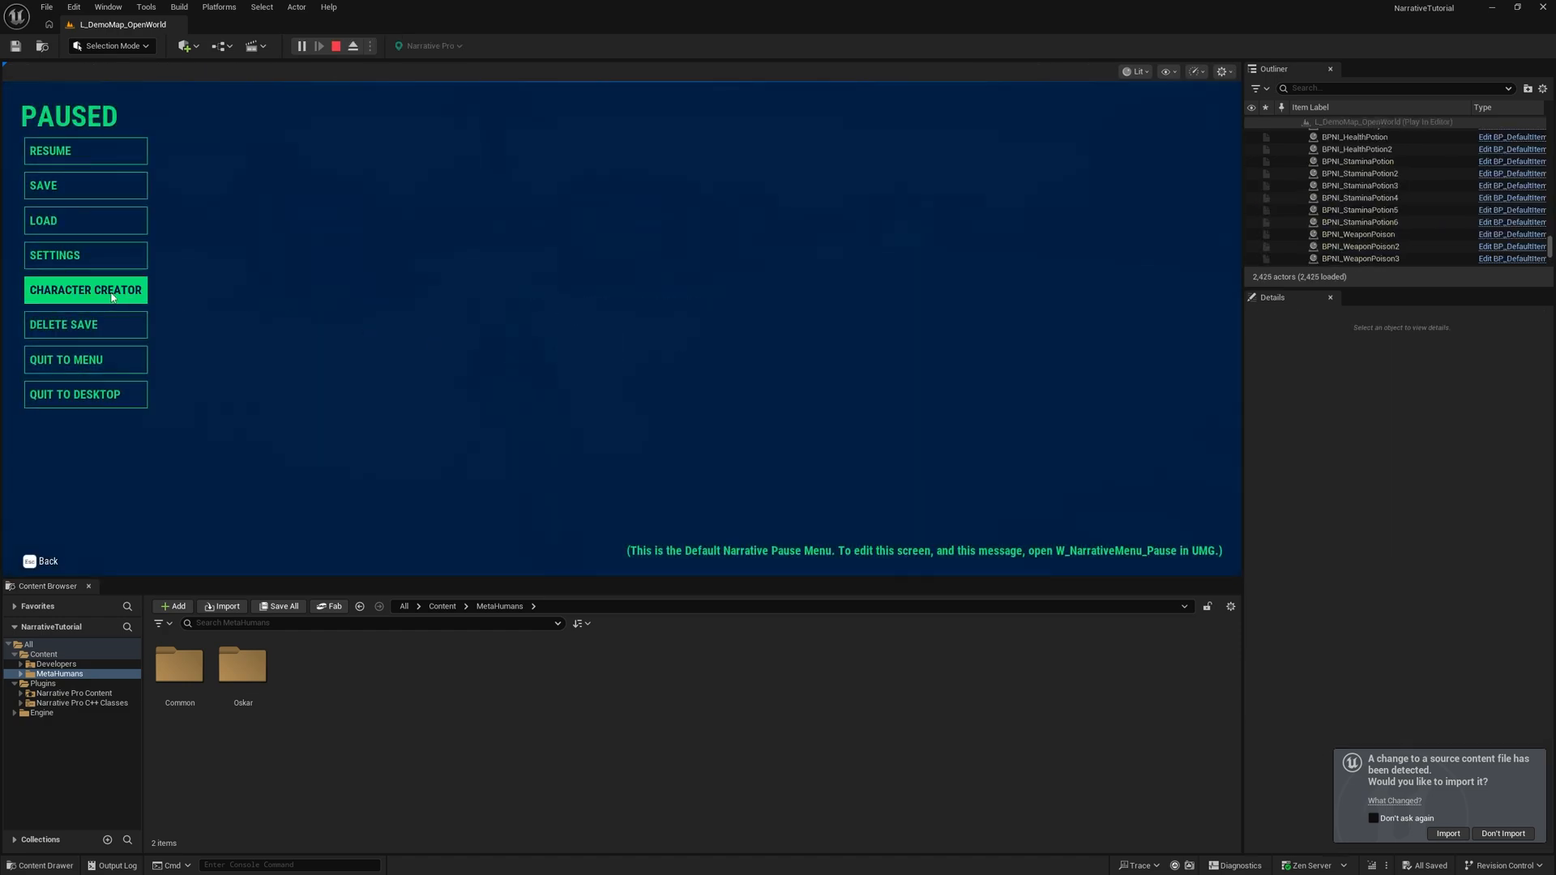
left_click(86, 290)
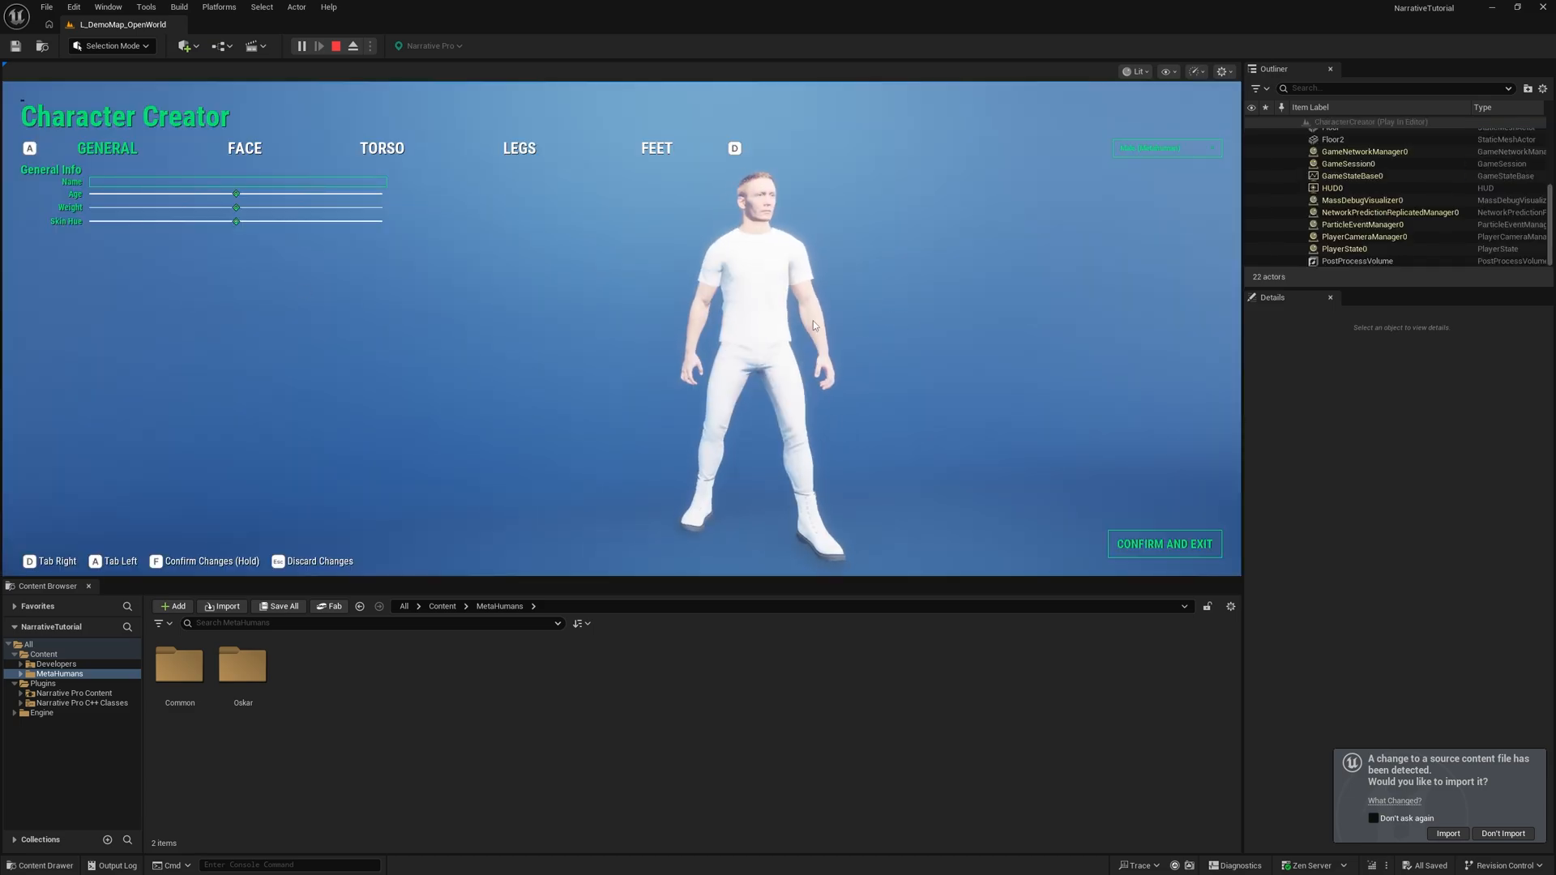
left_click(379, 148)
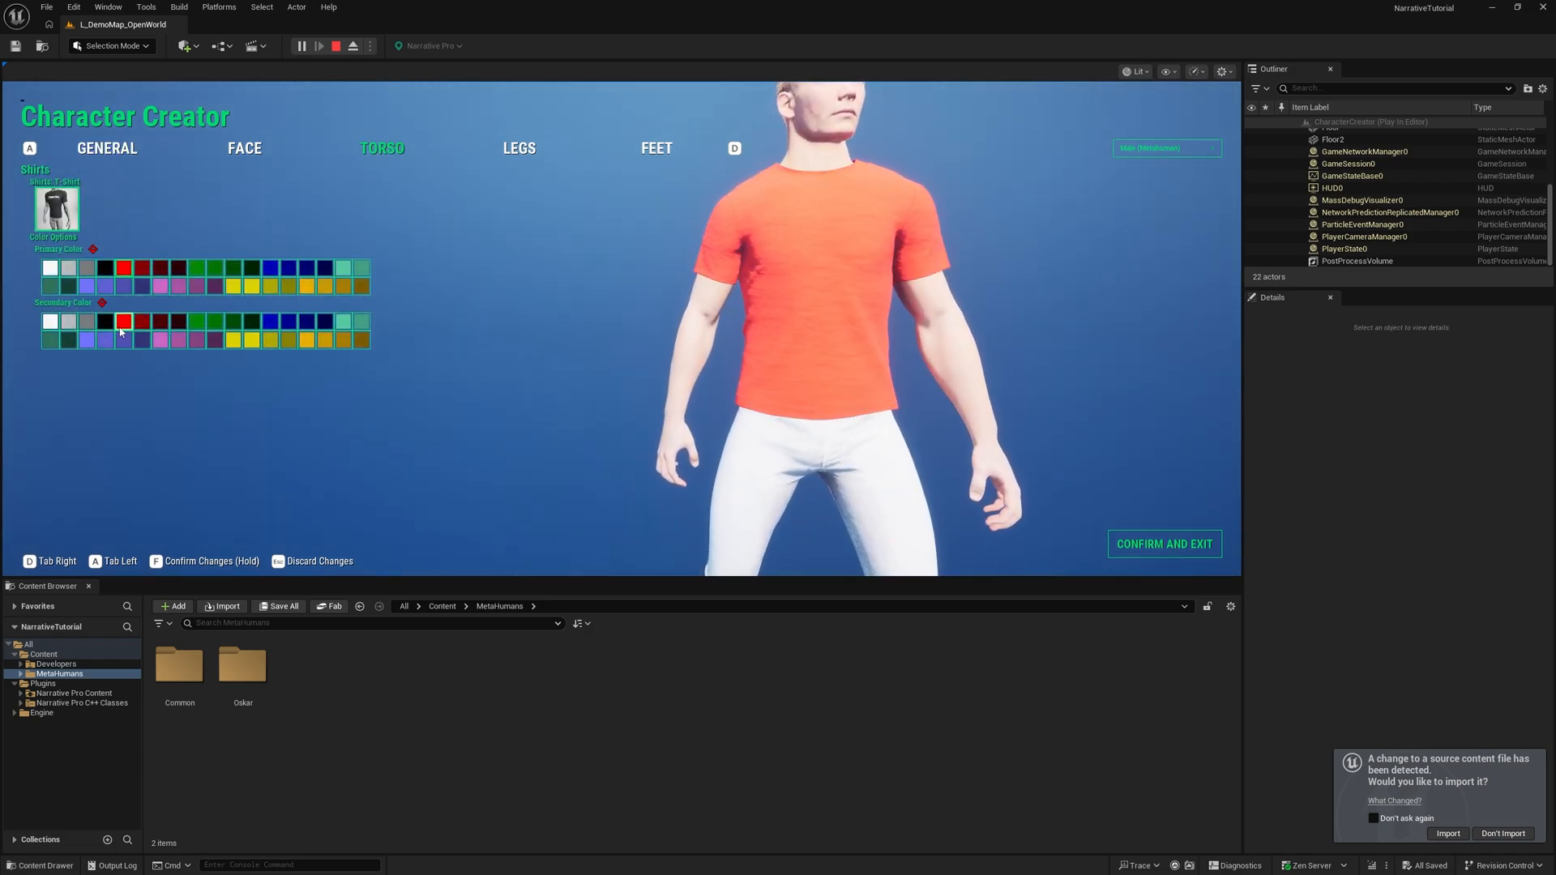
left_click(107, 147)
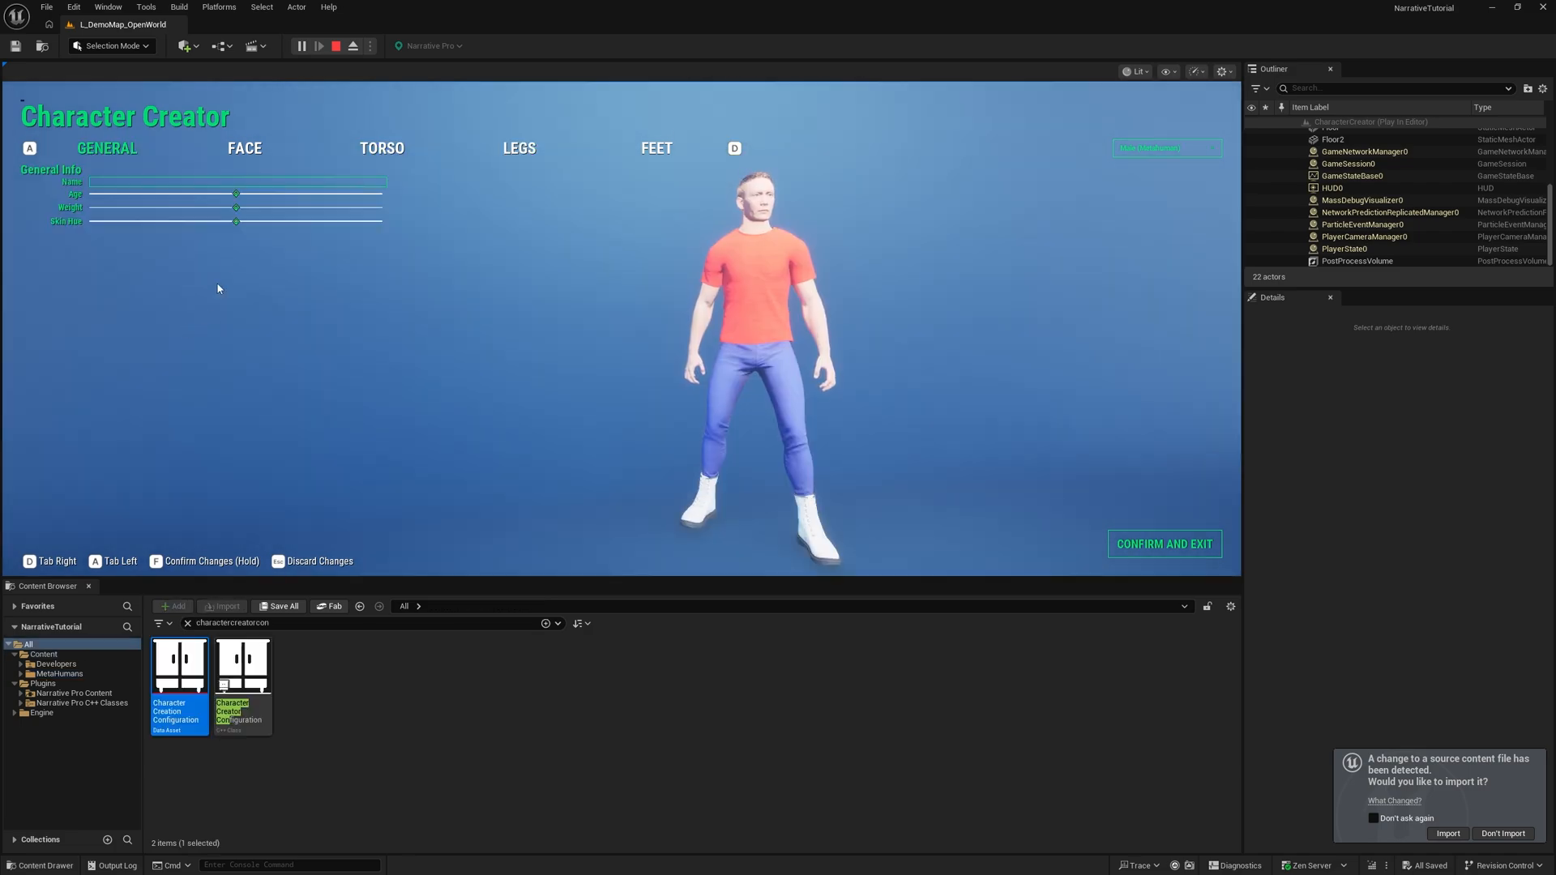
left_click_drag(235, 193, 290, 192)
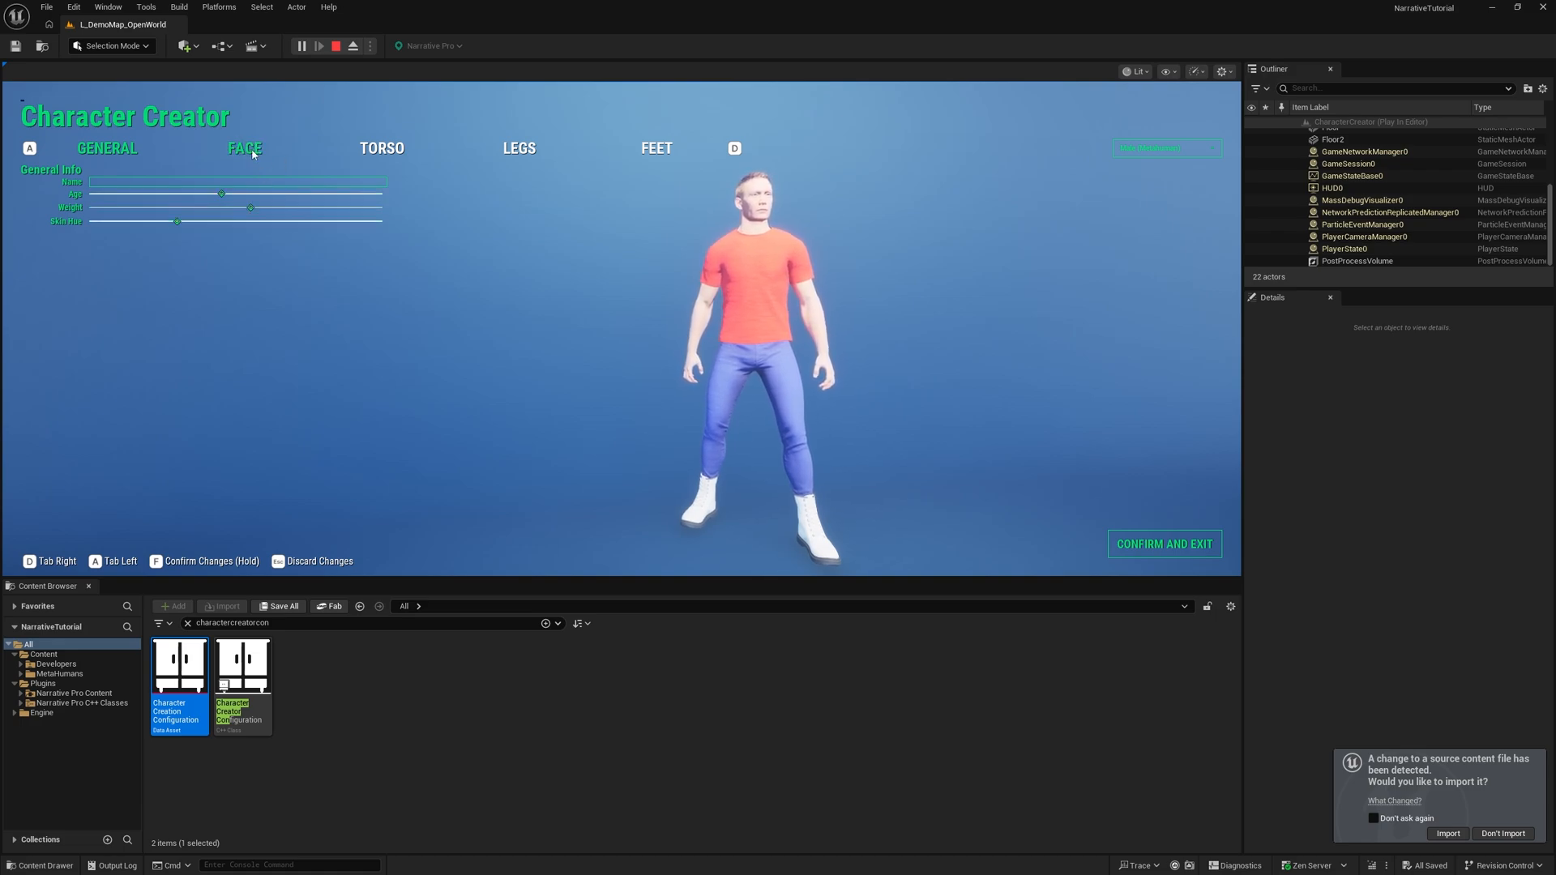
Review the CreatorForm_MaleMH asset's pages, then minimize it to return to play
left_click(381, 147)
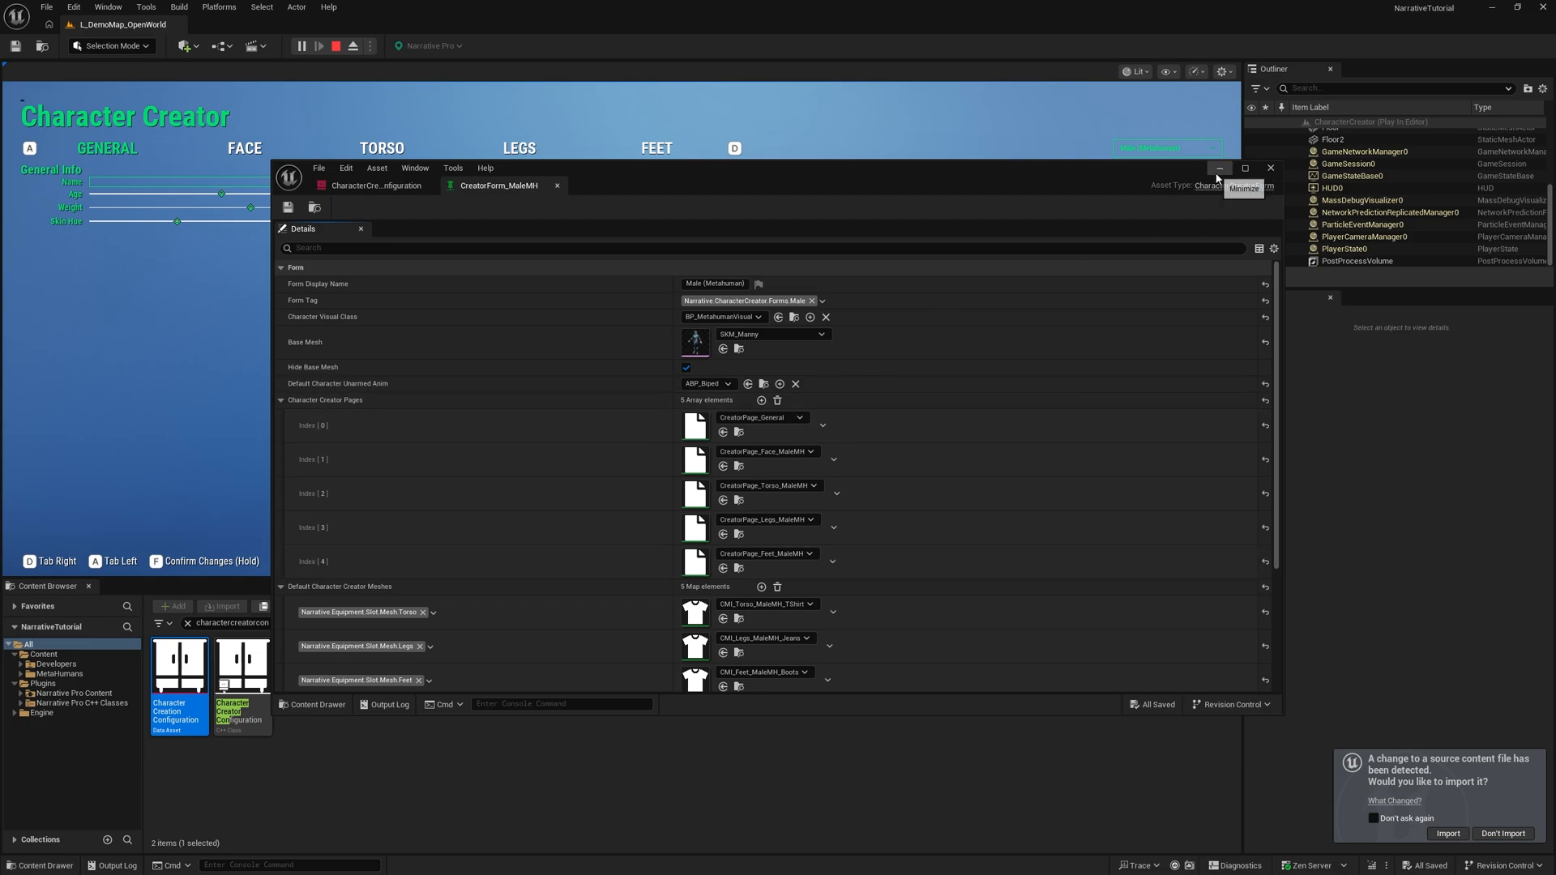
left_click(1219, 167)
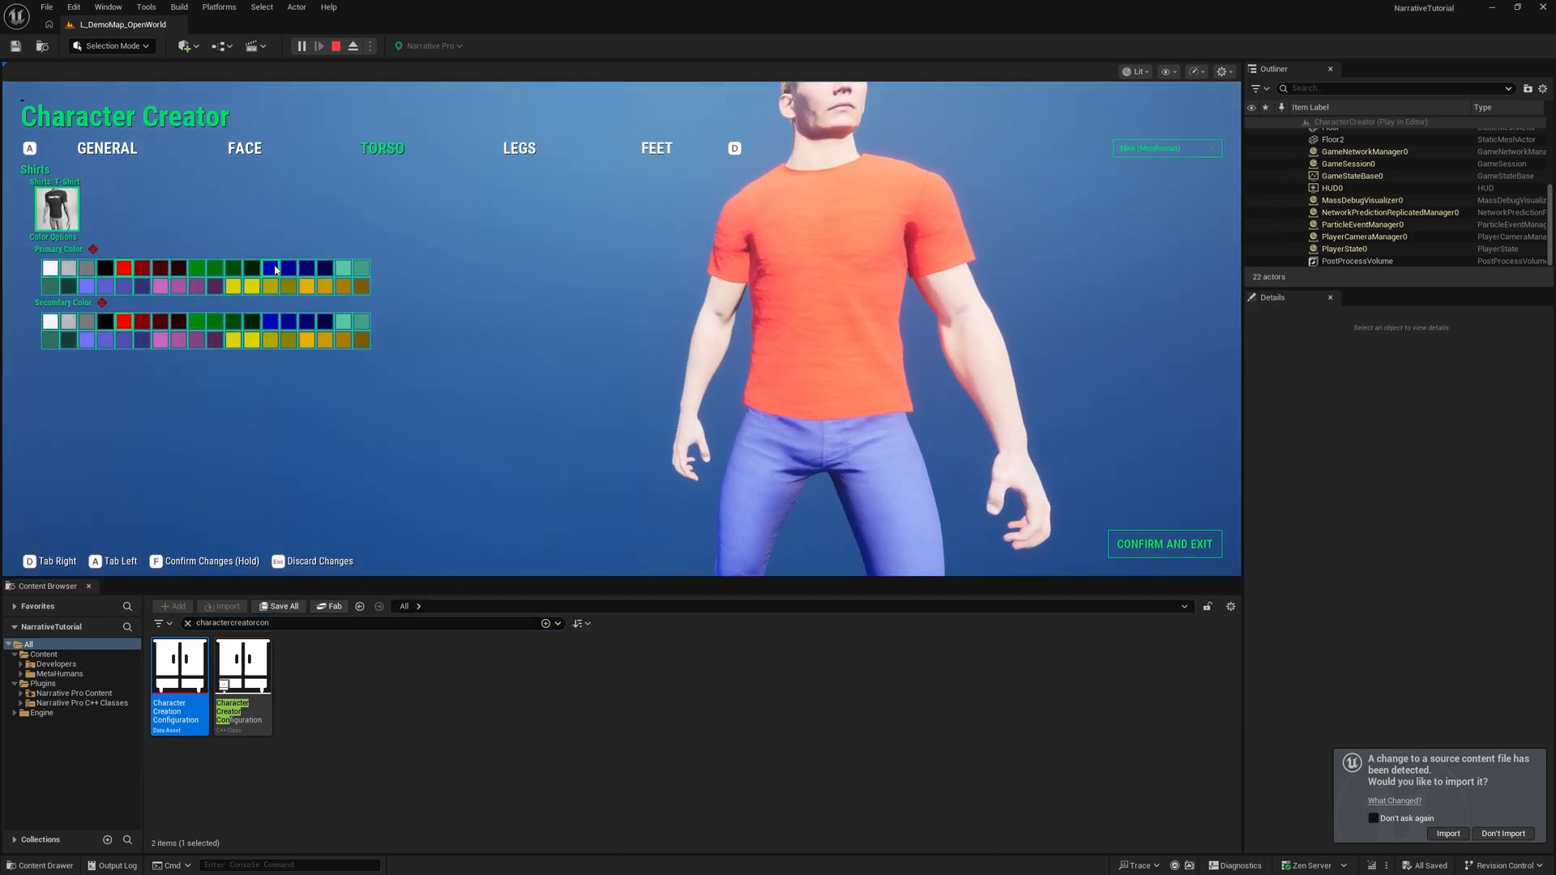
Set the shirt's primary colour to dark blue and return to the General info page
left_click(269, 269)
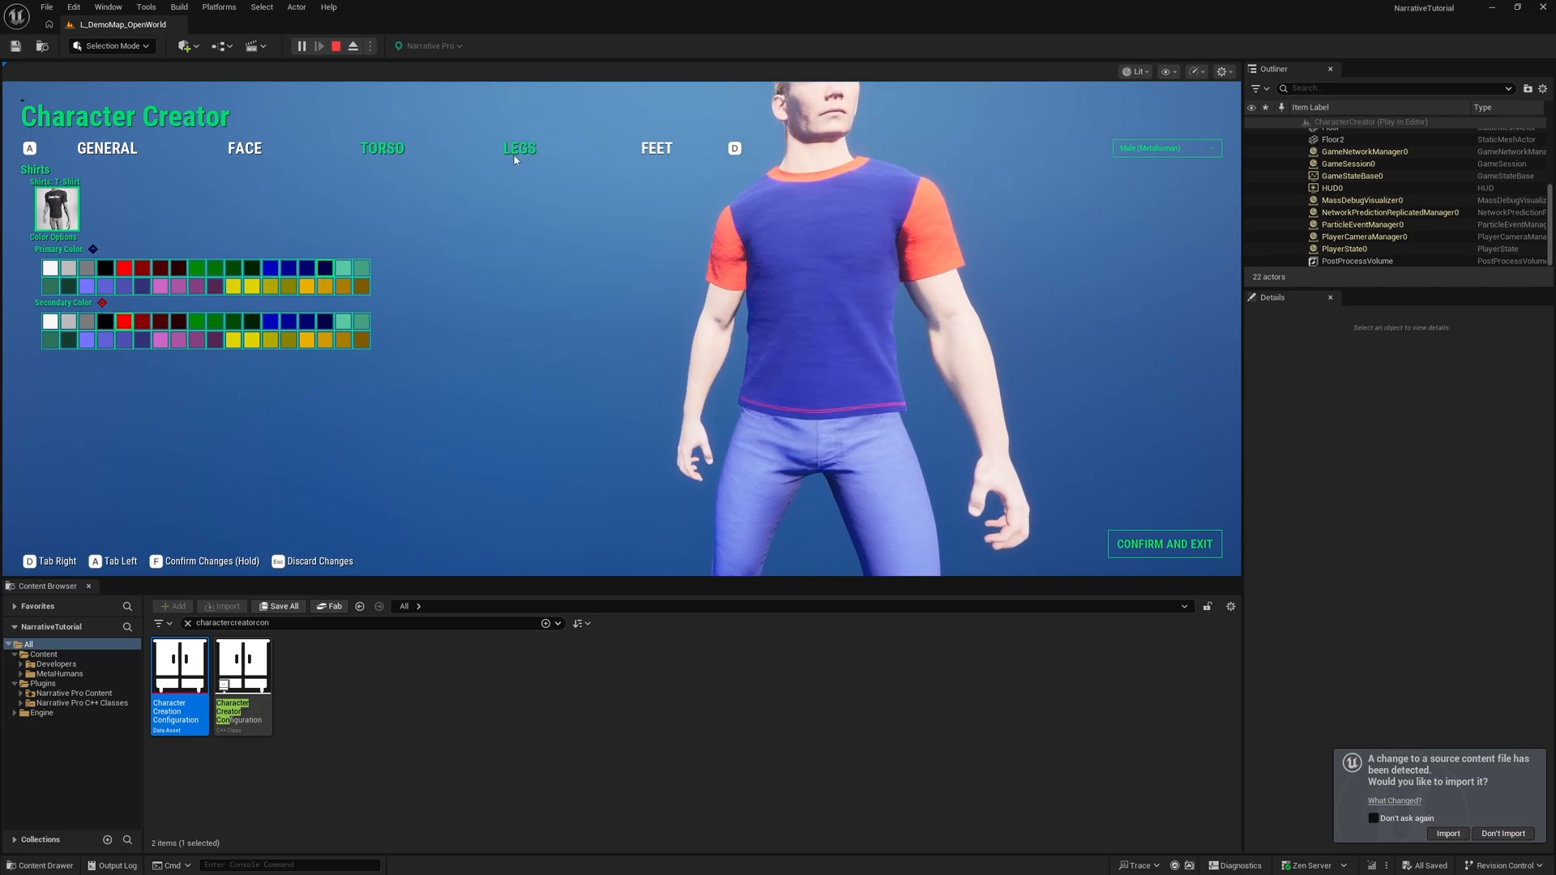
left_click(107, 147)
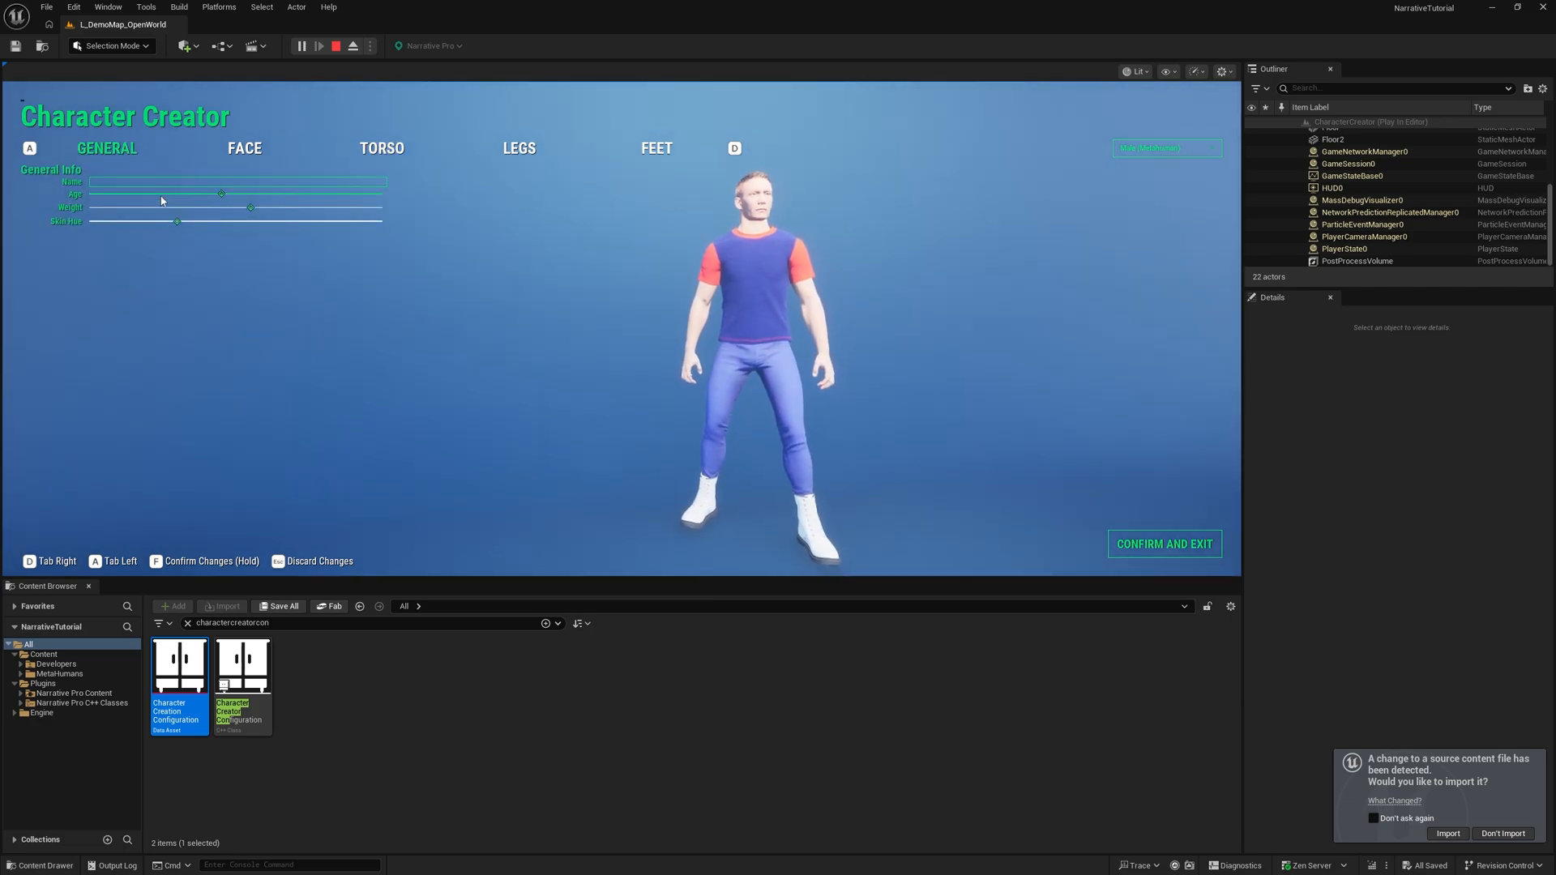
left_click(1164, 545)
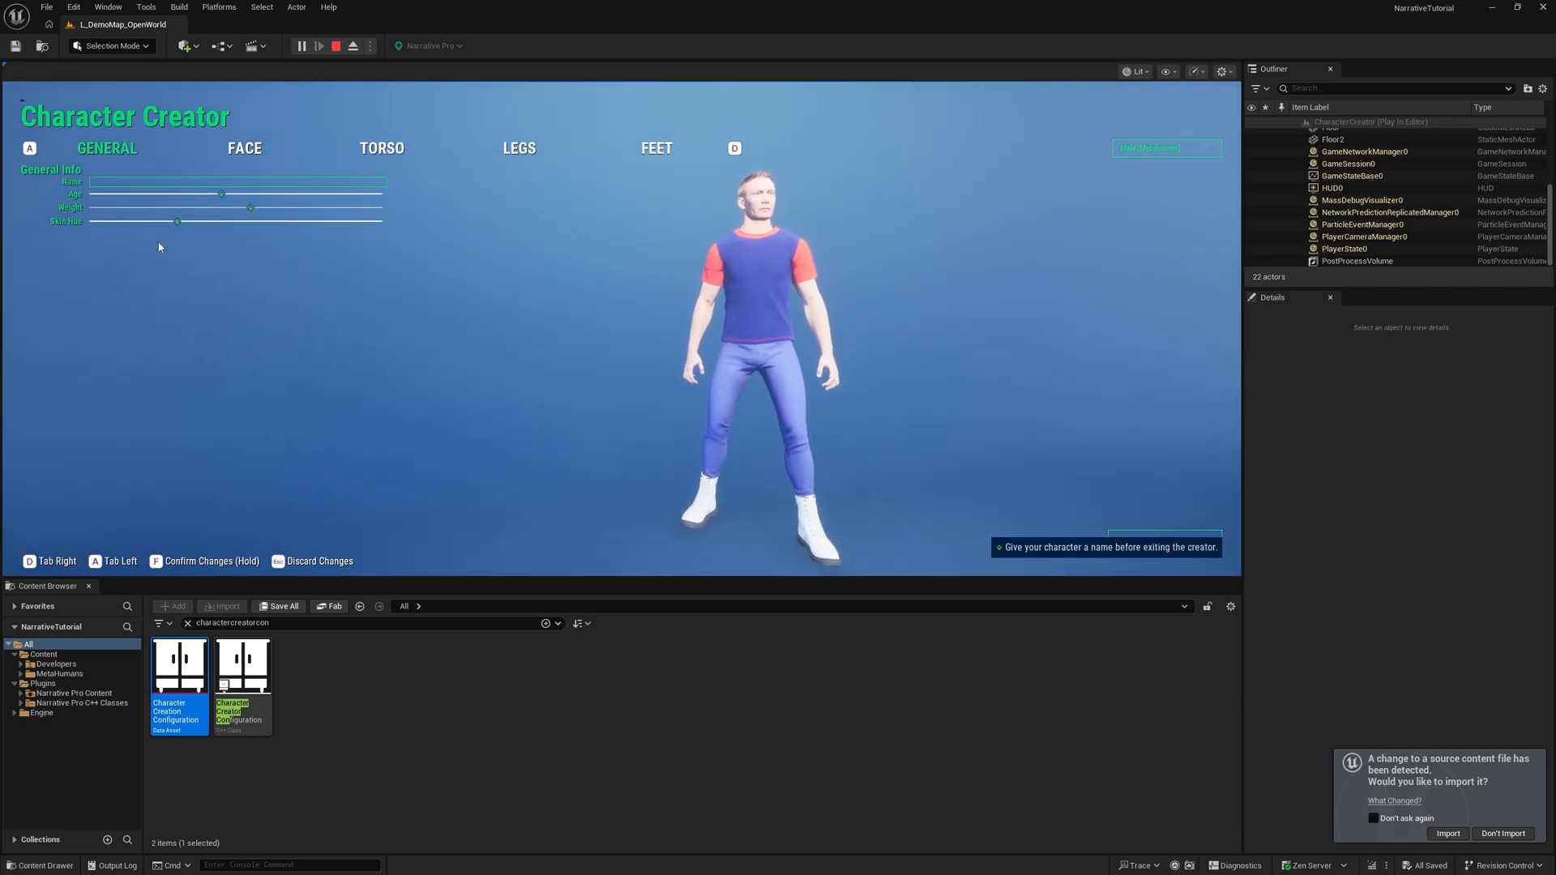